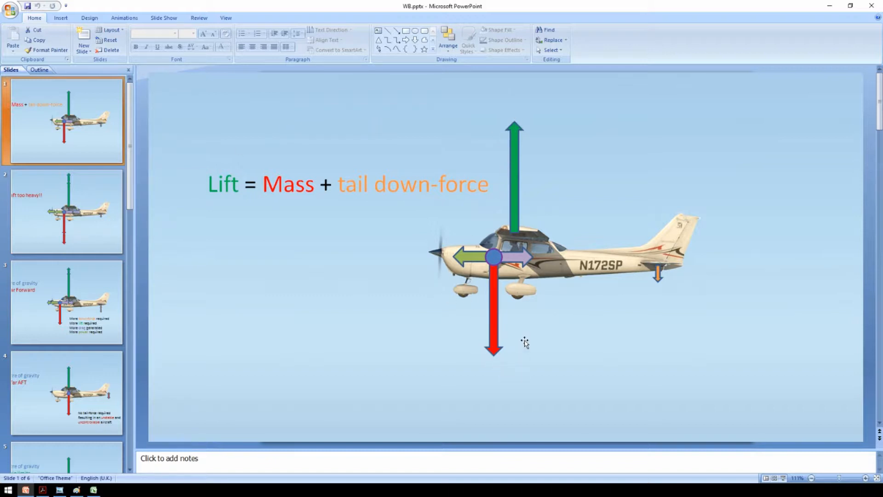
{"action": "mouse_move", "coordinate": [661, 271]}
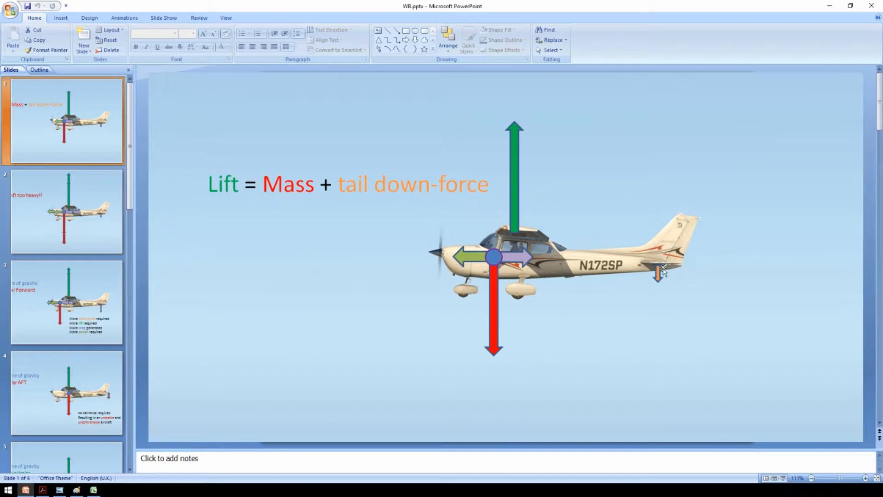
- Step through the slides from 'Aircraft too heavy' to 'centre of gravity within limits', then leave PowerPoint
{"action": "left_click", "coordinate": [66, 212]}
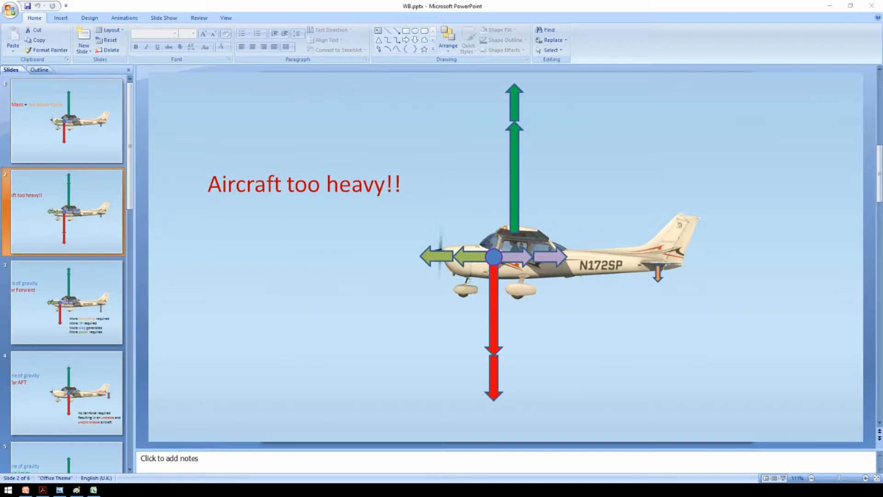
{"action": "mouse_move", "coordinate": [6, 290]}
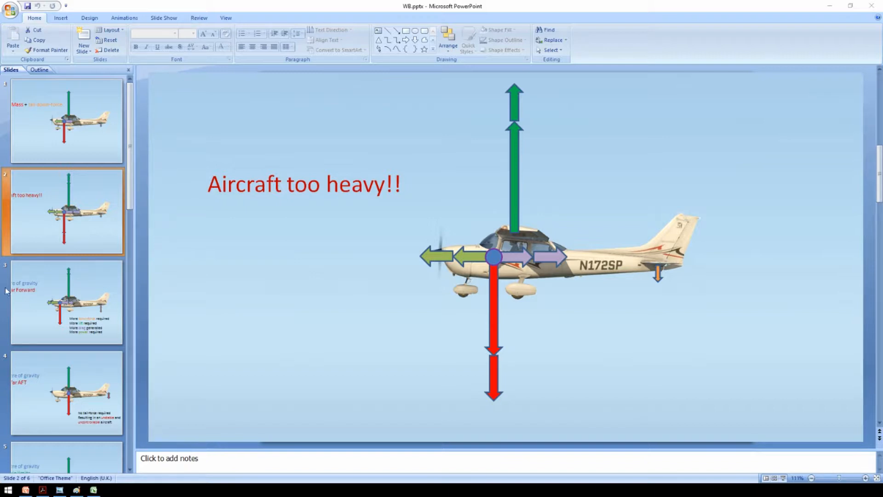
{"action": "left_click", "coordinate": [66, 303]}
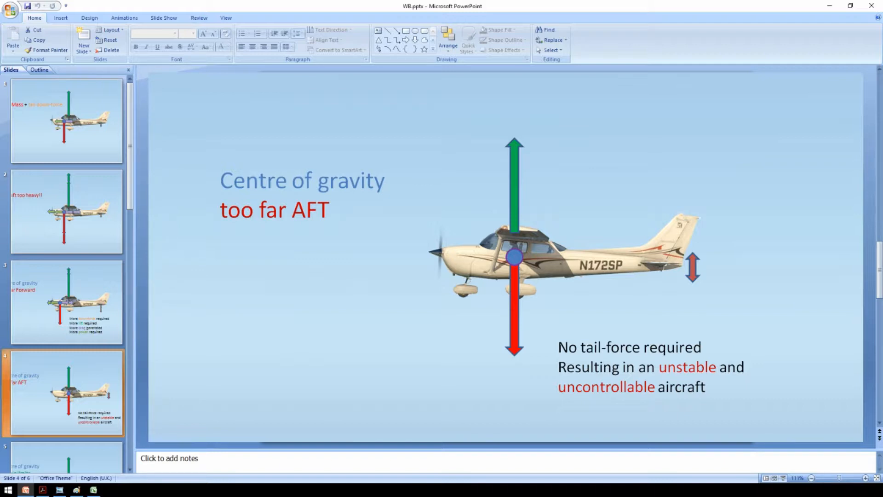
{"action": "left_click", "coordinate": [65, 303]}
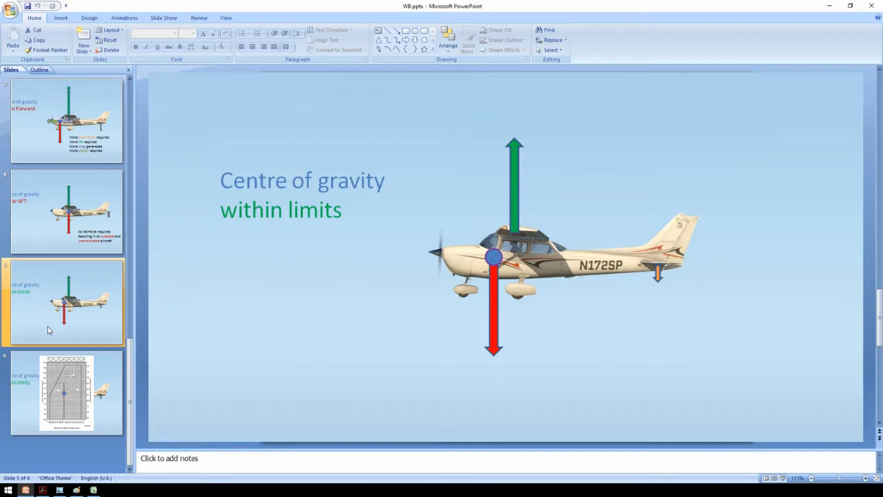
{"action": "left_click", "coordinate": [65, 392]}
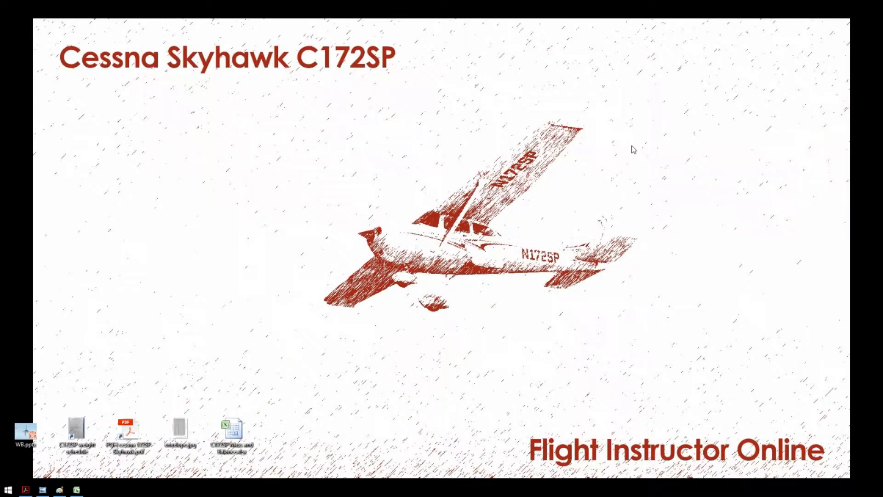
{"action": "mouse_move", "coordinate": [150, 476]}
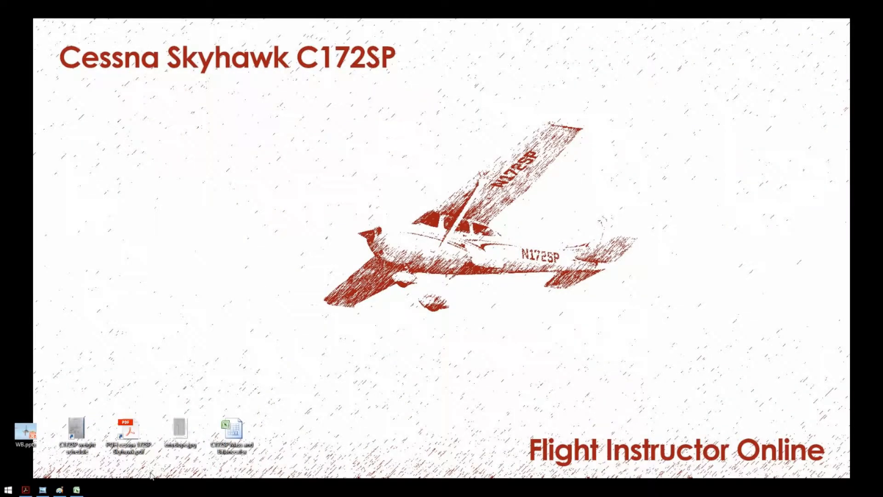
- Open the Skyhawk pilot's operating handbook PDF, briefly glancing at the weight and balance photo
{"action": "double_click", "coordinate": [128, 431]}
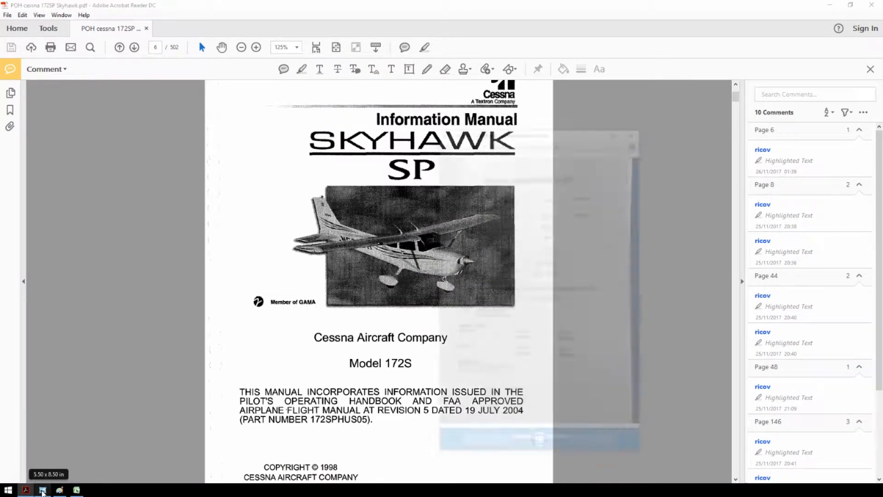
{"action": "left_click", "coordinate": [41, 490]}
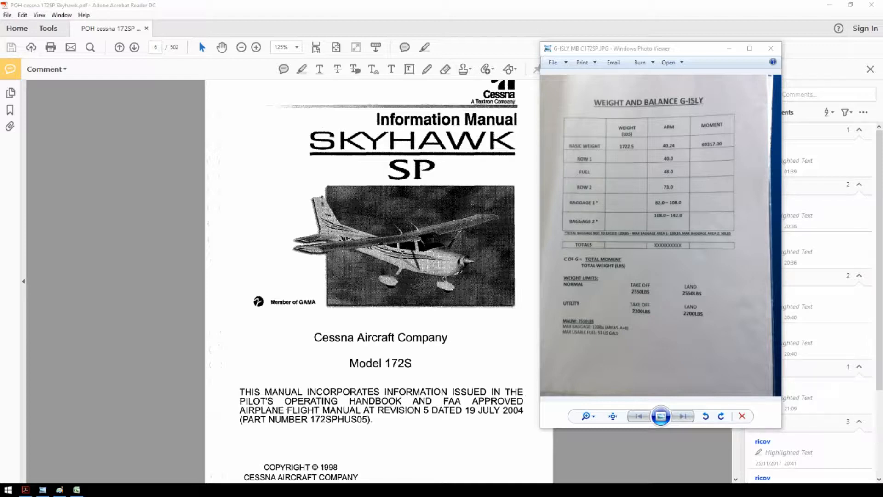
{"action": "left_click", "coordinate": [770, 47]}
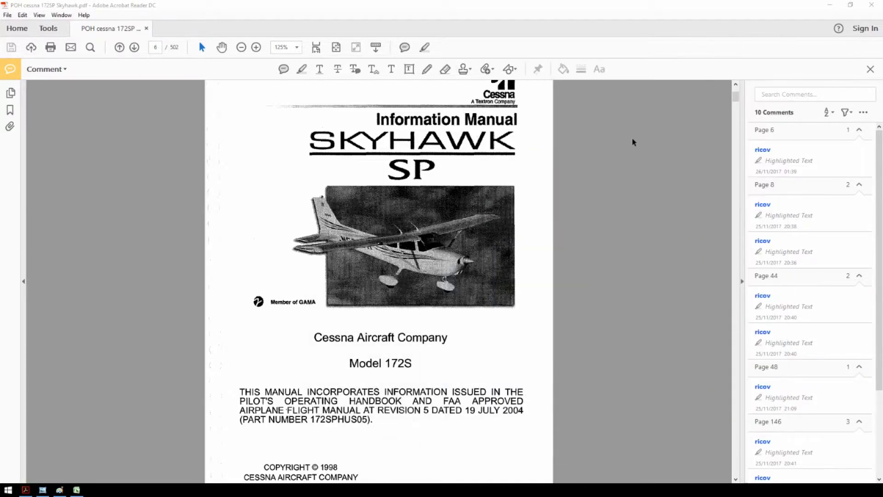
{"action": "mouse_move", "coordinate": [419, 199]}
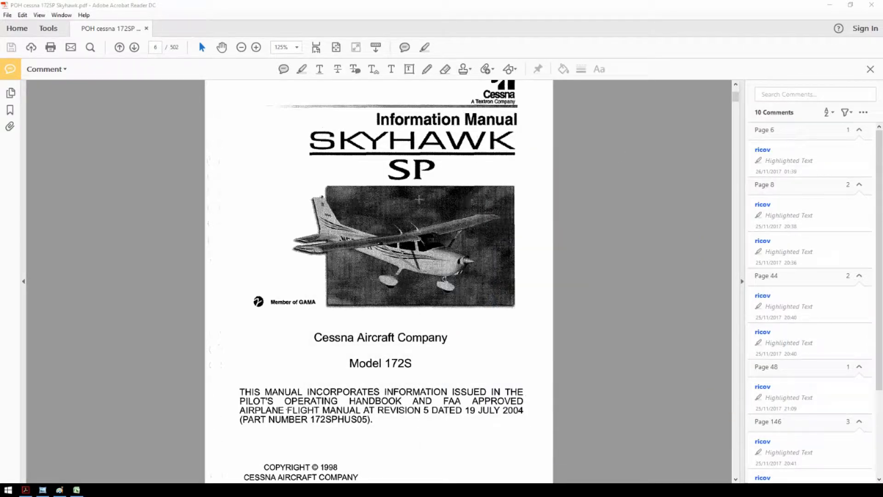
{"action": "mouse_move", "coordinate": [659, 238]}
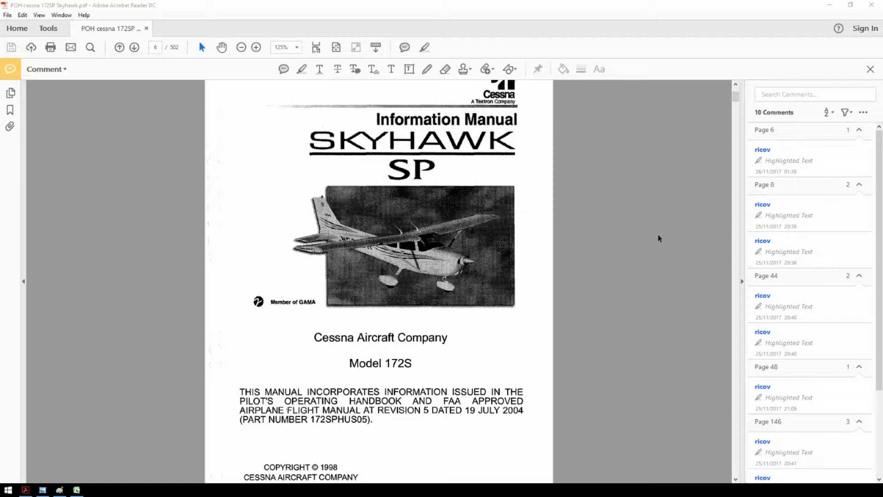
- Jump to the highlighted table of contents page and scan down and back up it
{"action": "left_click", "coordinate": [786, 215]}
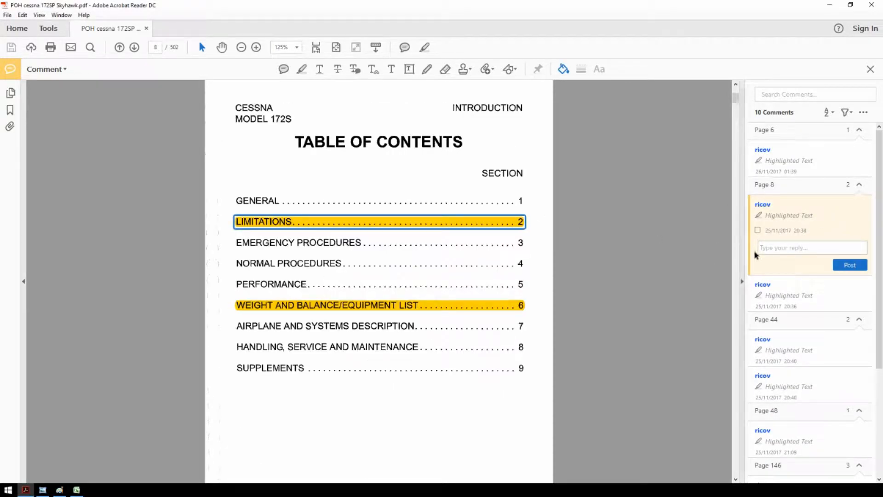
{"action": "mouse_move", "coordinate": [821, 350]}
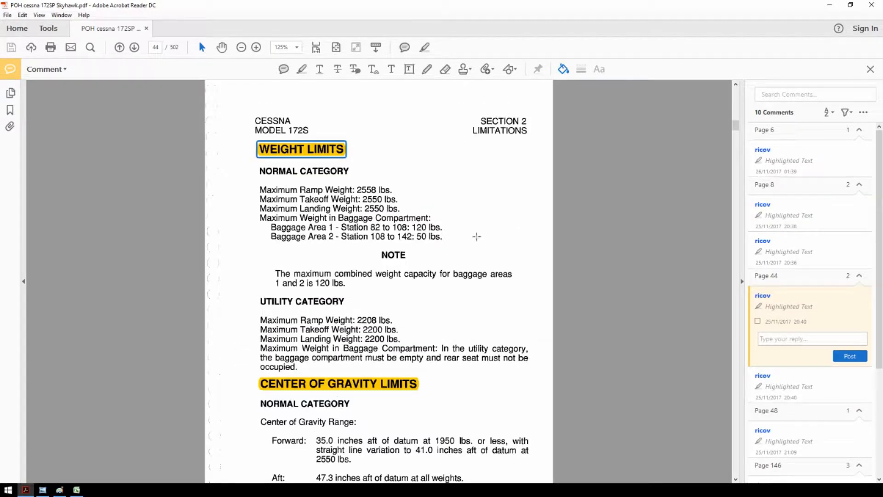
{"action": "scroll", "scroll_direction": "down", "scroll_amount": 3}
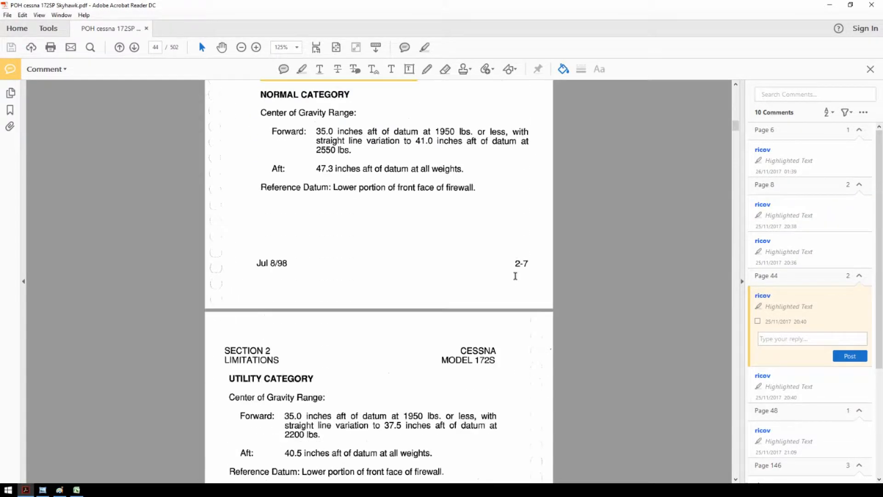
{"action": "scroll", "scroll_direction": "up", "scroll_amount": 3}
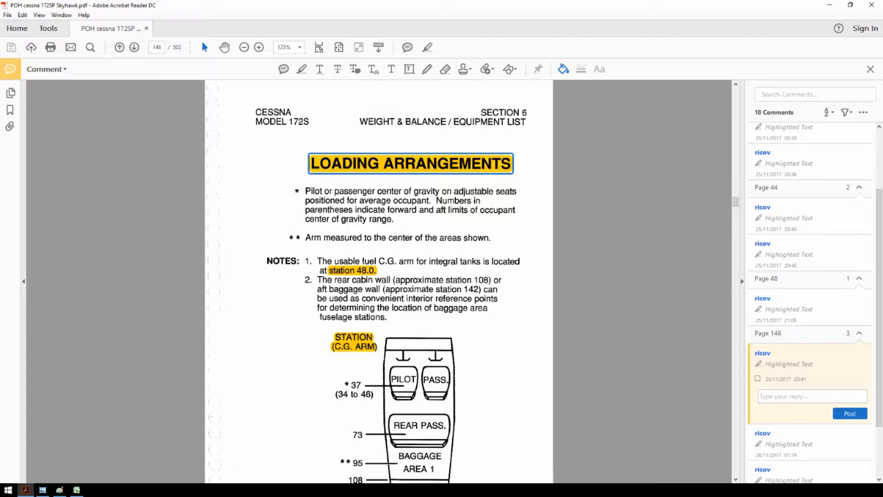
{"action": "scroll", "scroll_direction": "down", "scroll_amount": 3}
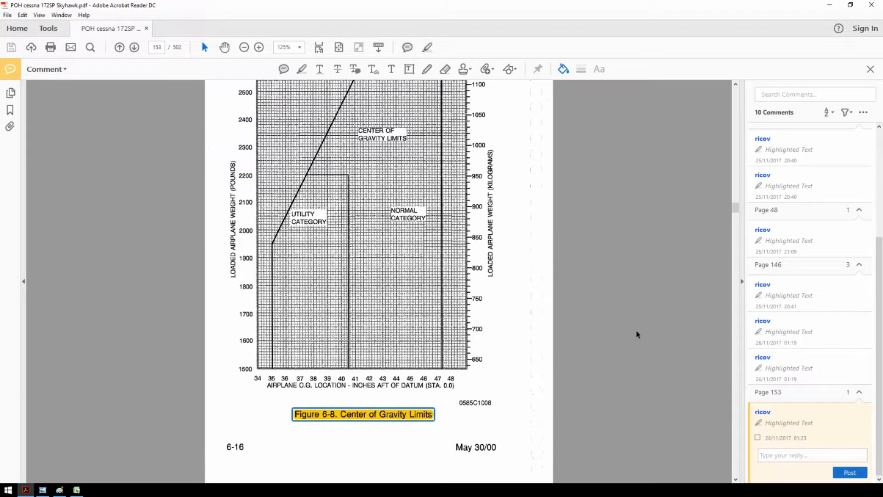
{"action": "scroll", "scroll_direction": "up", "scroll_amount": 3}
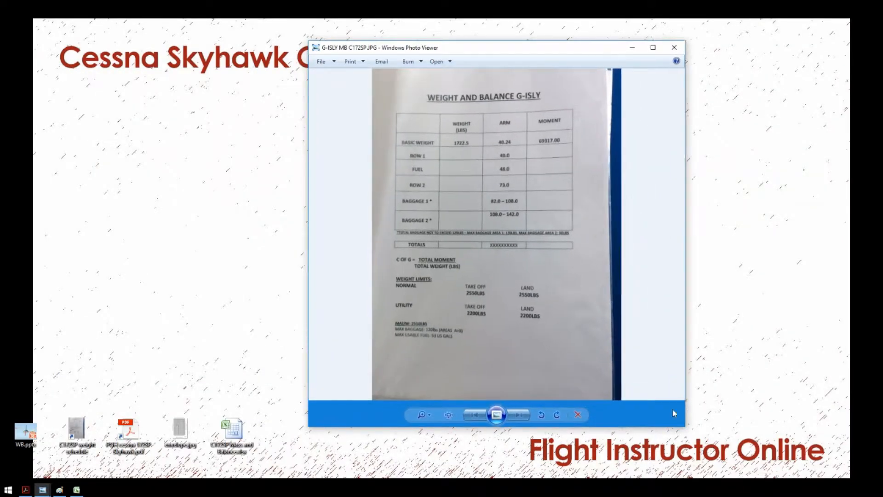
- Zoom into the top of the G-ISLY weight table, examine it, then close the photo
{"action": "left_click", "coordinate": [448, 415]}
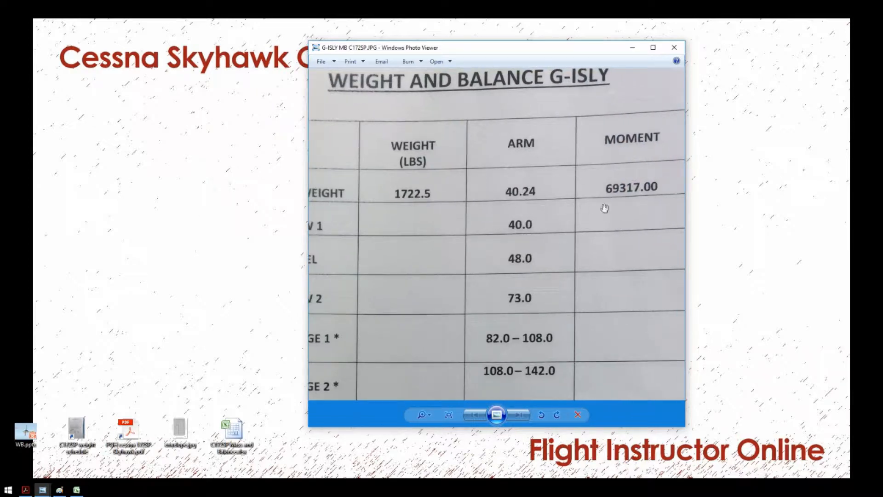
{"action": "mouse_move", "coordinate": [669, 187]}
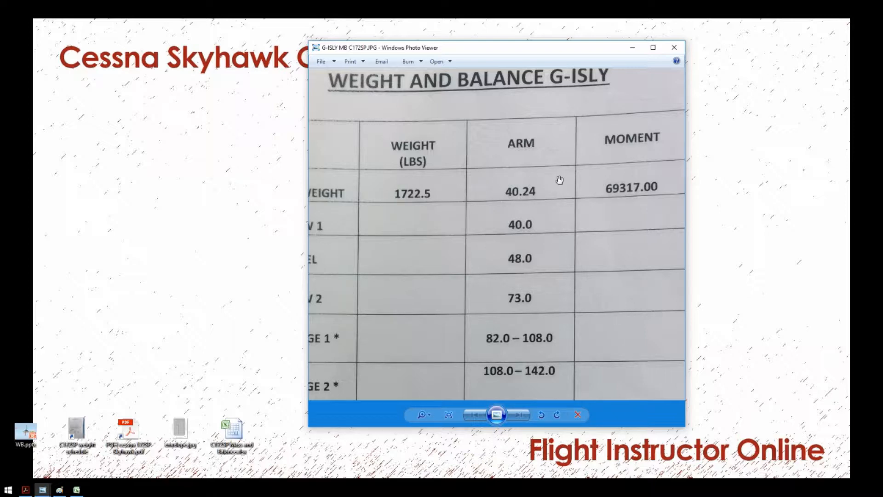
{"action": "mouse_move", "coordinate": [660, 181]}
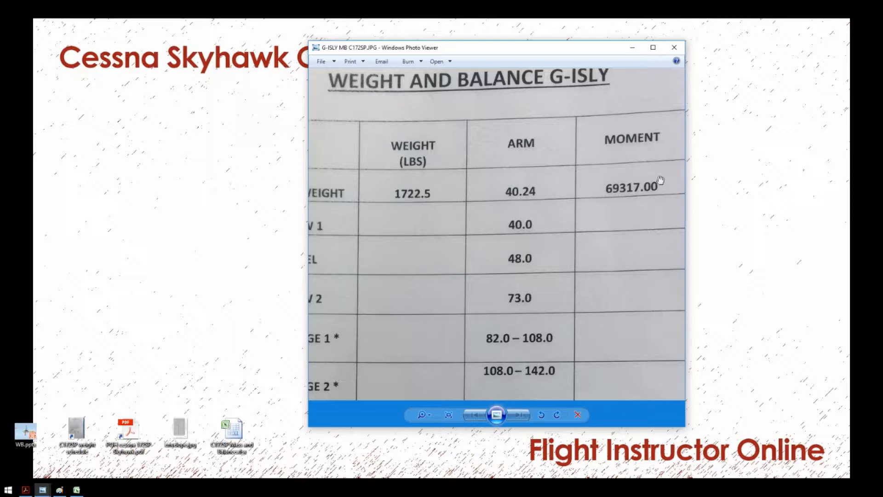
{"action": "mouse_move", "coordinate": [553, 170]}
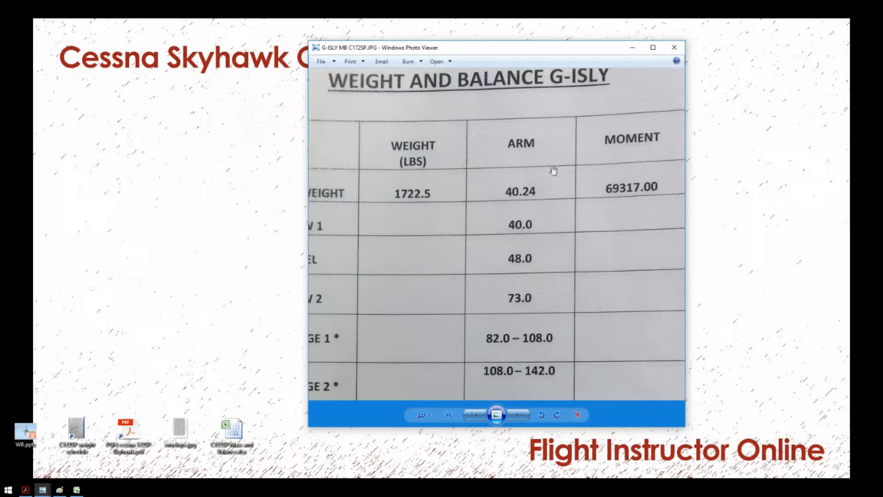
{"action": "mouse_move", "coordinate": [539, 194]}
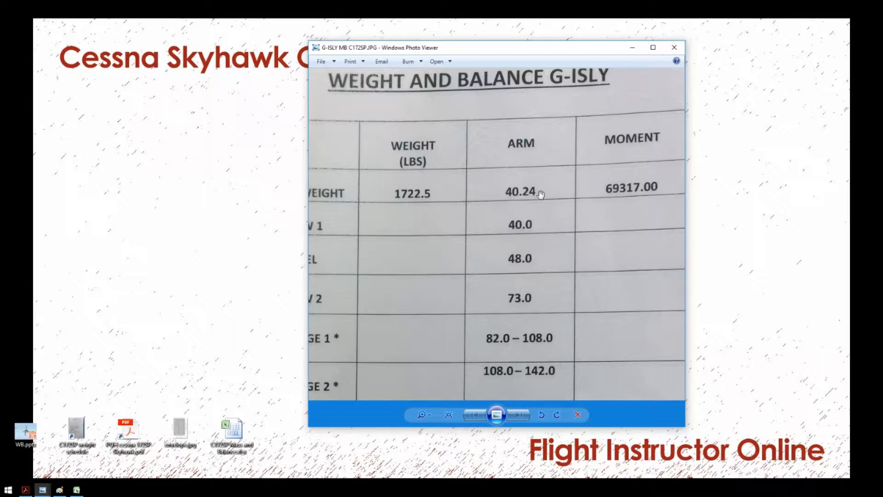
{"action": "mouse_move", "coordinate": [557, 192]}
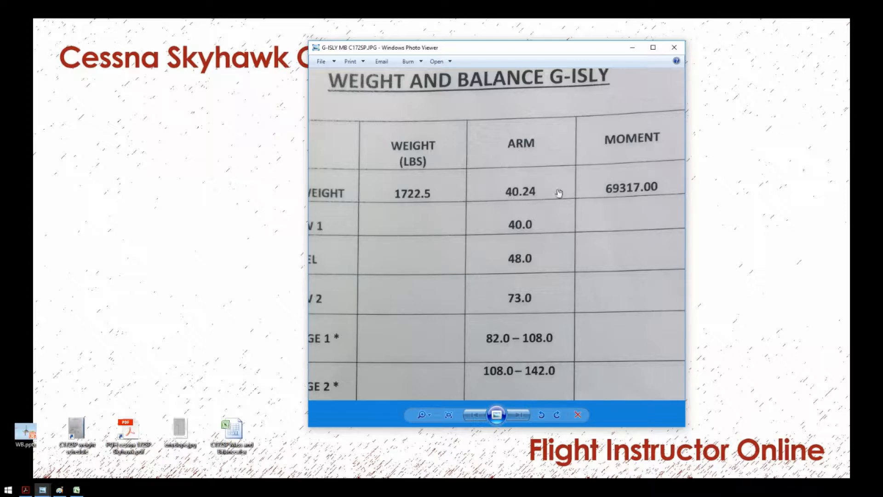
{"action": "mouse_move", "coordinate": [438, 190]}
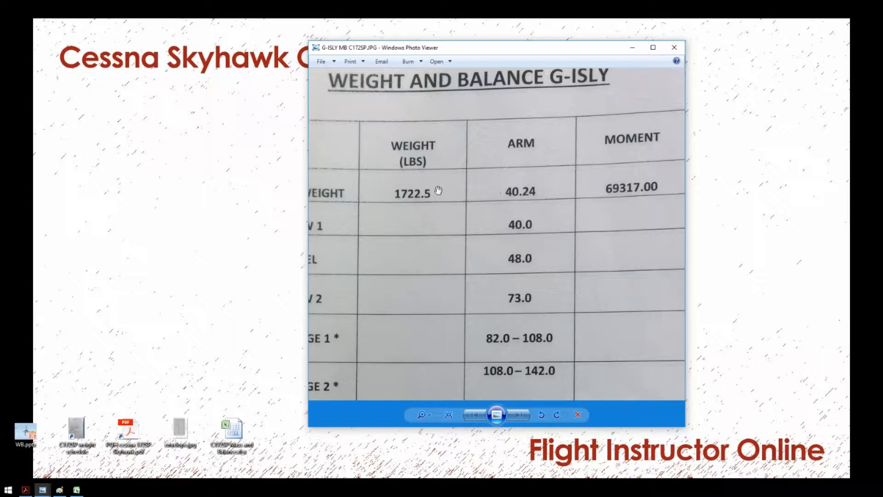
{"action": "mouse_move", "coordinate": [419, 204]}
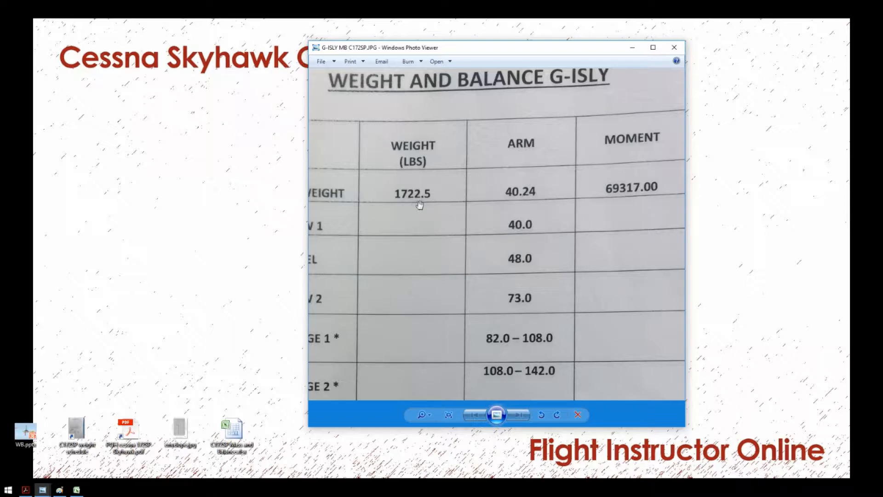
{"action": "left_click", "coordinate": [673, 47]}
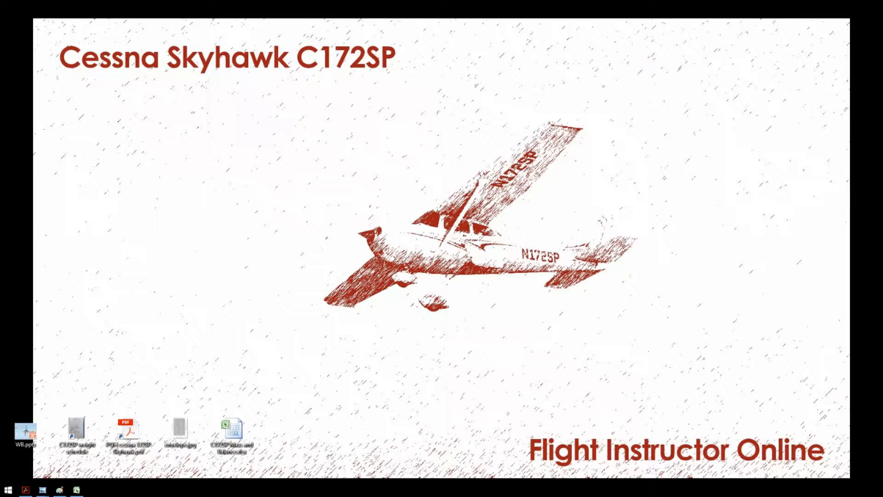
- Open the C172SP Mass and Balance workbook and enter Basic empty 1722.56 under a Lbs heading
{"action": "double_click", "coordinate": [231, 430]}
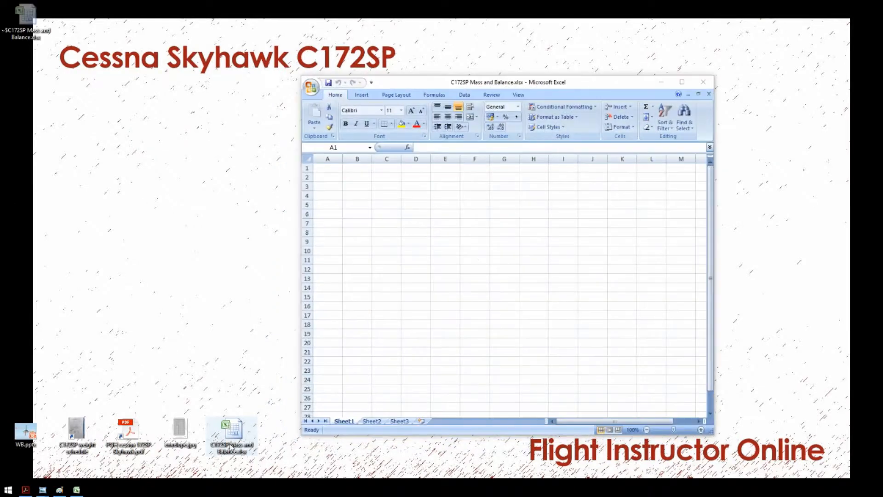
{"action": "left_click", "coordinate": [682, 83]}
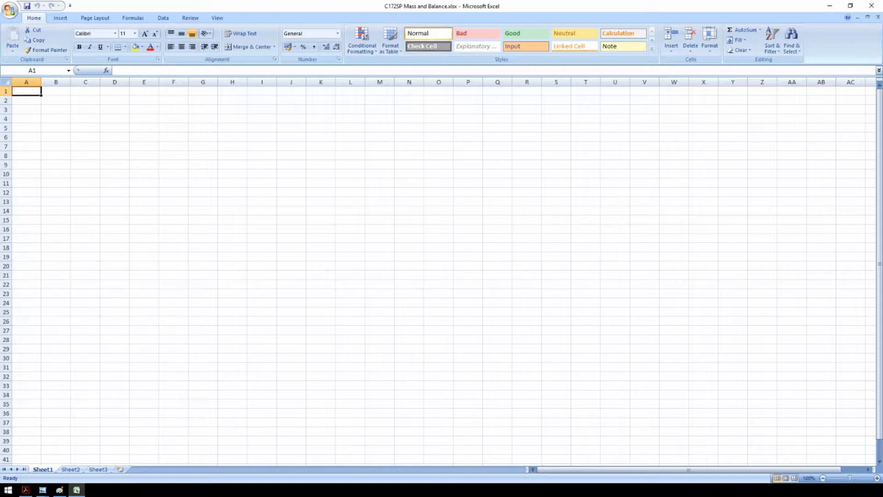
{"action": "mouse_move", "coordinate": [22, 445]}
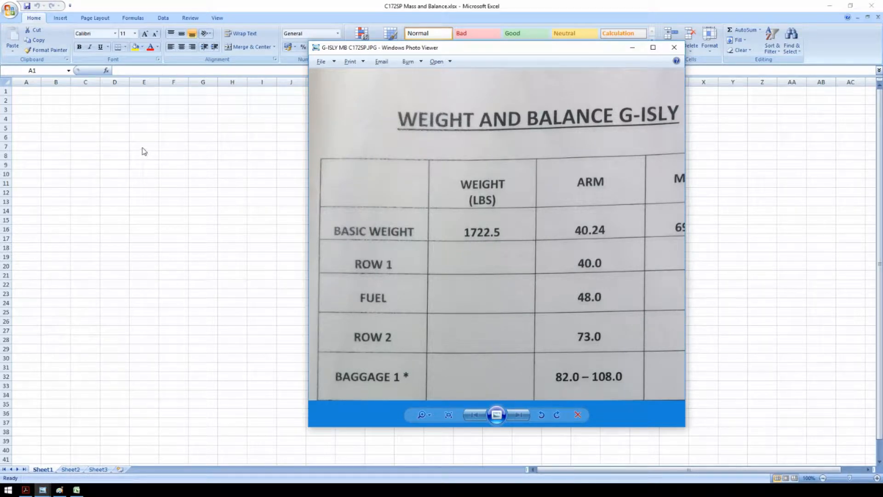
{"action": "left_click", "coordinate": [673, 47]}
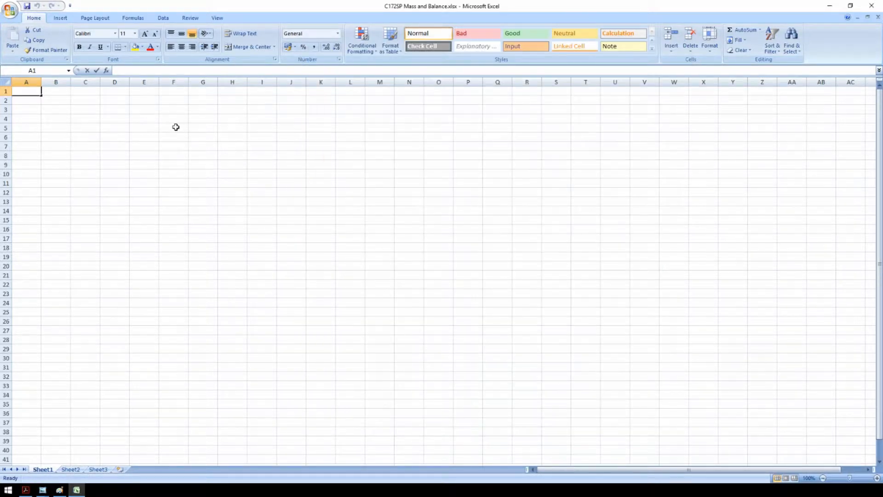
{"action": "type", "text": "1722.56"}
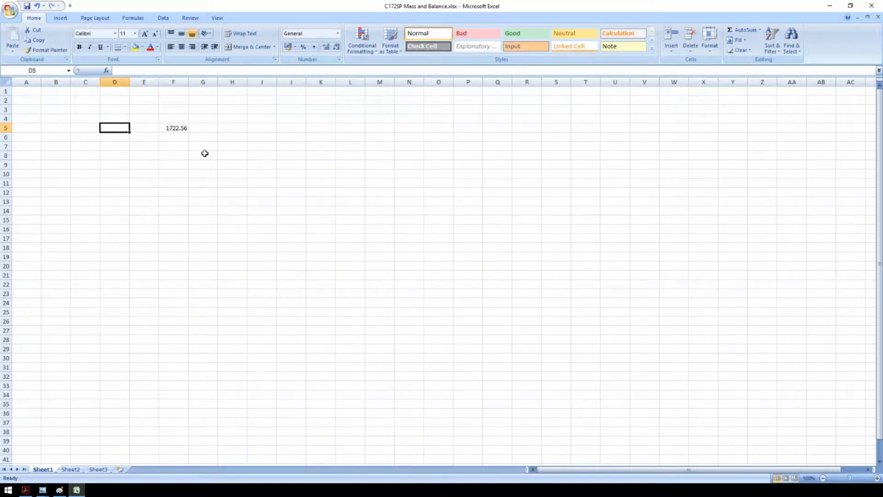
{"action": "type", "text": "Basic empty"}
{"action": "left_click", "coordinate": [173, 118]}
{"action": "type", "text": "Lbs"}
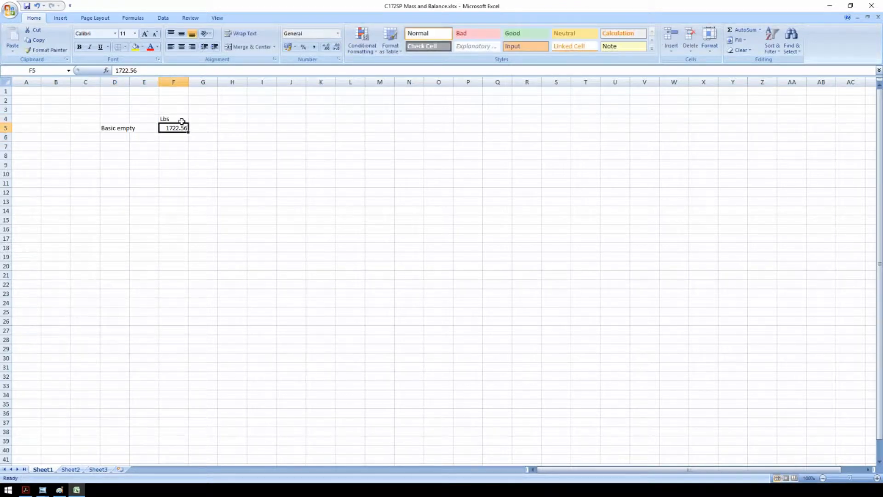
- List the load items Pilot, Copilot, Pax1, Pax2 and Bag1 down column D
{"action": "left_click", "coordinate": [115, 137]}
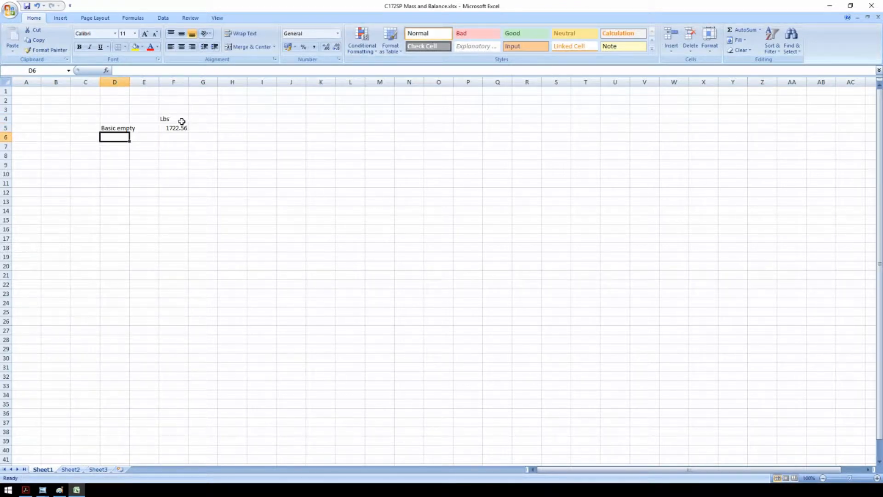
{"action": "type", "text": "Pilot"}
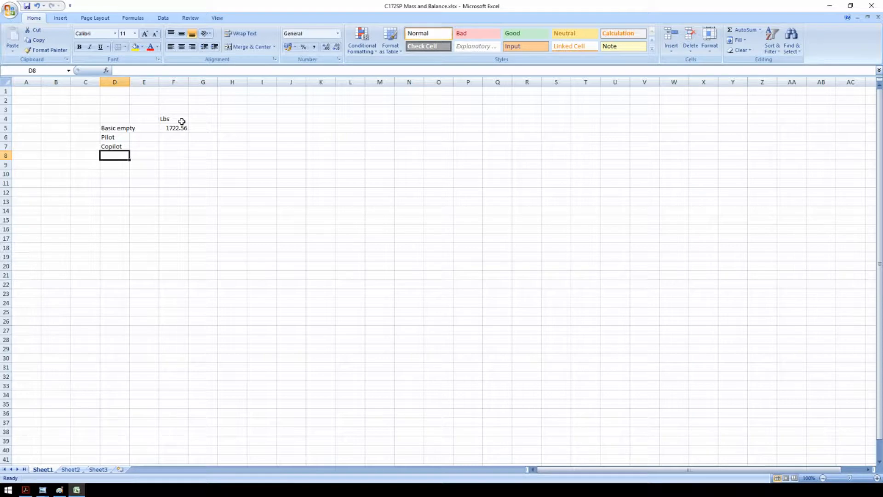
{"action": "type", "text": "Pa"}
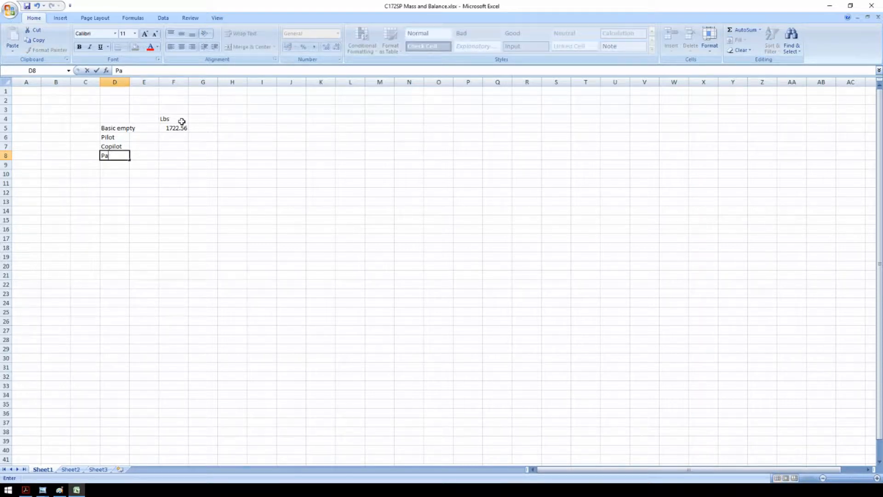
{"action": "key", "text": "enter"}
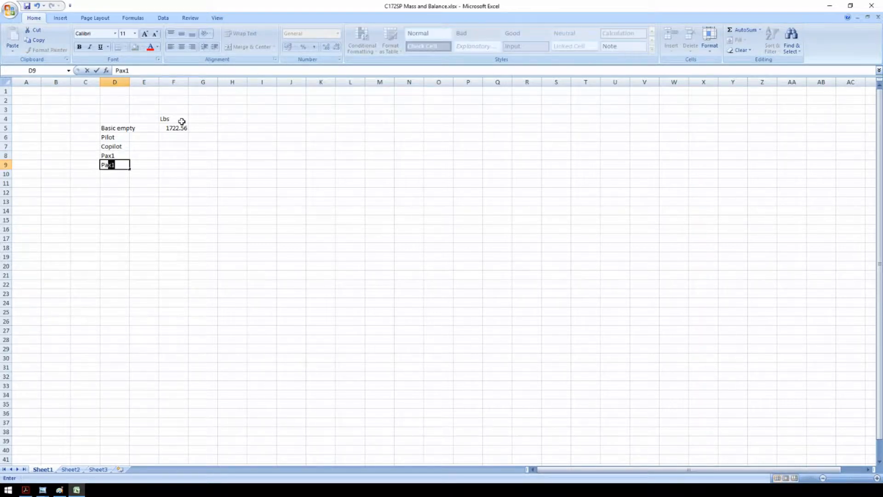
{"action": "key", "text": "Return"}
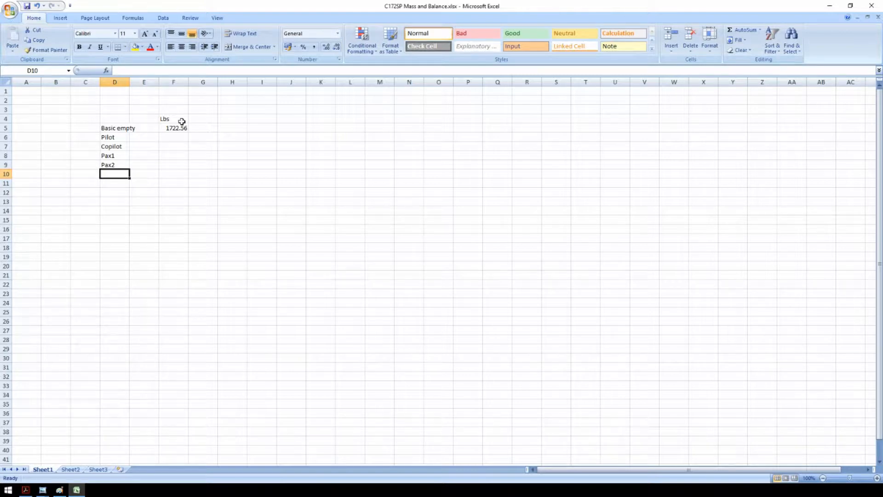
{"action": "type", "text": "Bag1"}
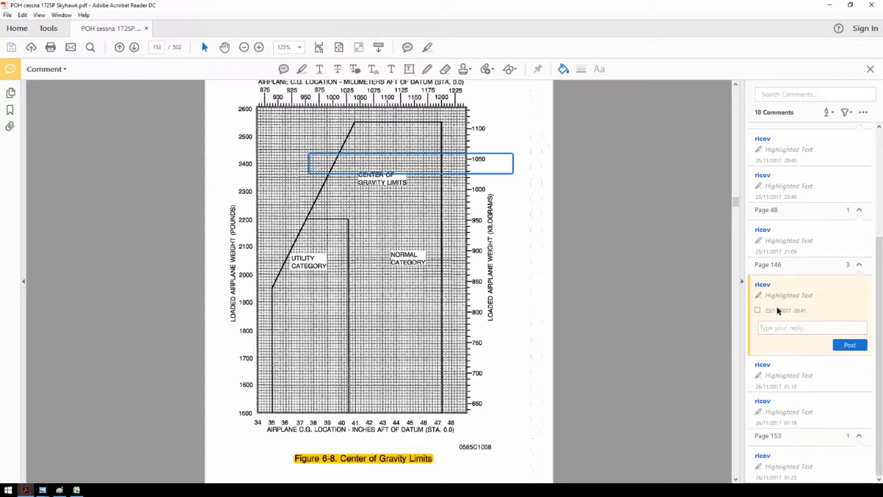
- Jump to the manual's Figure 6-3 Loading Arrangements page with the seat and baggage stations
{"action": "left_click", "coordinate": [766, 264]}
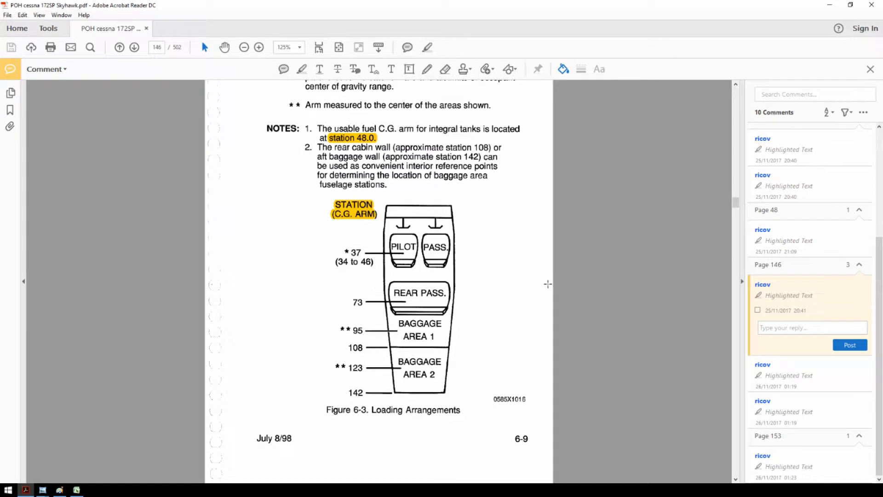
{"action": "mouse_move", "coordinate": [475, 276]}
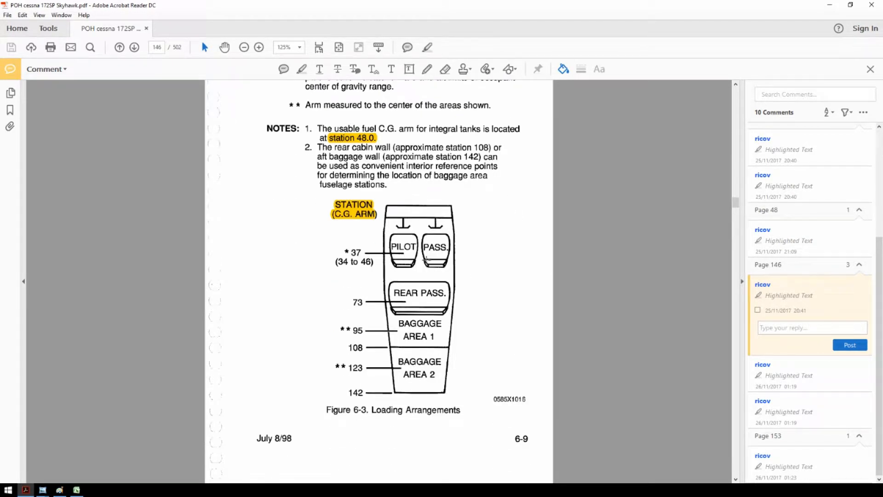
{"action": "mouse_move", "coordinate": [432, 323]}
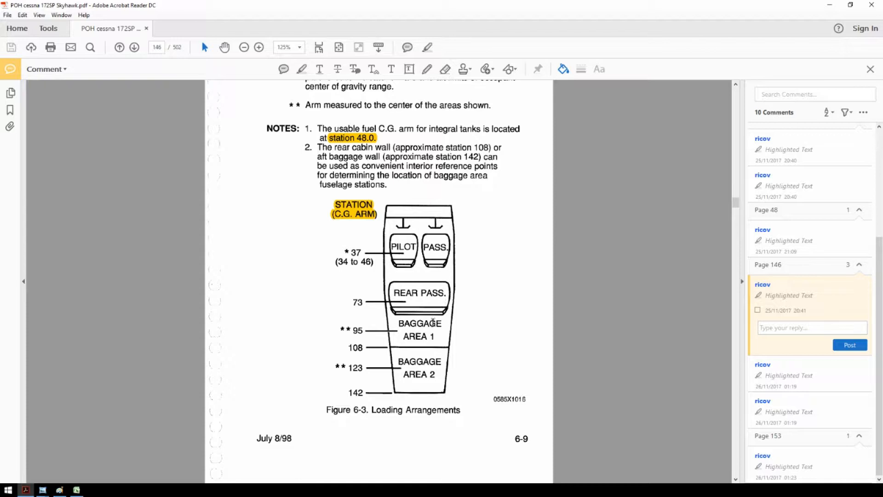
{"action": "mouse_move", "coordinate": [440, 373]}
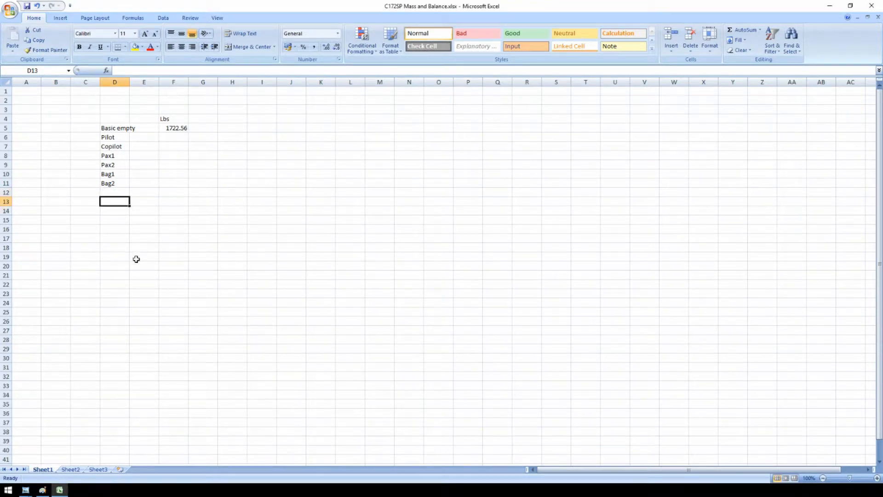
- Add the Fuel label and a kg heading, and enter the pilot's weight of 60 kg
{"action": "type", "text": "Fuel"}
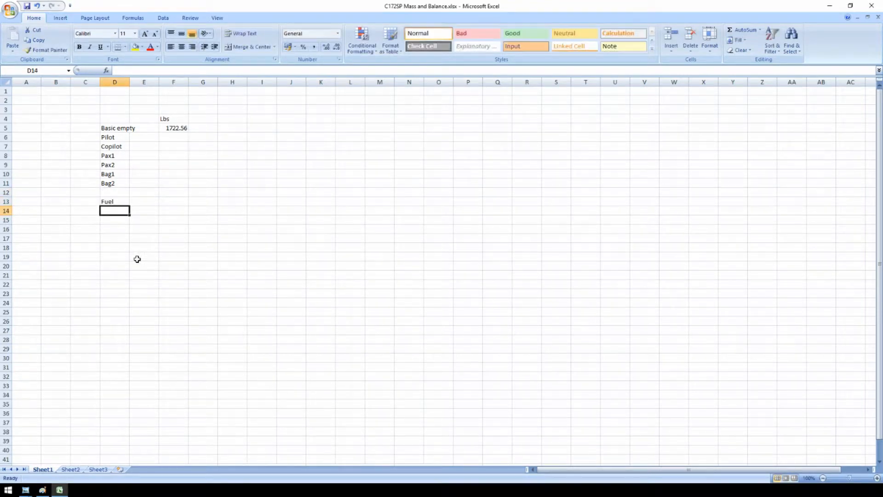
{"action": "left_click", "coordinate": [144, 137]}
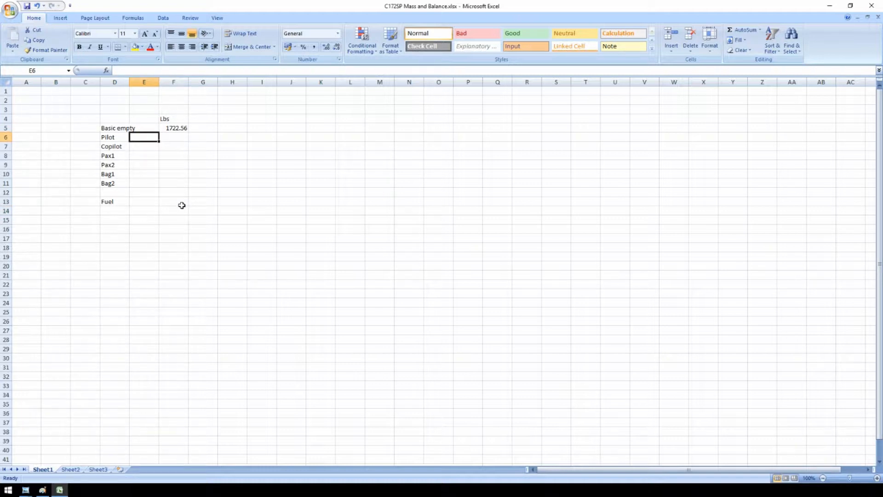
{"action": "left_click", "coordinate": [144, 118]}
{"action": "type", "text": "kg"}
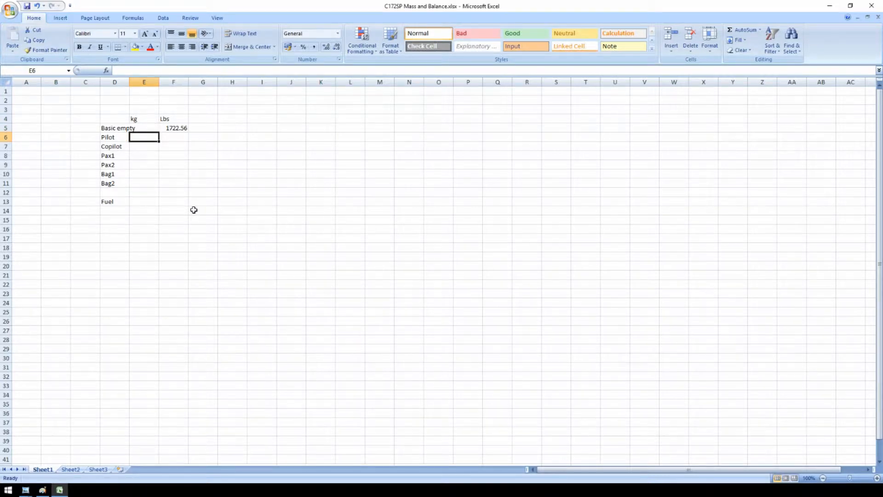
{"action": "type", "text": "60"}
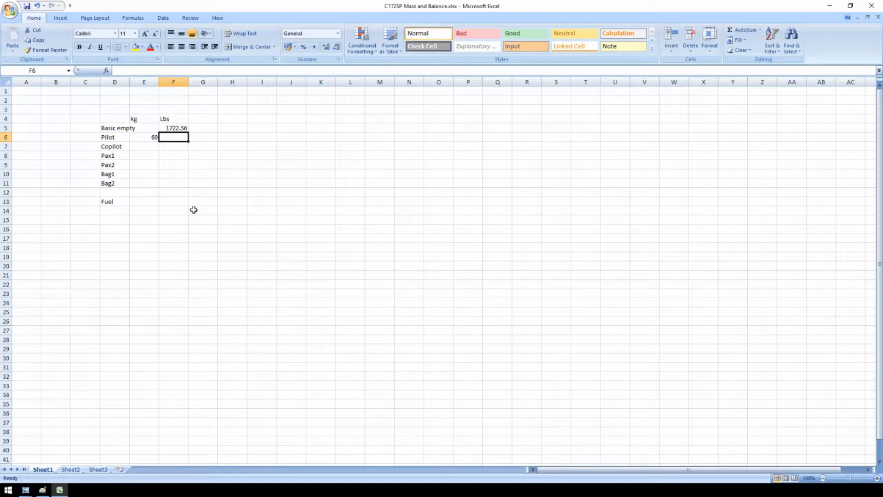
- Convert the pilot's weight to pounds in F6 with =E6*2.2
{"action": "type", "text": "="}
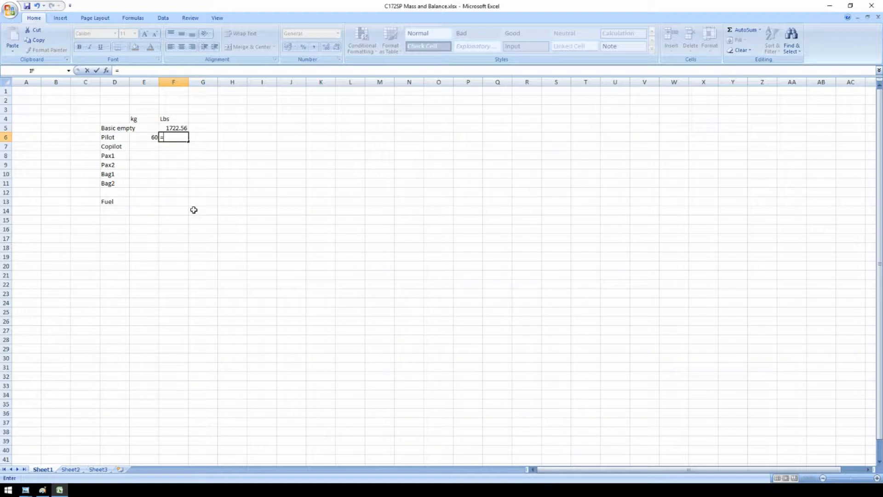
{"action": "left_click", "coordinate": [143, 137]}
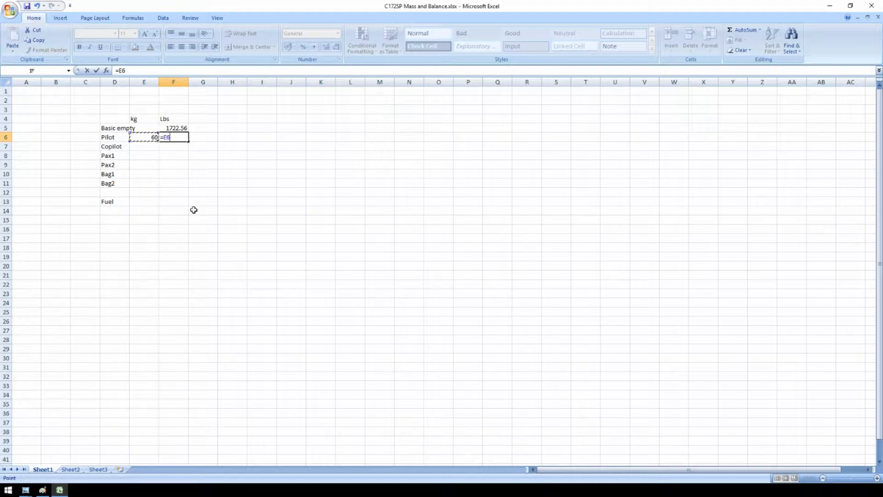
{"action": "type", "text": "*2."}
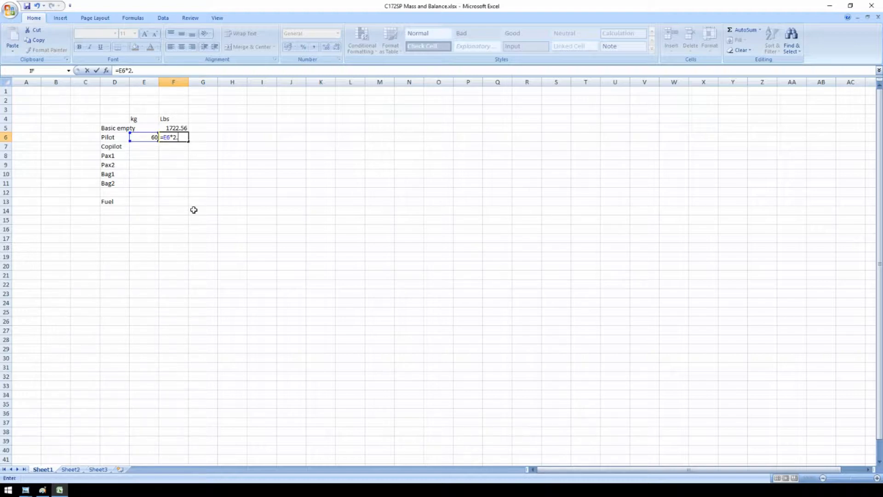
{"action": "type", "text": "2"}
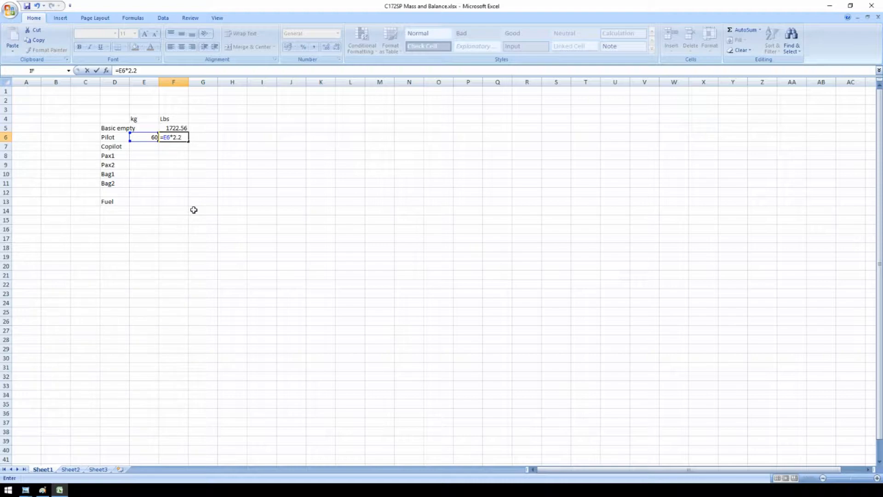
{"action": "key", "text": "Return"}
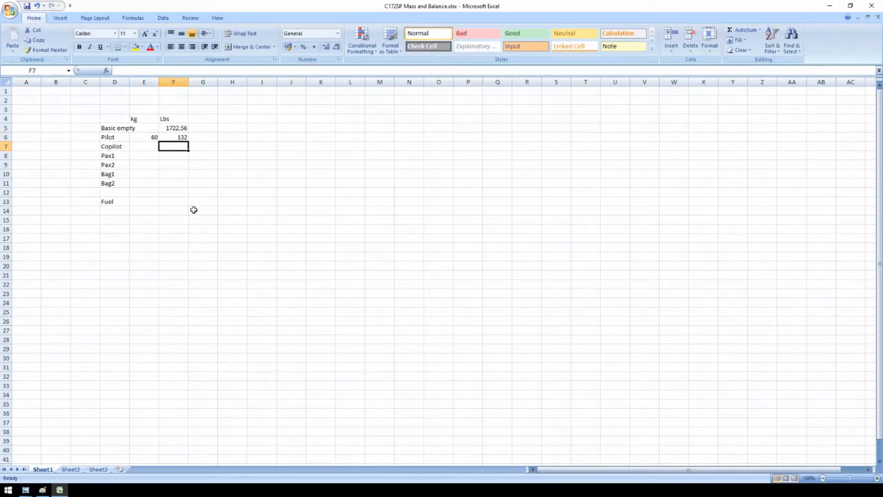
- Enter the remaining kg weights and fill the conversion down to Bag2, giving 132, 176, 165, 77, 33 and 6.6 lbs
{"action": "left_click", "coordinate": [144, 146]}
{"action": "type", "text": "80"}
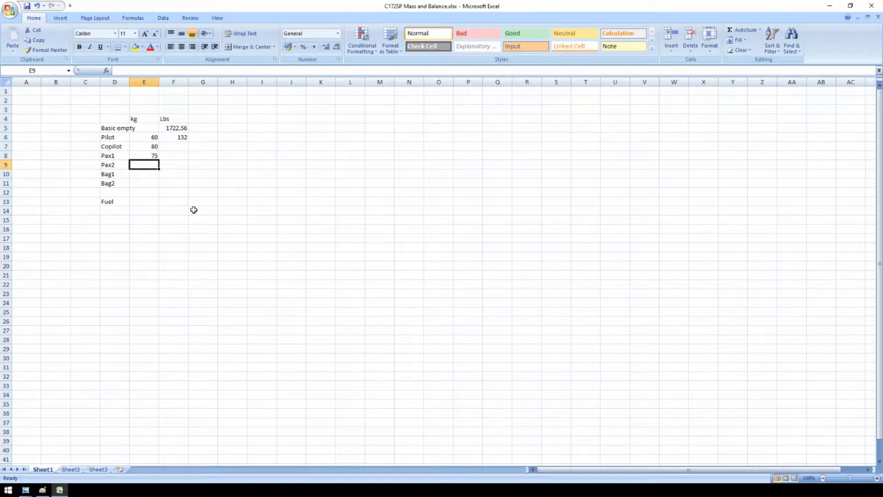
{"action": "type", "text": "3"}
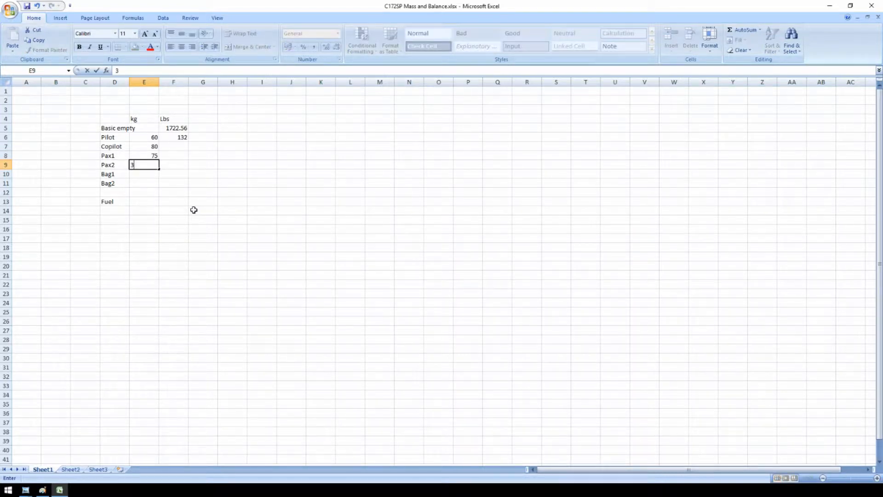
{"action": "key", "text": "enter"}
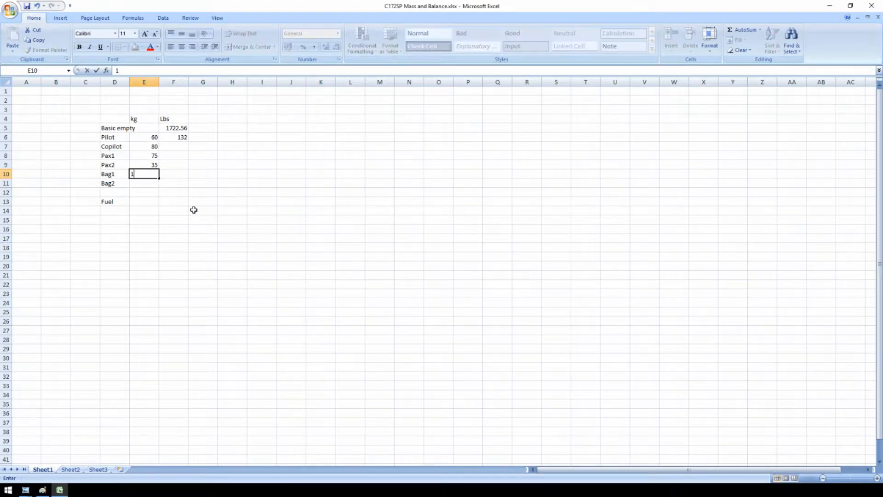
{"action": "type", "text": "5"}
{"action": "key", "text": "Return"}
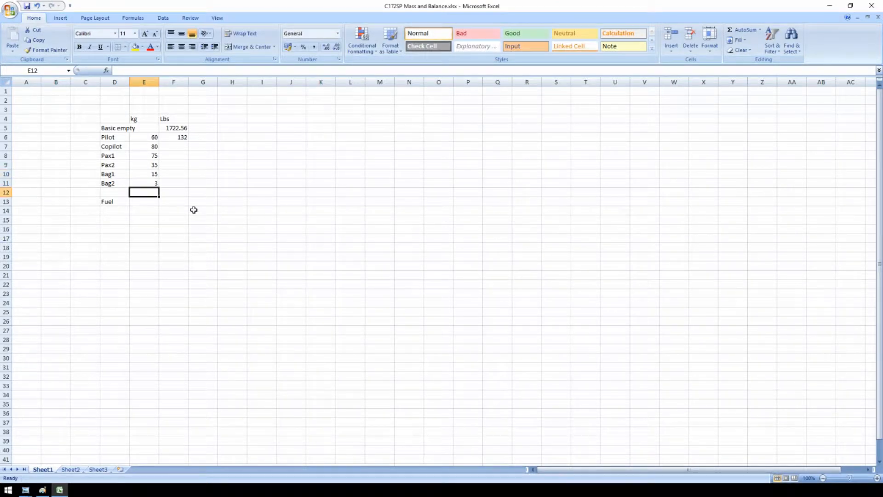
{"action": "left_click", "coordinate": [173, 137]}
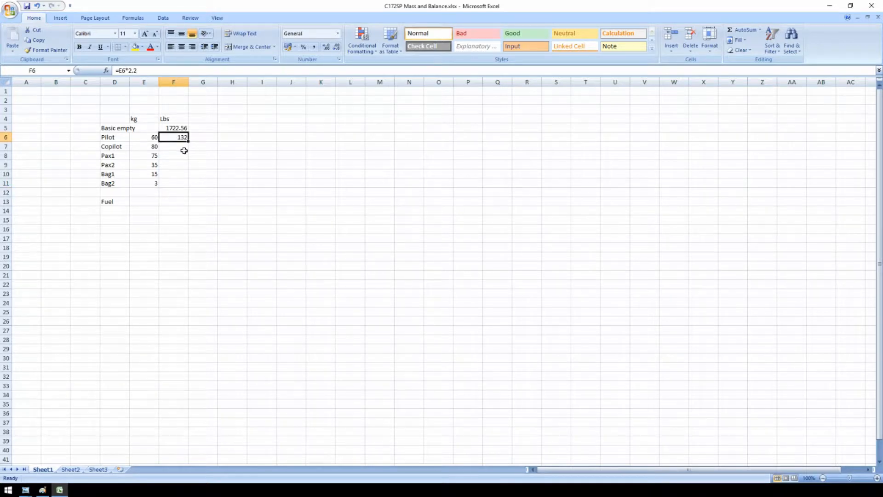
{"action": "left_click_drag", "start_coordinate": [173, 137], "coordinate": [173, 146]}
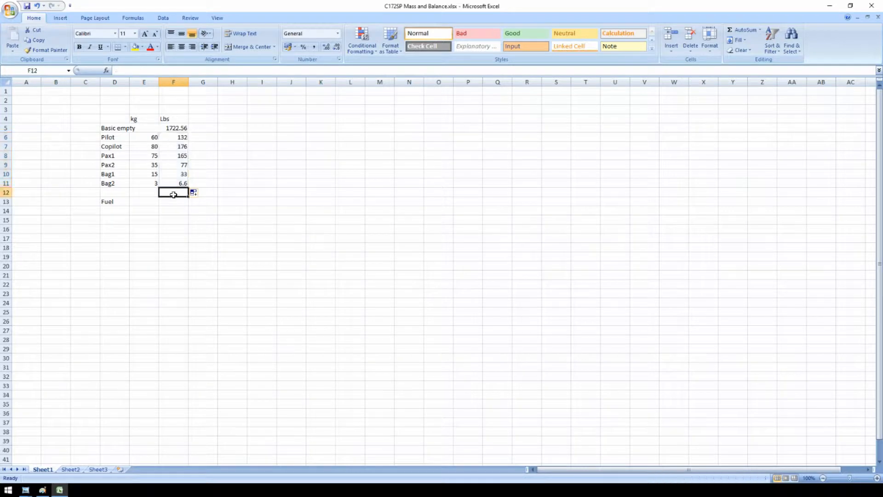
- Total the loads as Zero fuel with =SUM(F5:F11) and add a USG unit label for fuel
{"action": "type", "text": "=SUM(F5:F11)"}
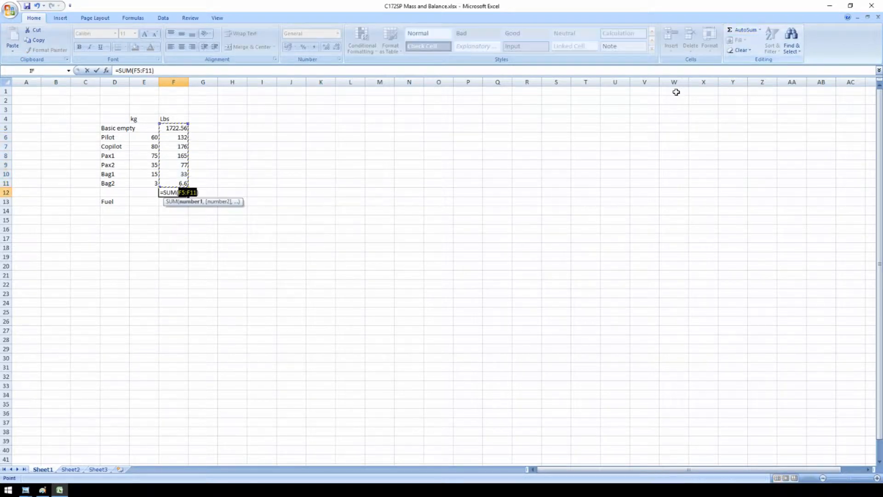
{"action": "key", "text": "Return"}
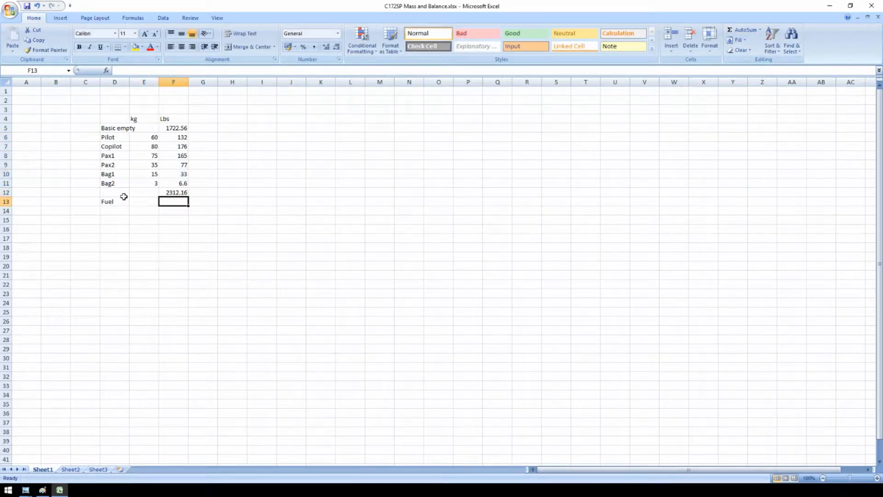
{"action": "type", "text": "Zero fuel"}
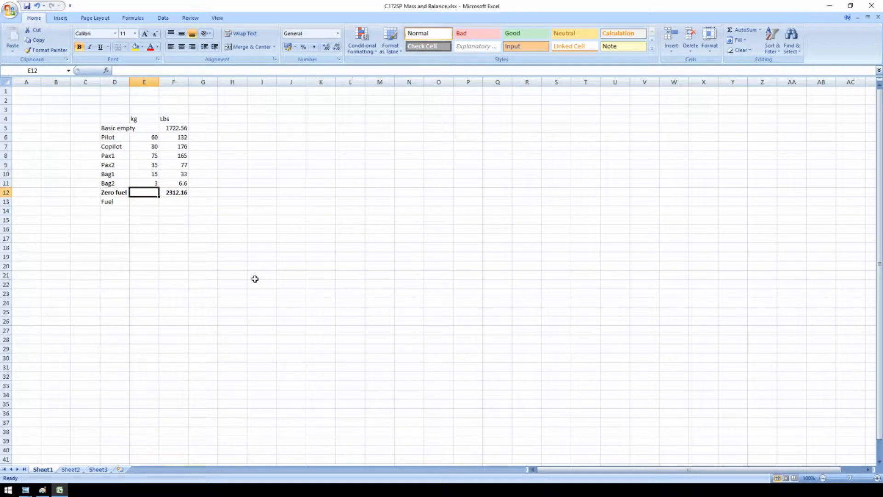
{"action": "type", "text": "USG"}
{"action": "left_click", "coordinate": [143, 201]}
{"action": "type", "text": "53"}
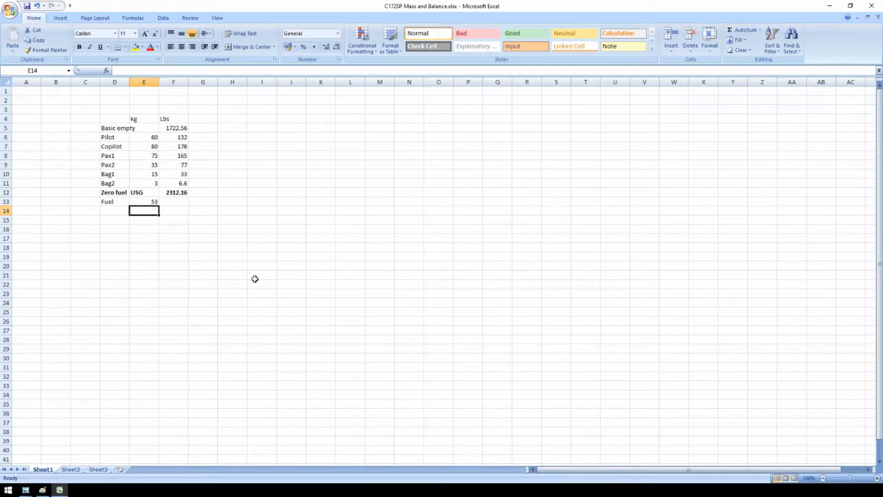
- Convert 53 USG of fuel to 318 lbs with =E13*6
{"action": "left_click", "coordinate": [173, 201]}
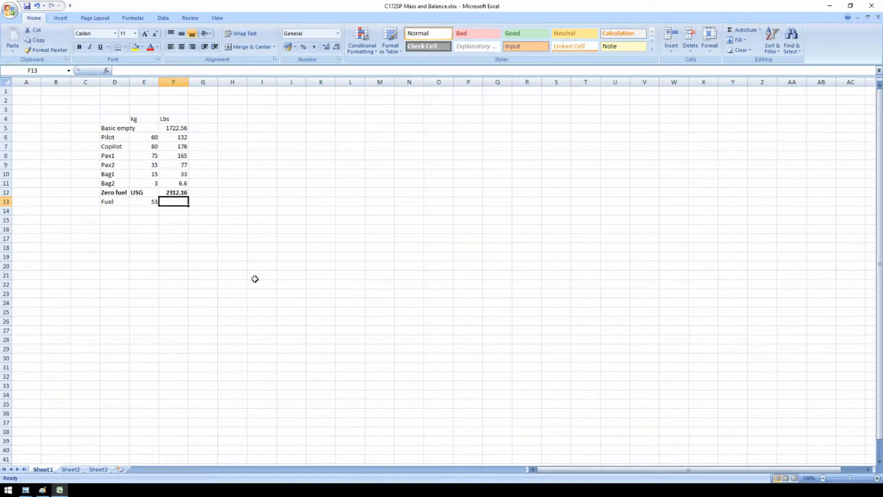
{"action": "type", "text": "="}
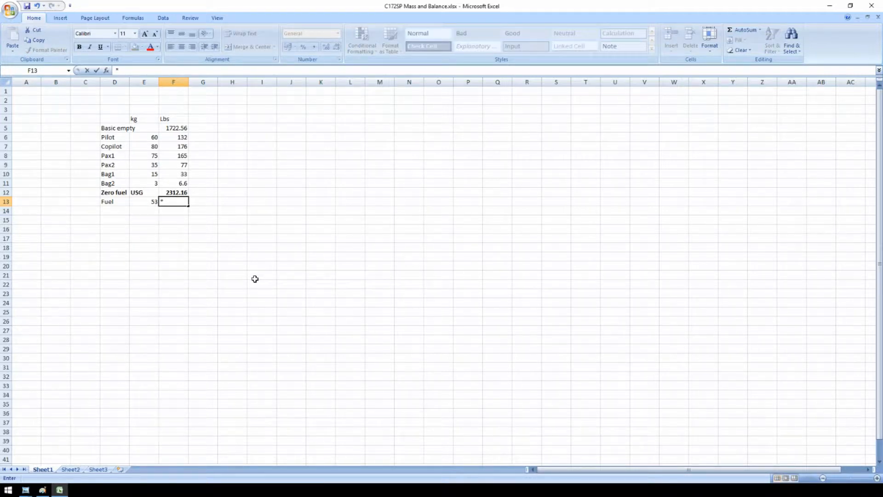
{"action": "type", "text": "="}
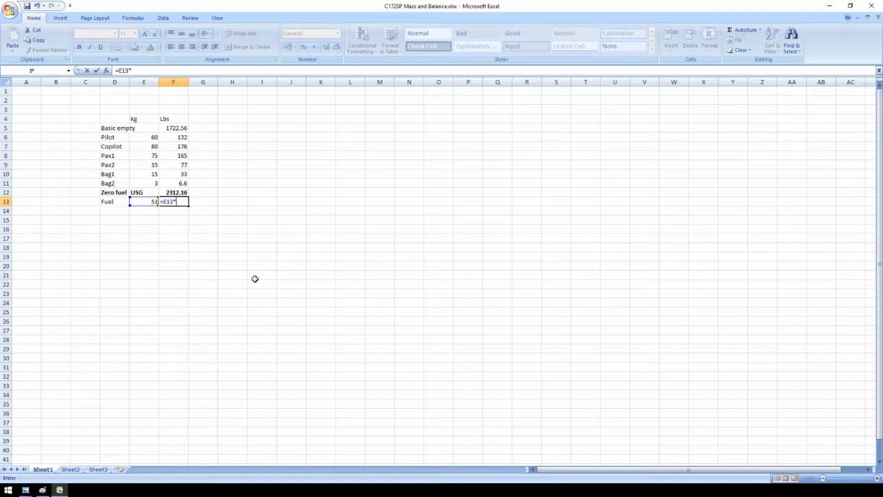
{"action": "key", "text": "Return"}
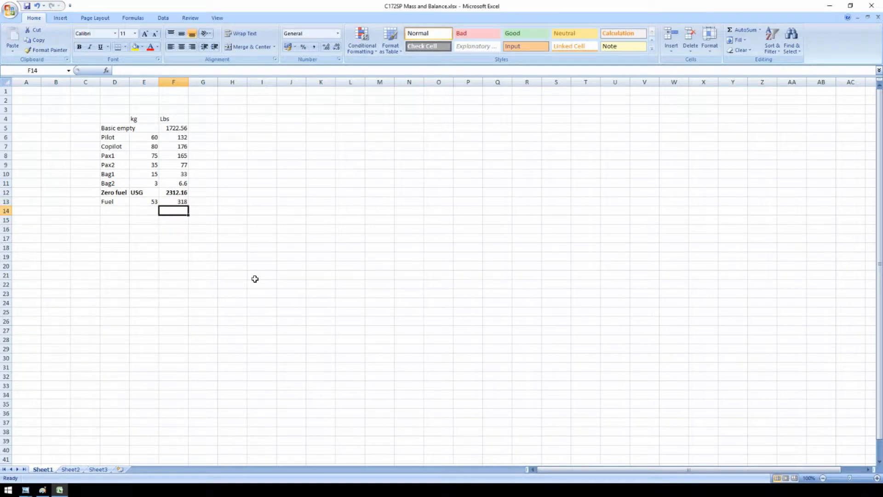
{"action": "mouse_move", "coordinate": [540, 258]}
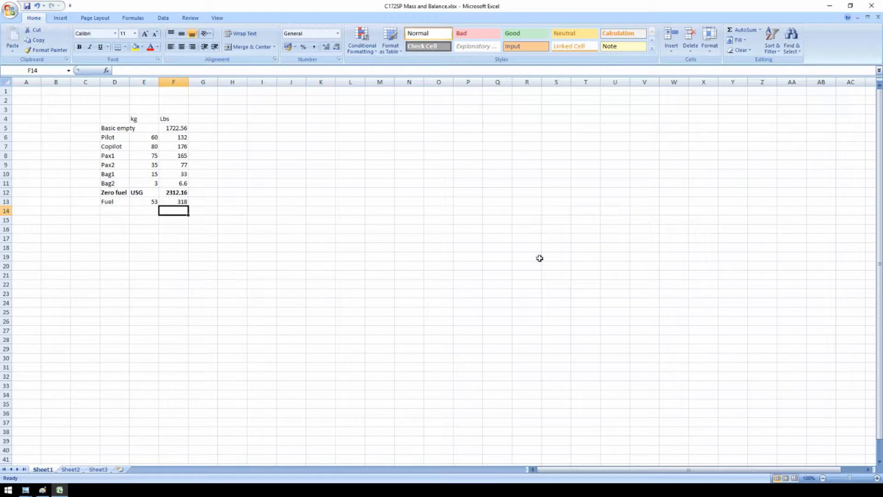
- Add a Ramp total of zero-fuel plus fuel weight, 2630.16 lbs, labelled Ramp
{"action": "type", "text": "=SUM(F13"}
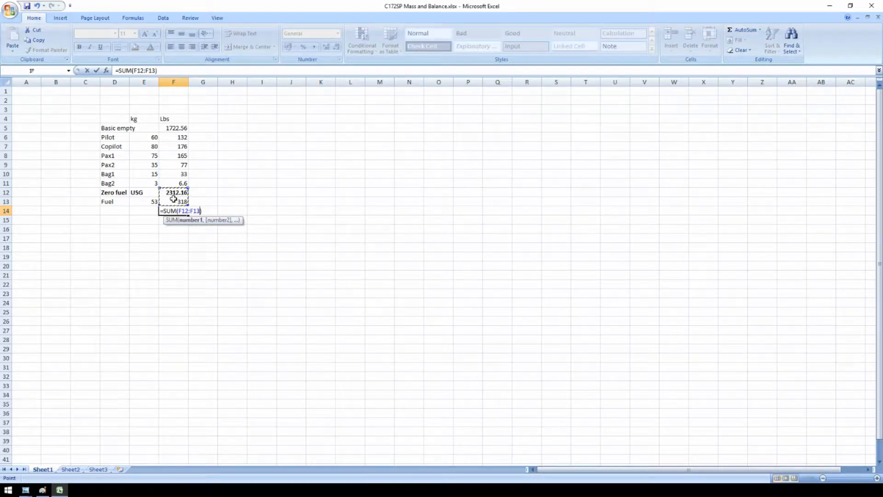
{"action": "key", "text": "Return"}
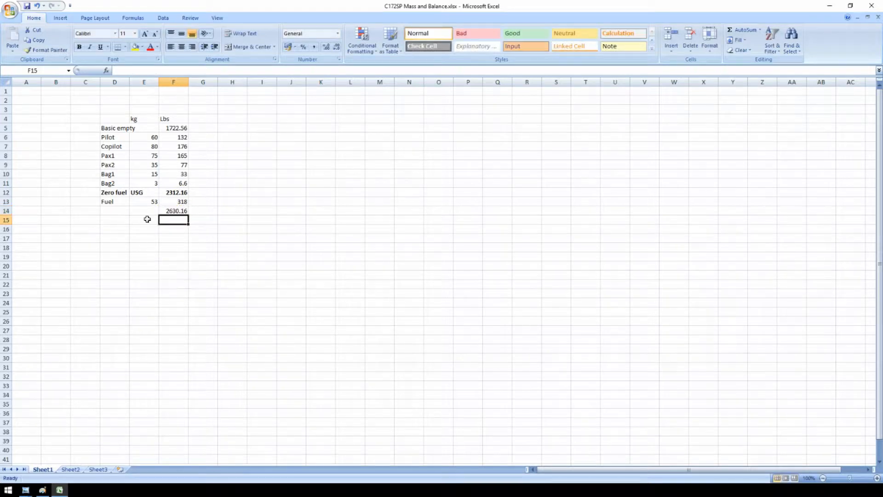
{"action": "type", "text": "Ra"}
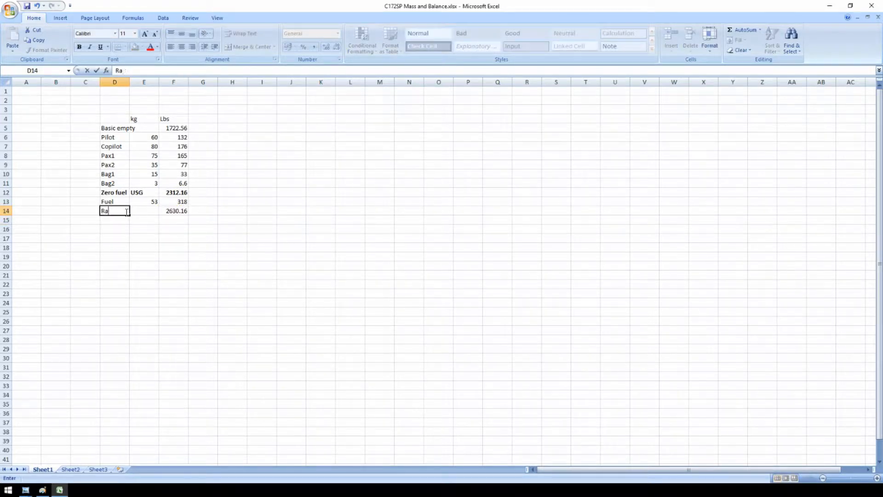
{"action": "key", "text": "Return"}
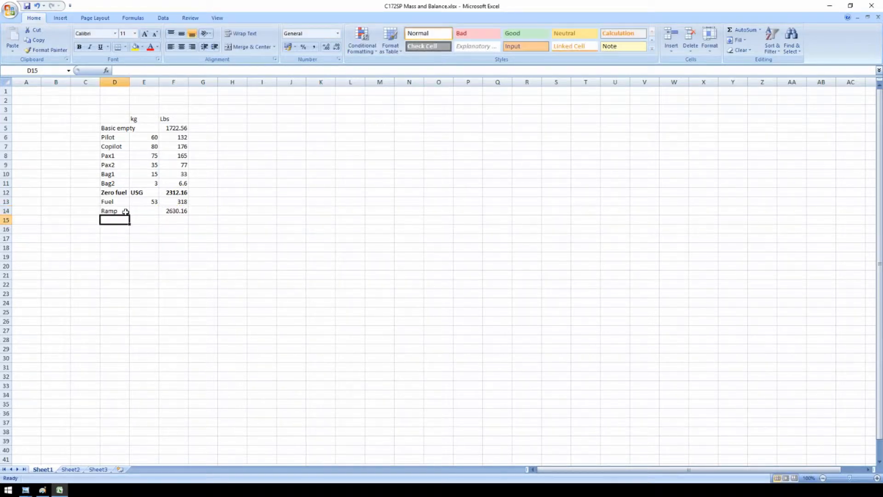
{"action": "mouse_move", "coordinate": [123, 263]}
{"action": "type", "text": "Moment"}
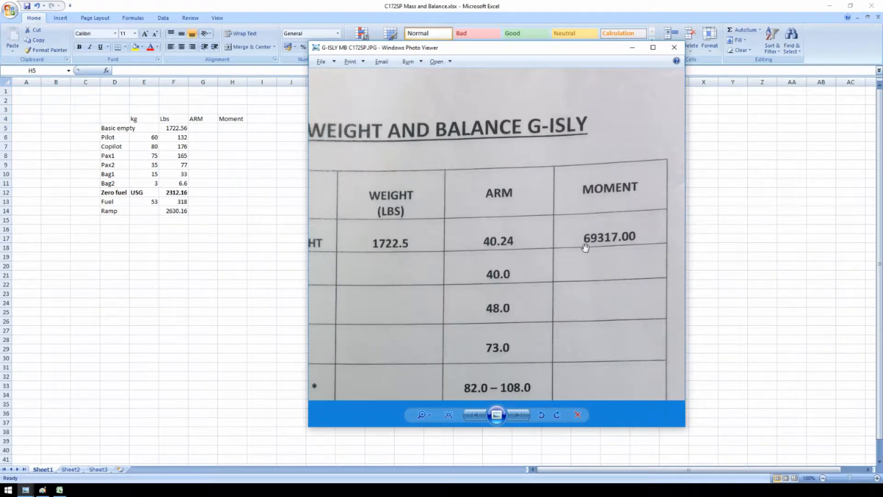
{"action": "mouse_move", "coordinate": [607, 244]}
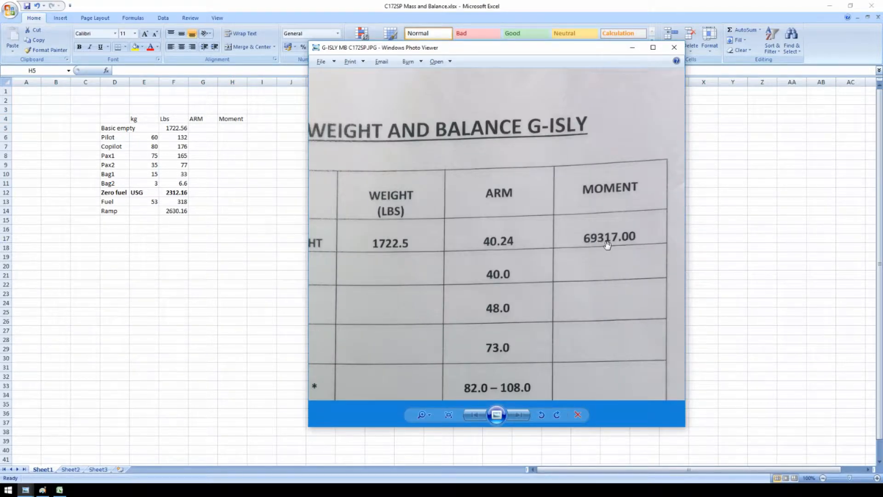
- Enter basic empty moment 69317 and compute its arm as =H5/F5, giving 40.2
{"action": "left_click", "coordinate": [673, 48]}
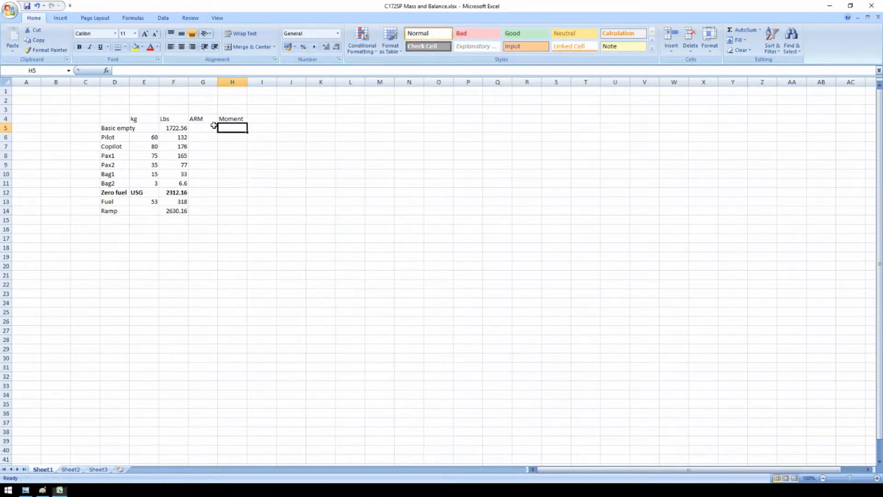
{"action": "type", "text": "69317"}
{"action": "left_click", "coordinate": [202, 128]}
{"action": "type", "text": "="}
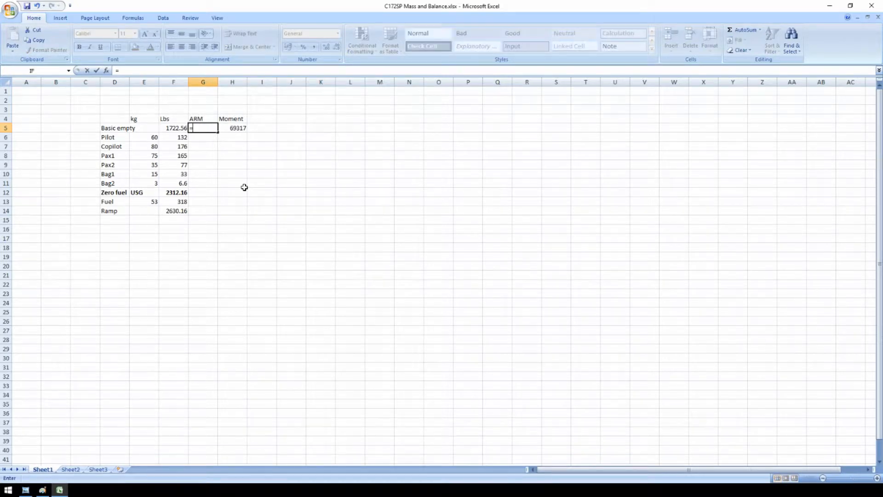
{"action": "type", "text": "H5/"}
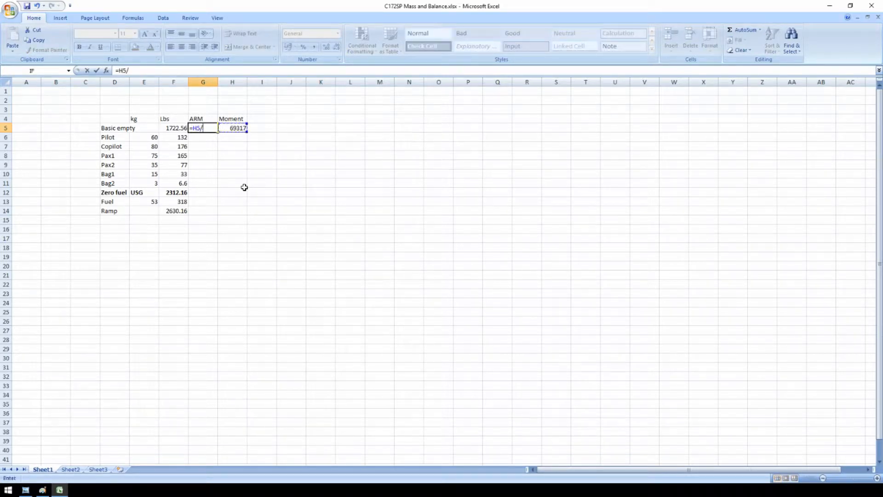
{"action": "left_click", "coordinate": [175, 128]}
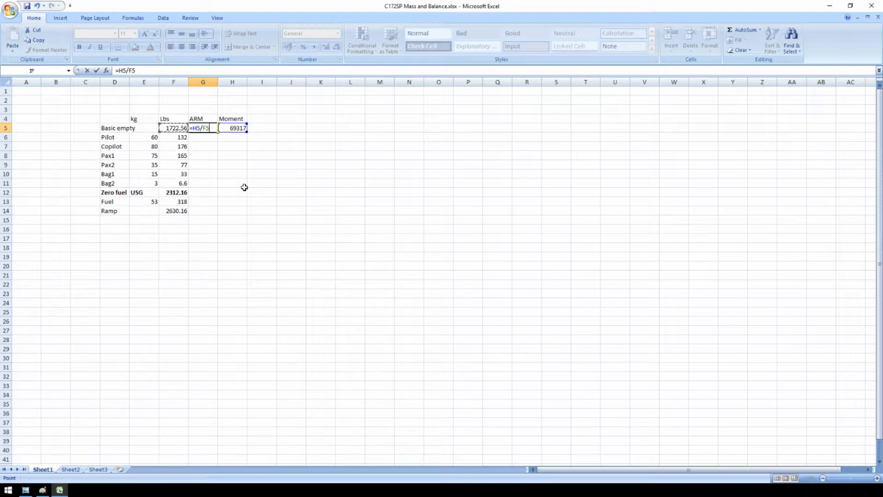
{"action": "key", "text": "Return"}
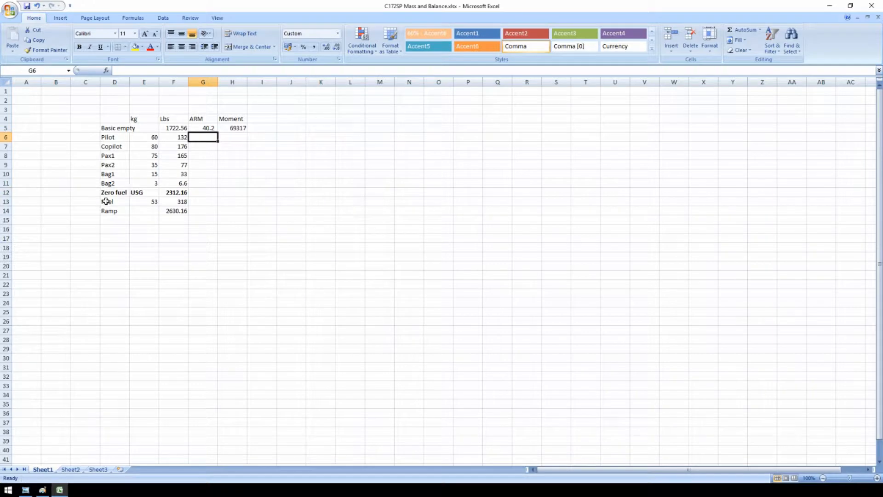
{"action": "mouse_move", "coordinate": [37, 356]}
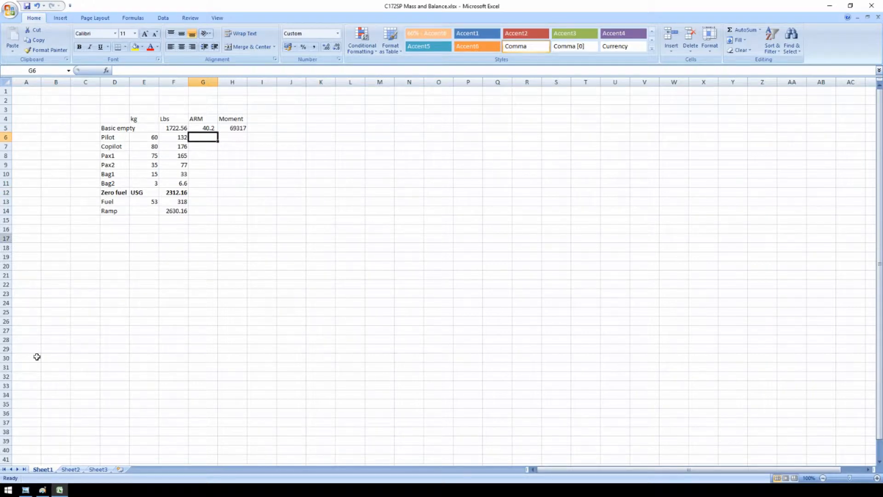
{"action": "left_click", "coordinate": [76, 489]}
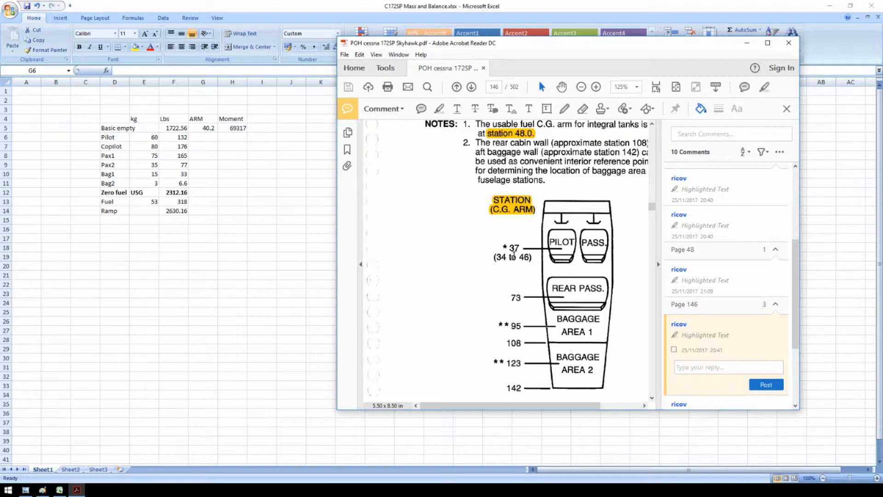
{"action": "mouse_move", "coordinate": [501, 245]}
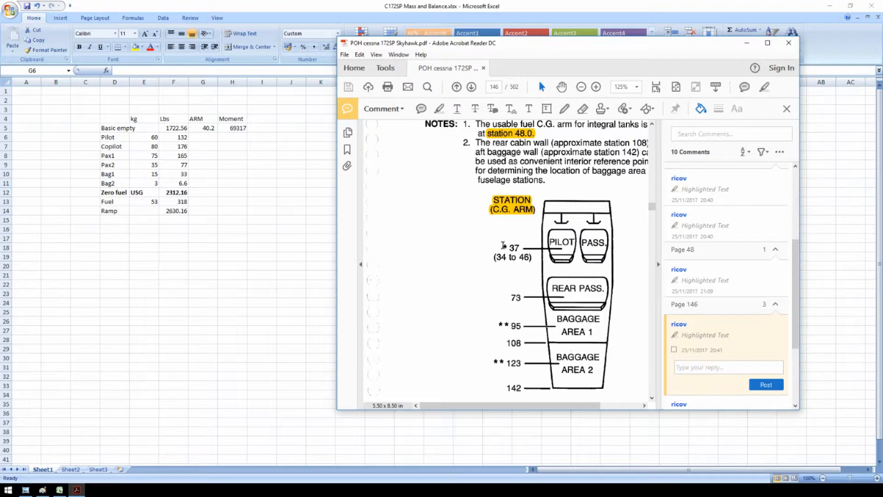
{"action": "mouse_move", "coordinate": [197, 206]}
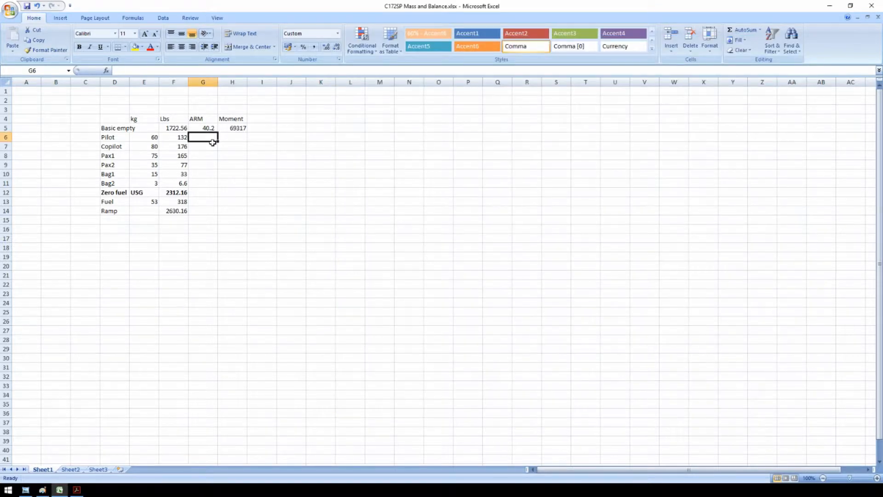
- Enter the station arms 37.0 for pilot and copilot, 73 for both passengers, 95 and 123 for the bags
{"action": "type", "text": "37.0"}
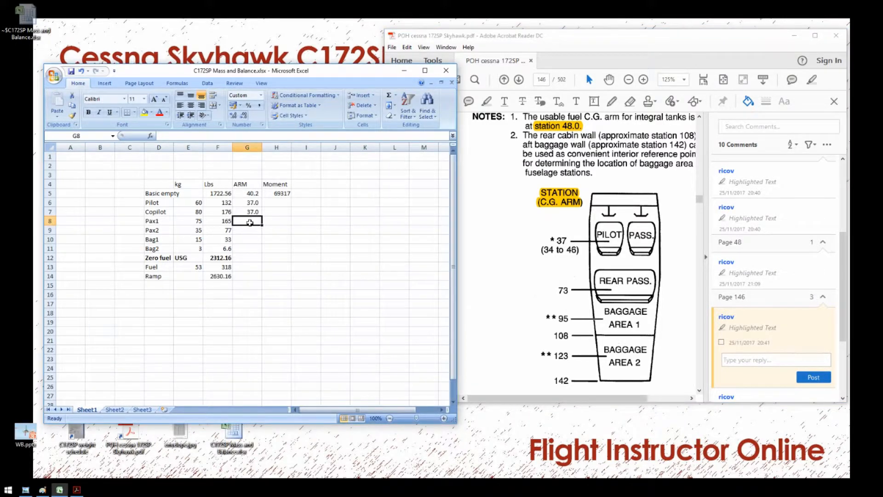
{"action": "type", "text": "73"}
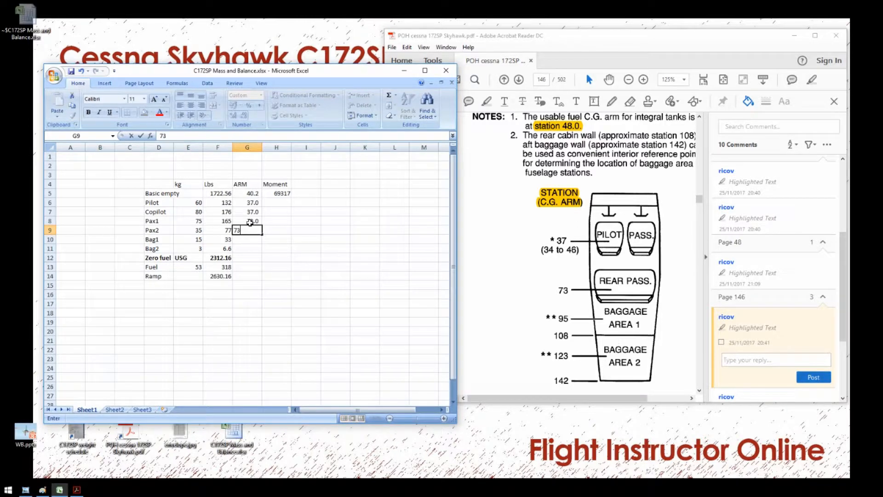
{"action": "key", "text": "Return"}
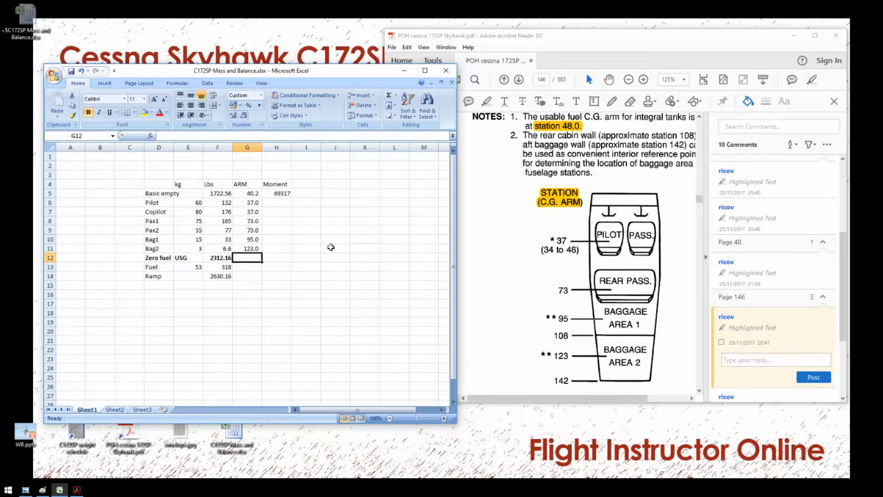
{"action": "left_click", "coordinate": [276, 202]}
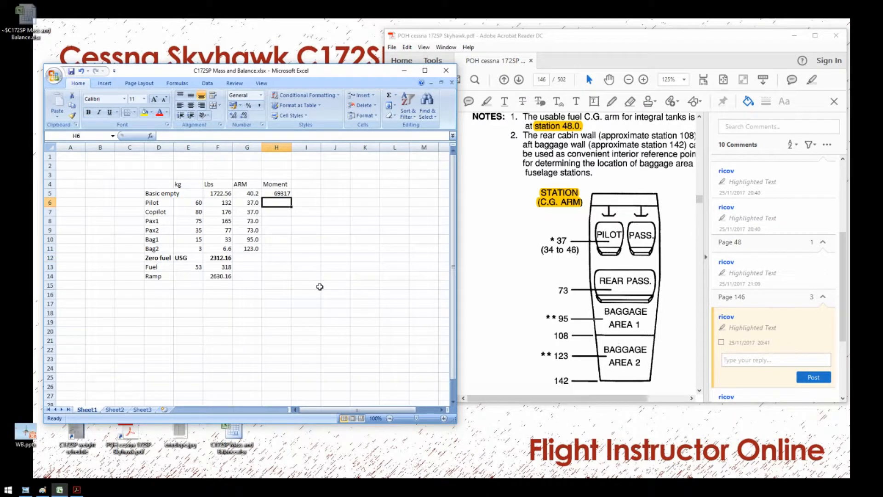
- Compute the pilot's moment as =F6*G6
{"action": "type", "text": "=F6"}
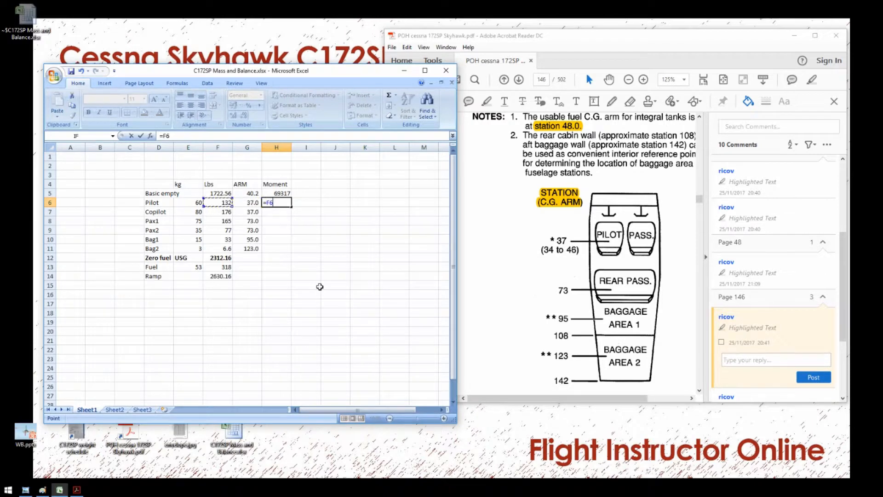
{"action": "type", "text": "*G6"}
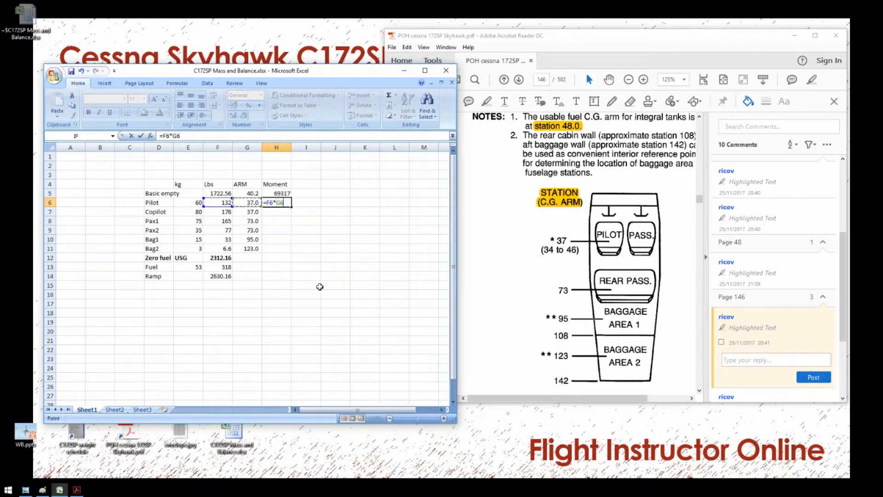
{"action": "key", "text": "Return"}
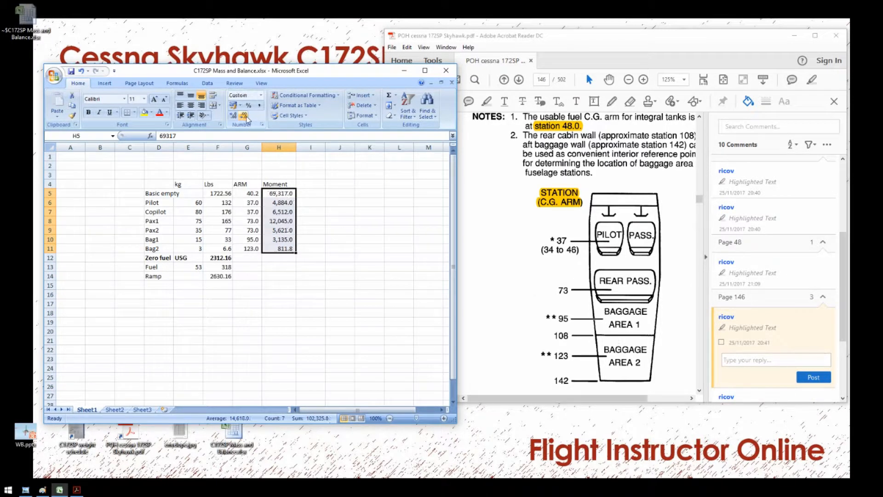
- Total the moments in H12 with AutoSum over H5:H11, giving 102,326
{"action": "left_click", "coordinate": [310, 284]}
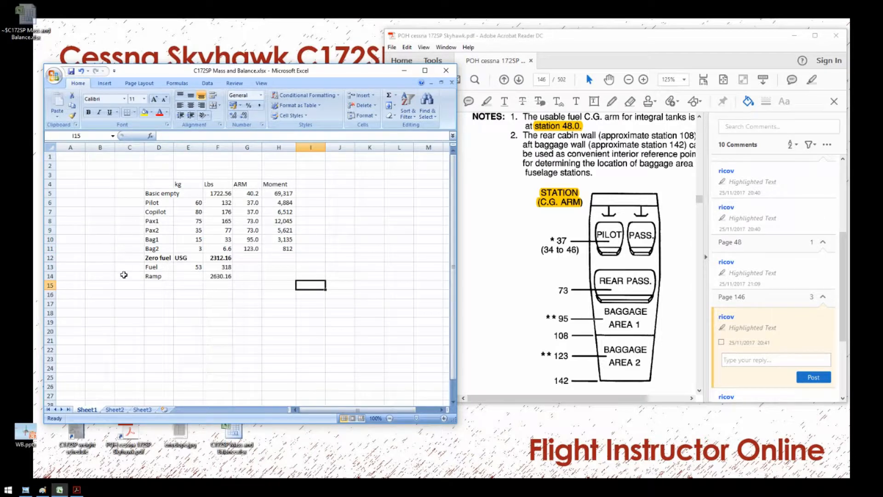
{"action": "mouse_move", "coordinate": [287, 275]}
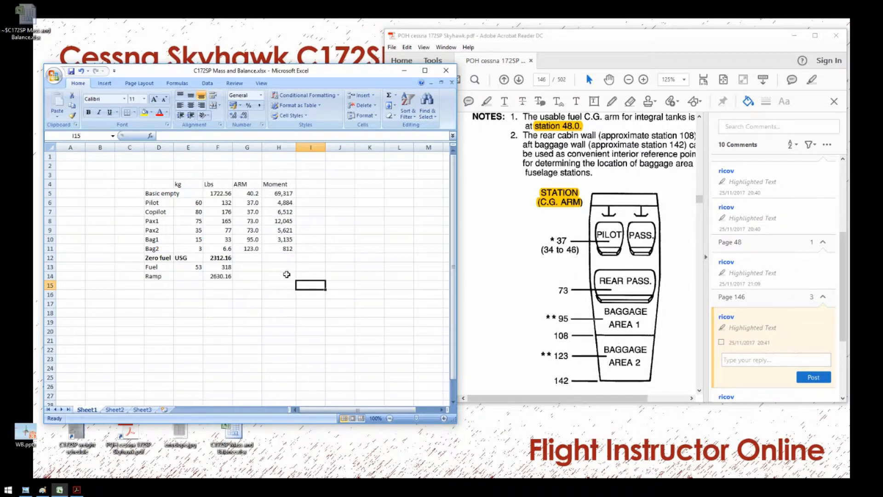
{"action": "left_click", "coordinate": [278, 257]}
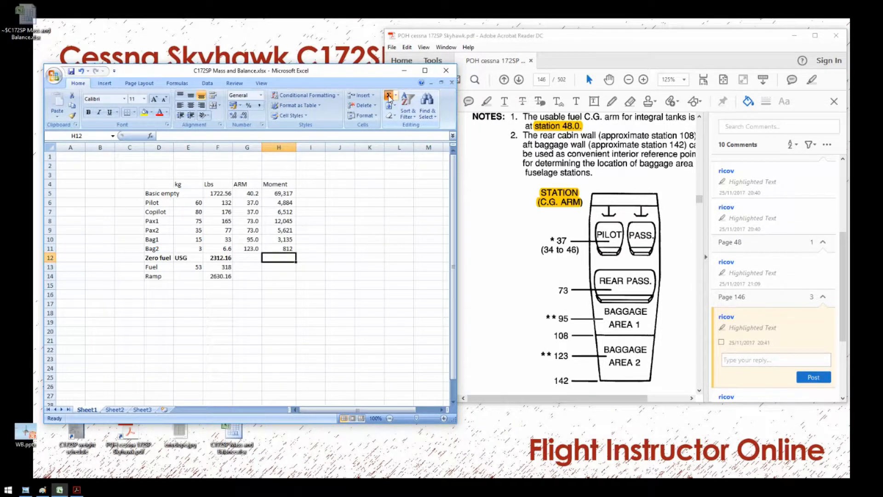
{"action": "key", "text": "Return"}
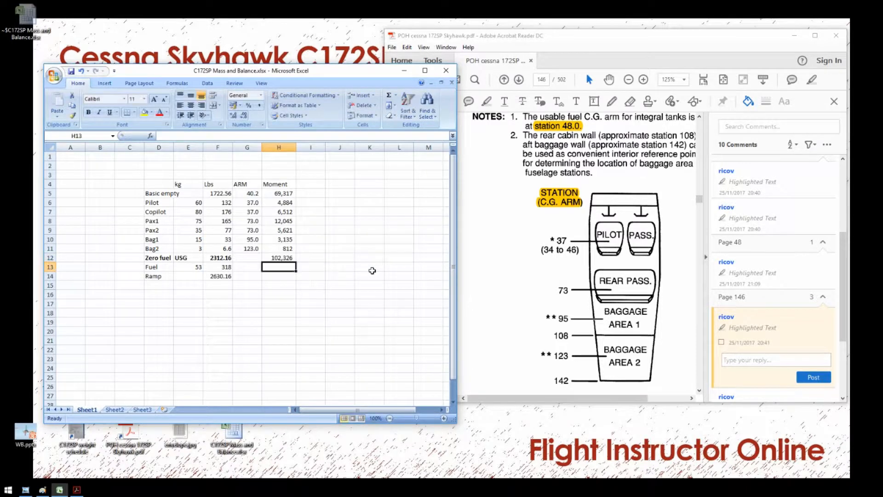
{"action": "left_click", "coordinate": [278, 257]}
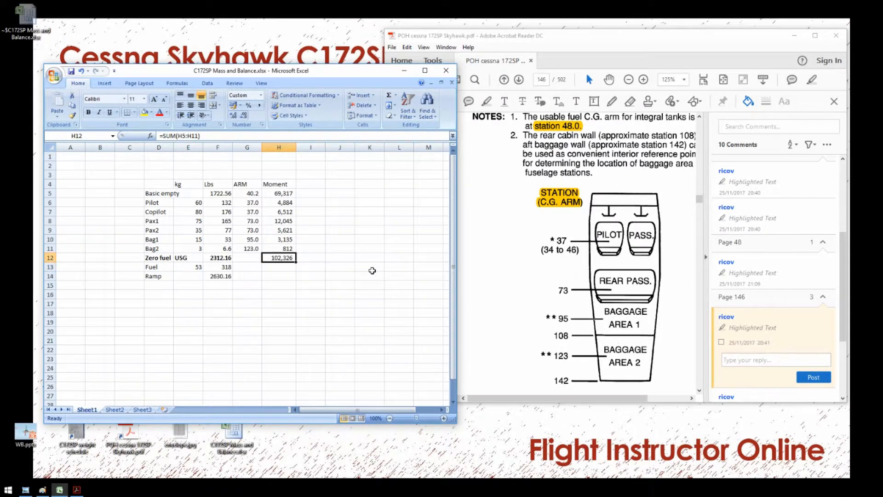
- Compute the zero-fuel arm in G12 as =H12/F12, giving 44.3
{"action": "left_click", "coordinate": [246, 258]}
{"action": "type", "text": "="}
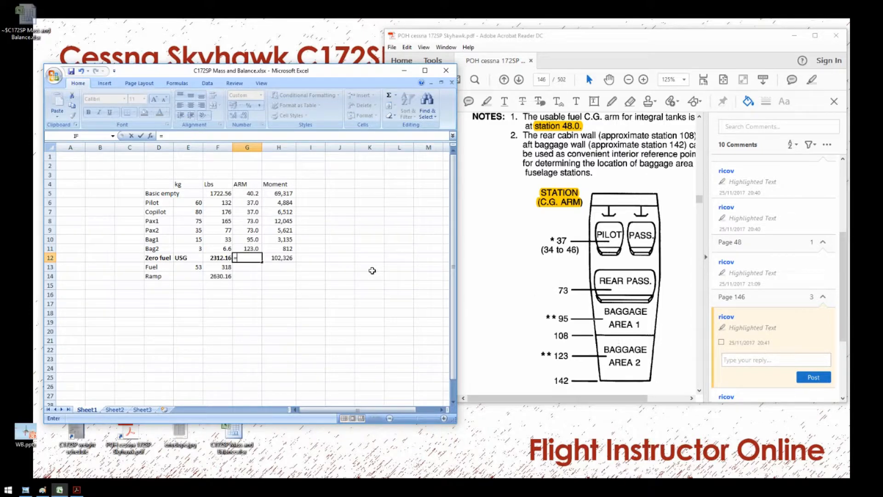
{"action": "type", "text": "H12/"}
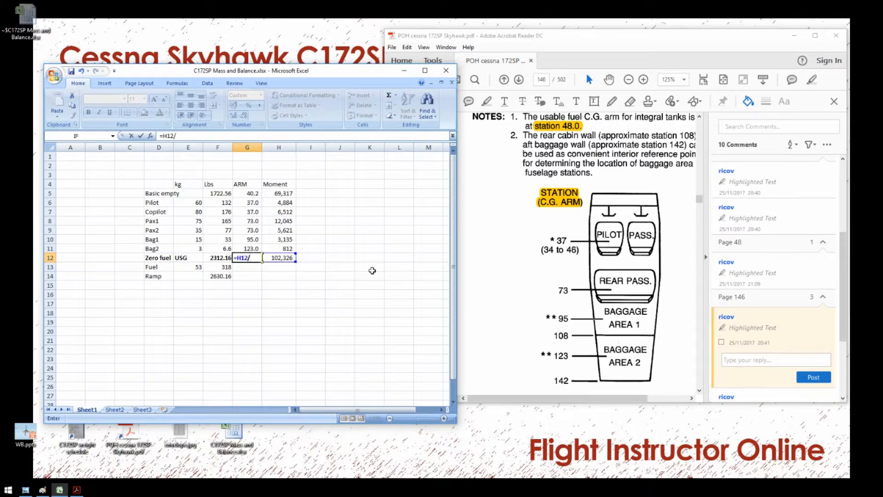
{"action": "key", "text": "Return"}
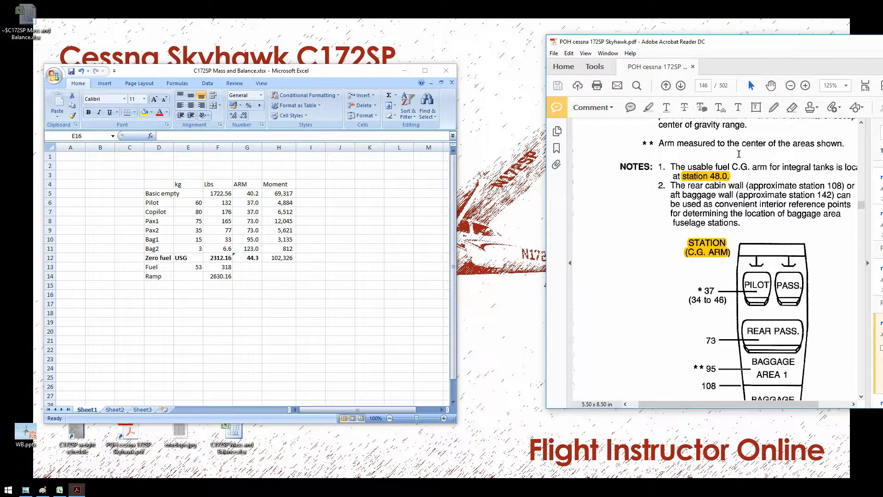
{"action": "mouse_move", "coordinate": [790, 228]}
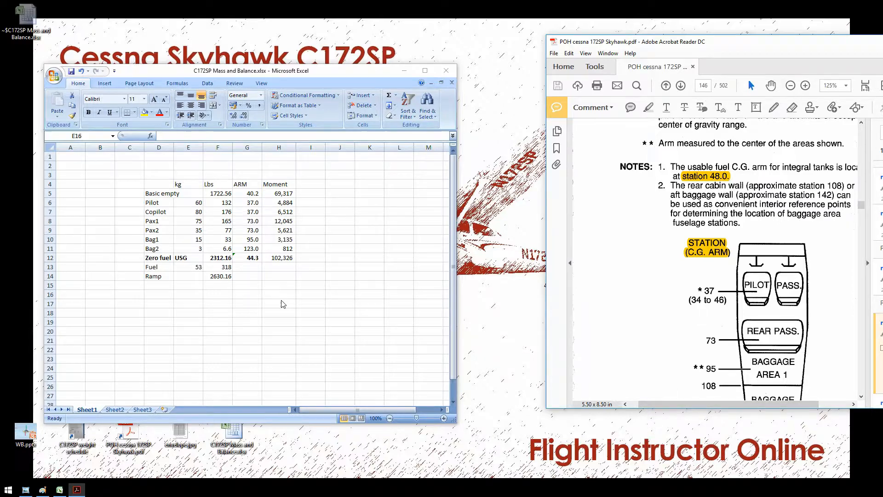
{"action": "left_click", "coordinate": [246, 266]}
{"action": "type", "text": "48"}
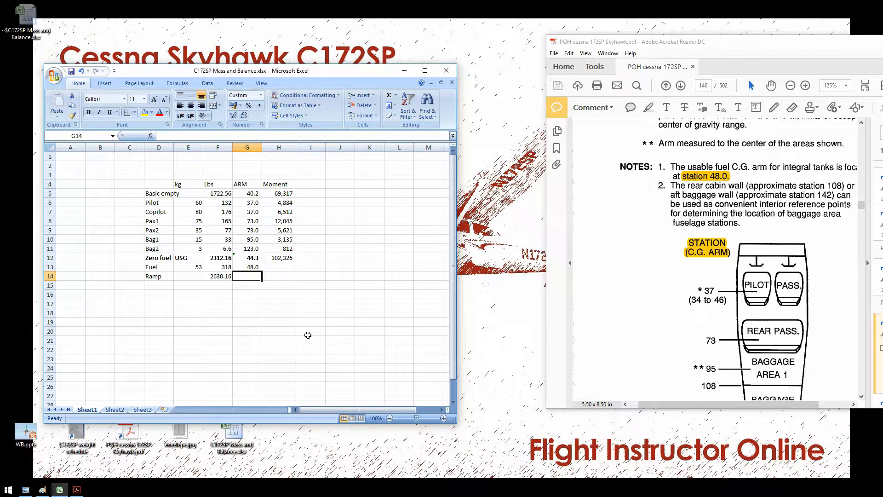
- Compute the fuel moment in H13 as =F13*G13, giving 15,264.0 at arm 48.0
{"action": "left_click", "coordinate": [278, 267]}
{"action": "type", "text": "=F13"}
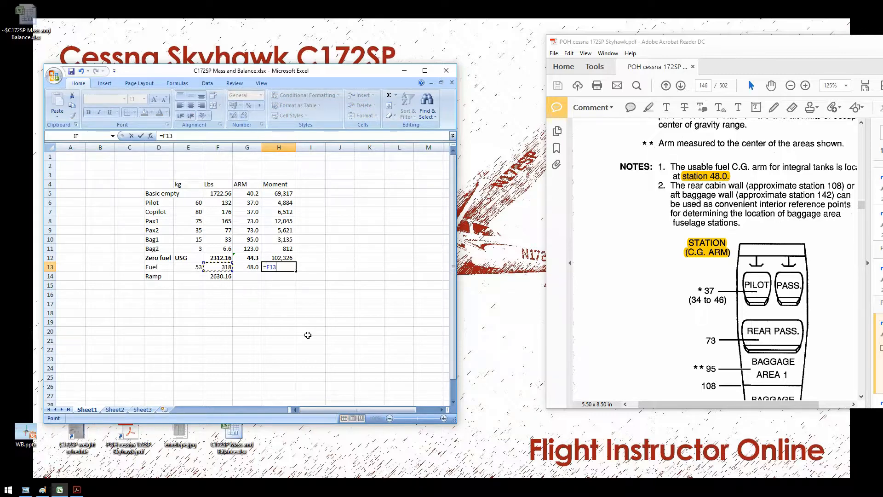
{"action": "type", "text": "*G13"}
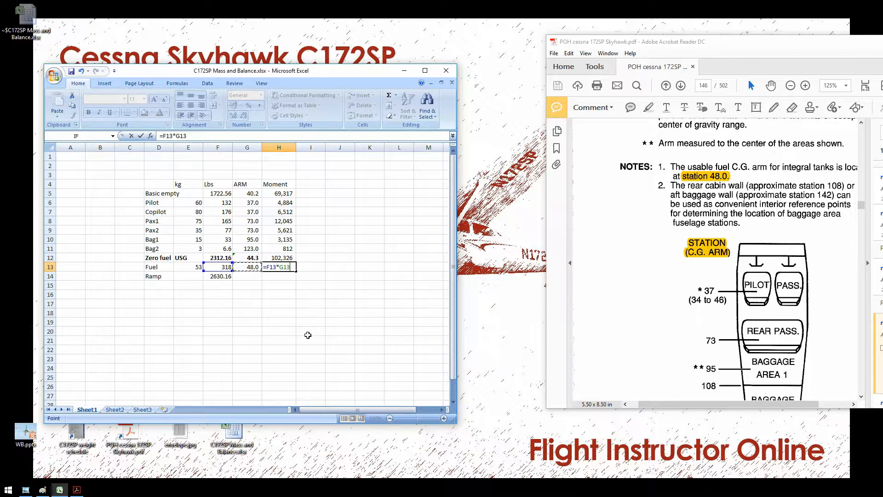
{"action": "key", "text": "Return"}
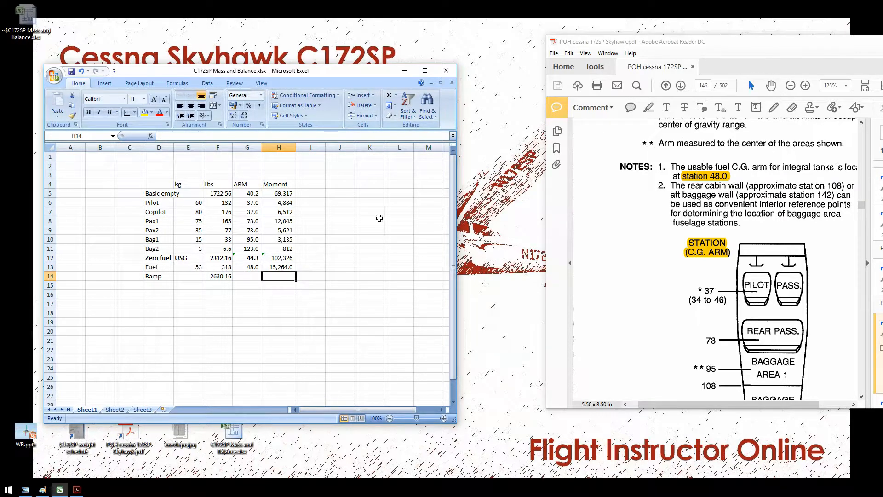
{"action": "mouse_move", "coordinate": [280, 316]}
{"action": "type", "text": "=SUM(H12:H13)"}
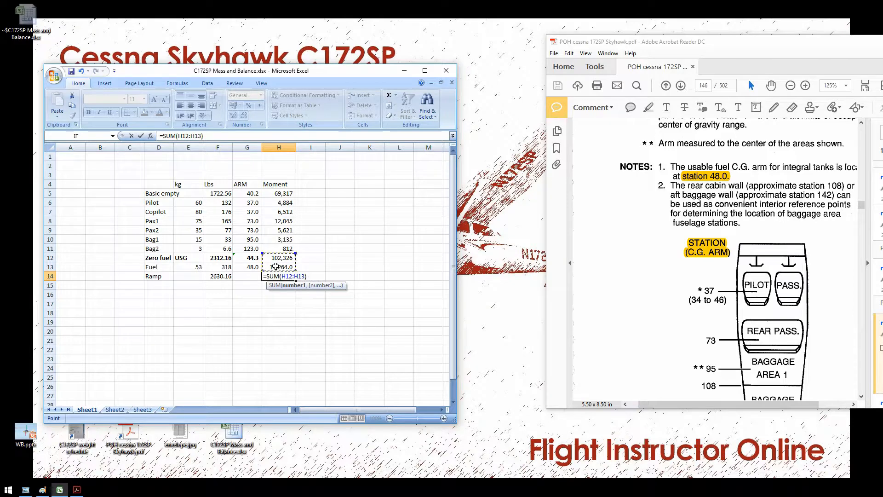
- Total the Ramp row: moment =SUM(H12:H13) = 117,590 and arm =H14/F14 = 44.7
{"action": "key", "text": "Return"}
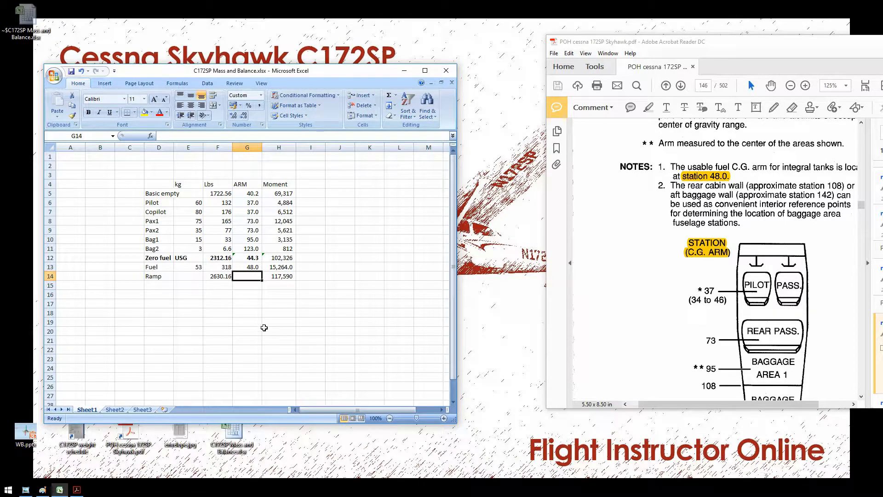
{"action": "type", "text": "=H14/"}
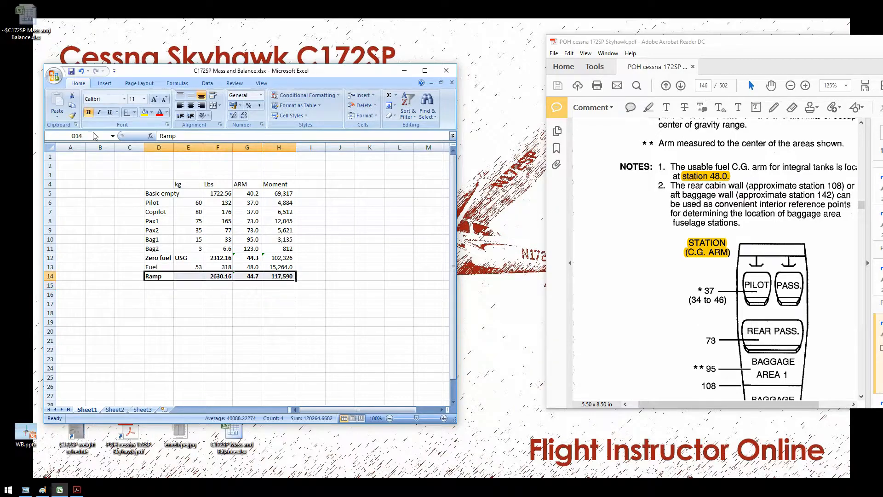
{"action": "left_click", "coordinate": [188, 303]}
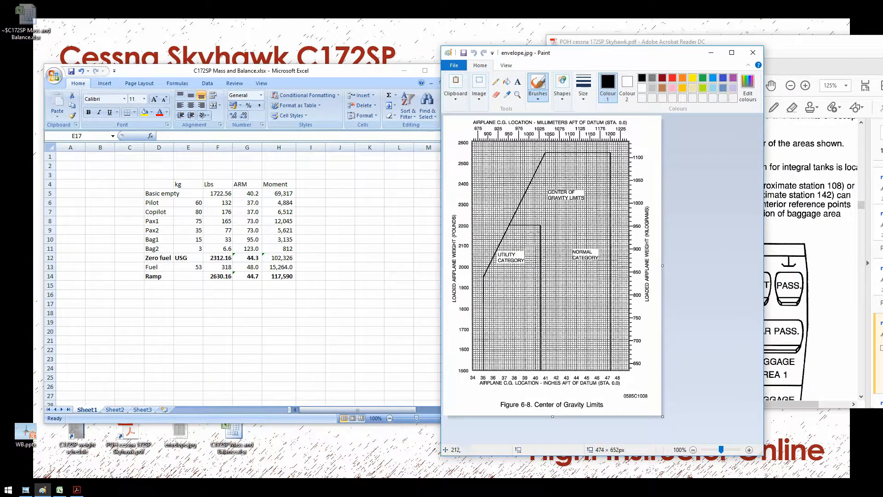
{"action": "mouse_move", "coordinate": [466, 166]}
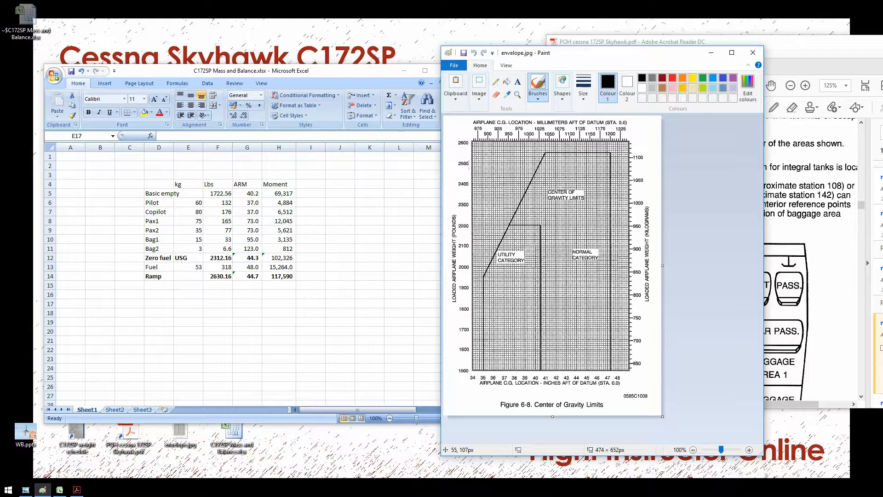
{"action": "mouse_move", "coordinate": [574, 152]}
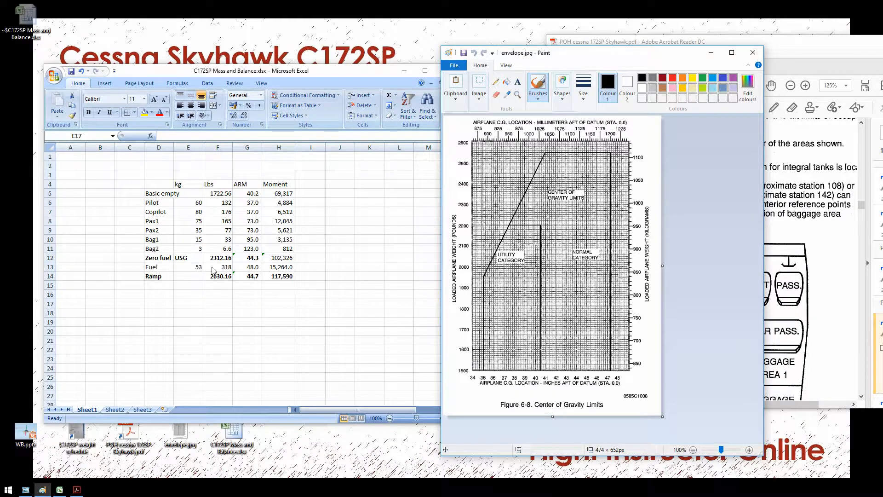
{"action": "mouse_move", "coordinate": [284, 328]}
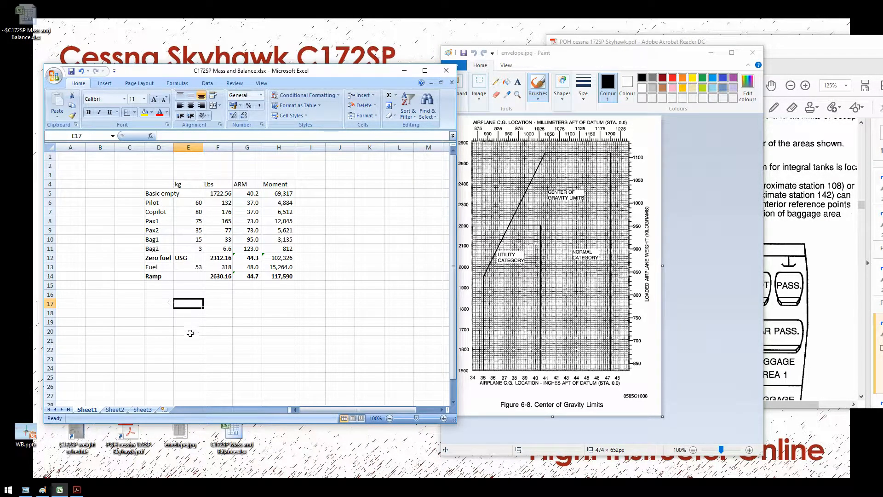
- Change the fuel in E13 from 53 to 30, so Ramp reads 2492.16 lbs at arm 44.5
{"action": "left_click", "coordinate": [188, 266]}
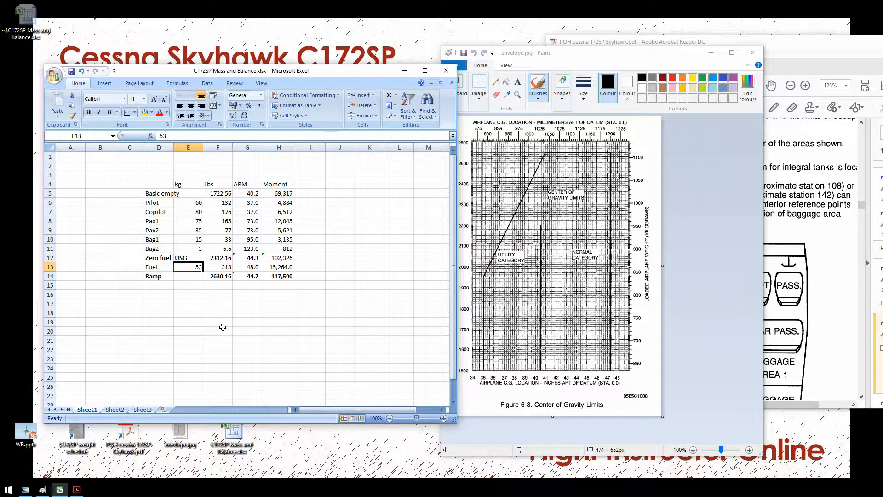
{"action": "type", "text": "30"}
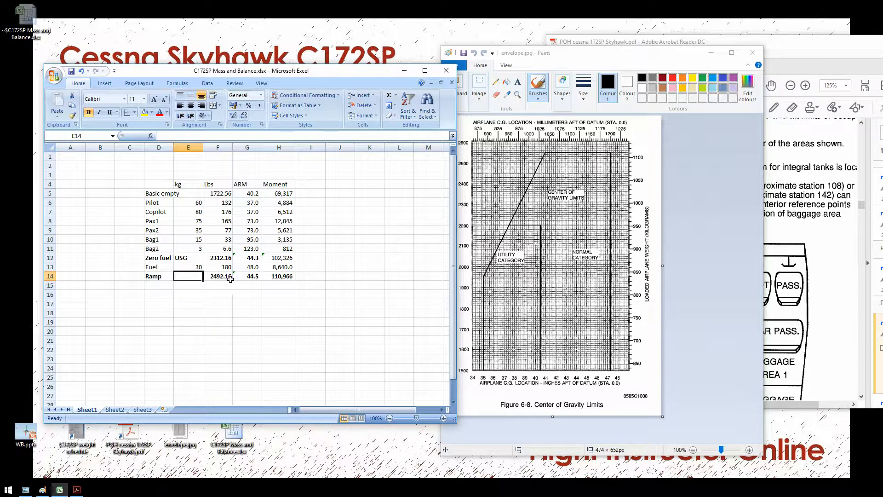
{"action": "mouse_move", "coordinate": [712, 125]}
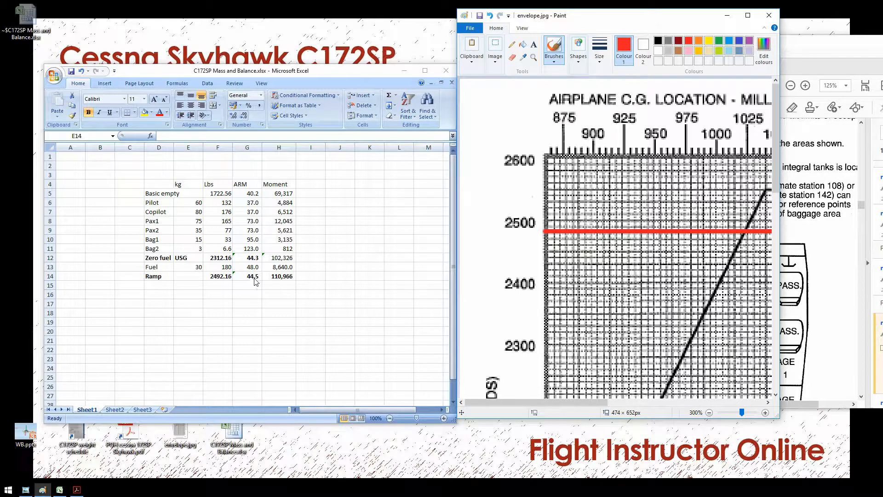
- Mark the ramp and zero-fuel loading lines on the envelope chart in Paint in green and dark red
{"action": "left_click", "coordinate": [747, 16]}
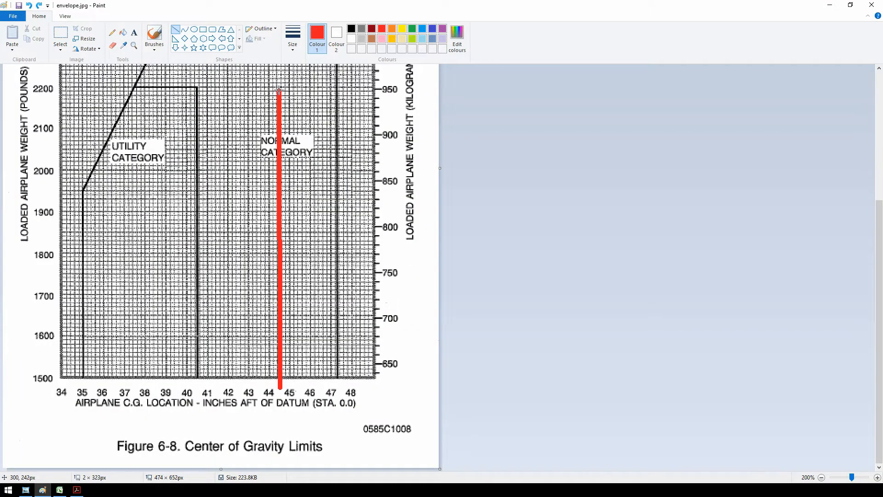
{"action": "scroll", "scroll_direction": "up", "scroll_amount": 3}
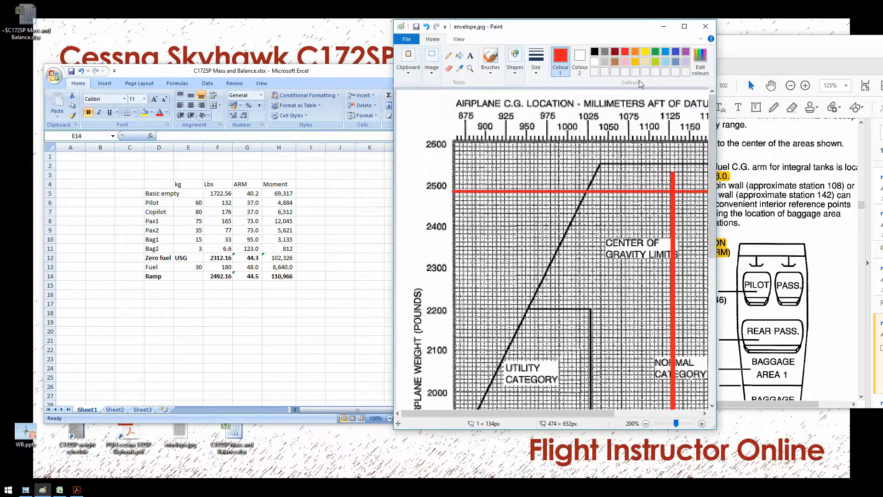
{"action": "left_click", "coordinate": [684, 27]}
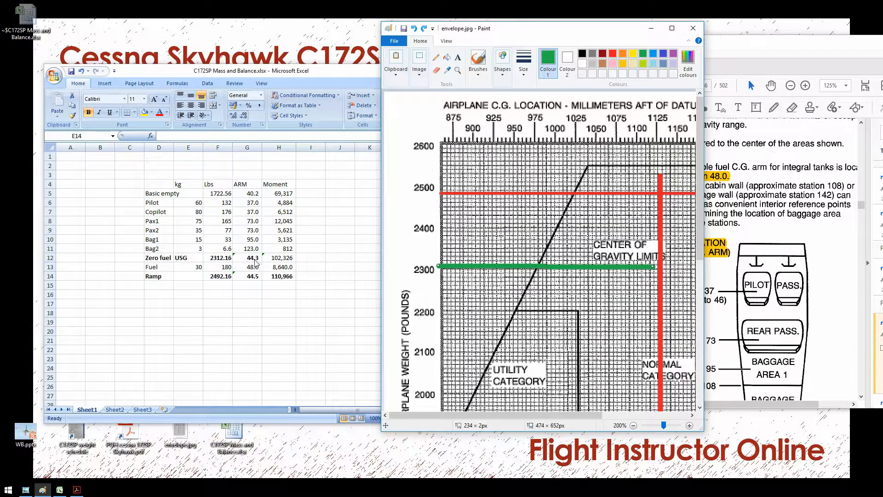
{"action": "left_click", "coordinate": [671, 28]}
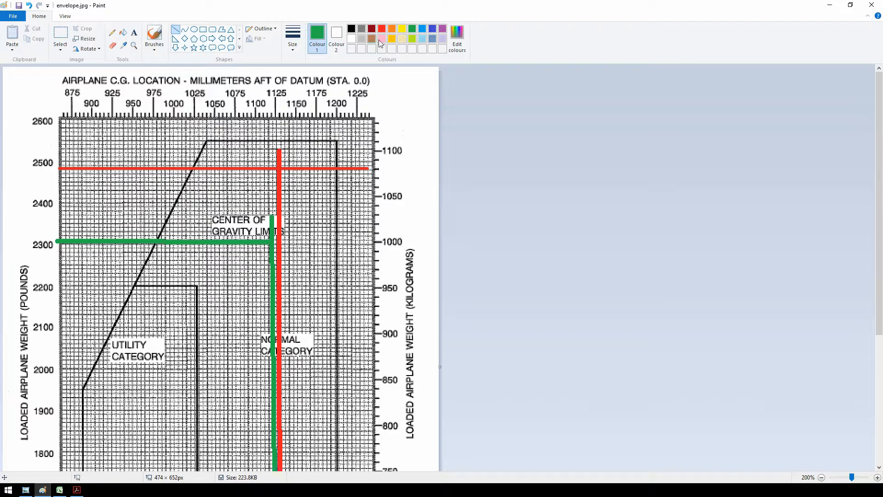
{"action": "left_click", "coordinate": [371, 28]}
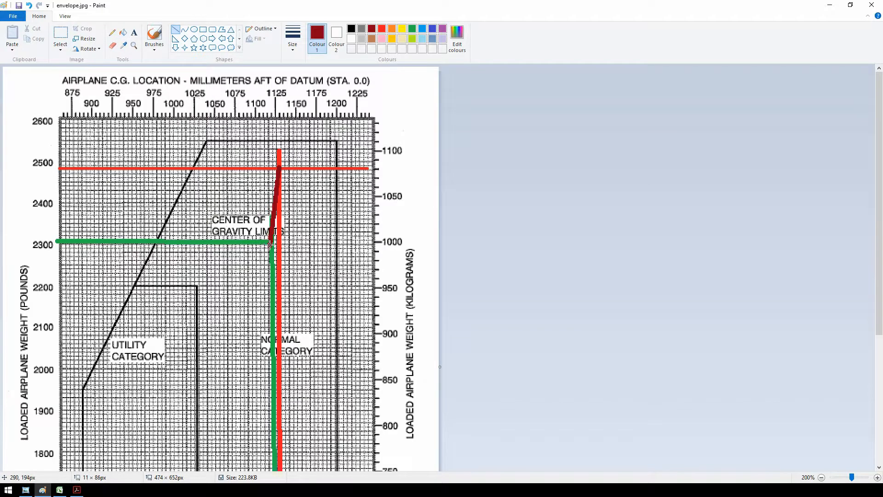
{"action": "mouse_move", "coordinate": [270, 218]}
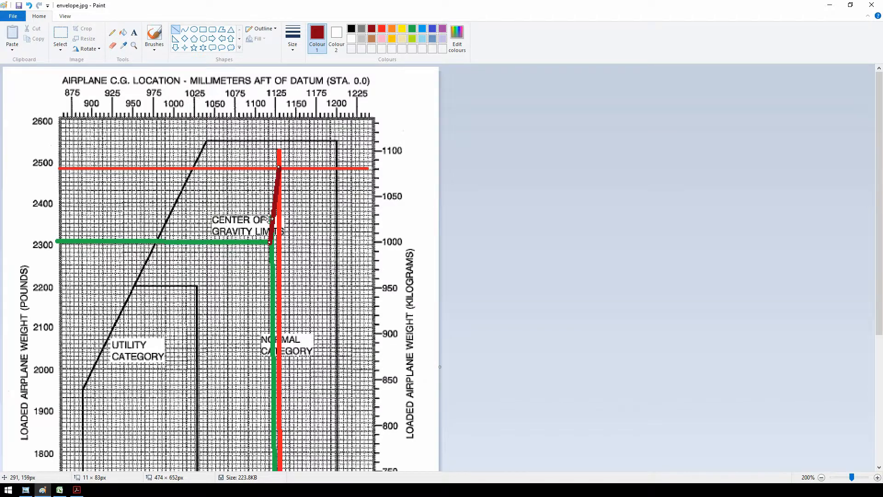
{"action": "mouse_move", "coordinate": [448, 259]}
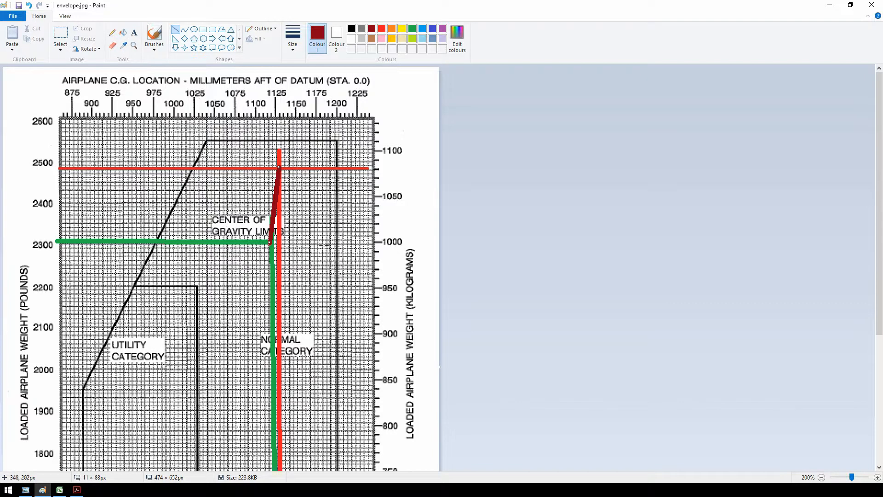
{"action": "mouse_move", "coordinate": [324, 245]}
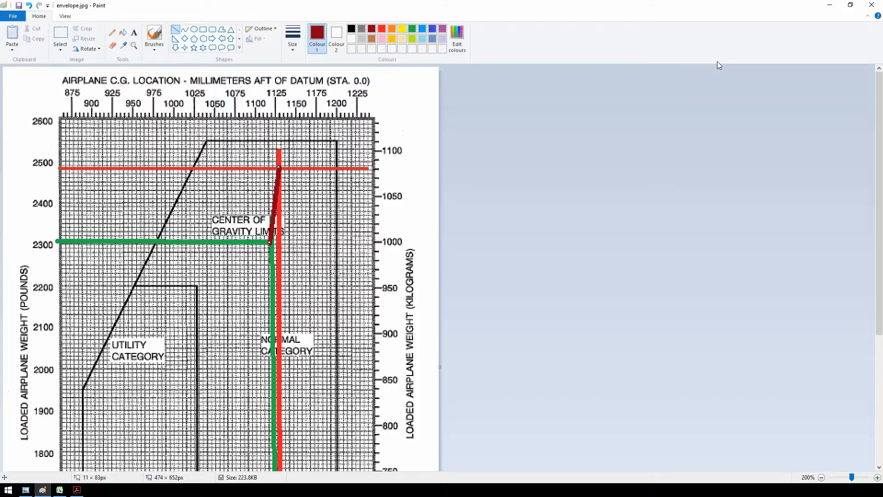
{"action": "left_click", "coordinate": [58, 489]}
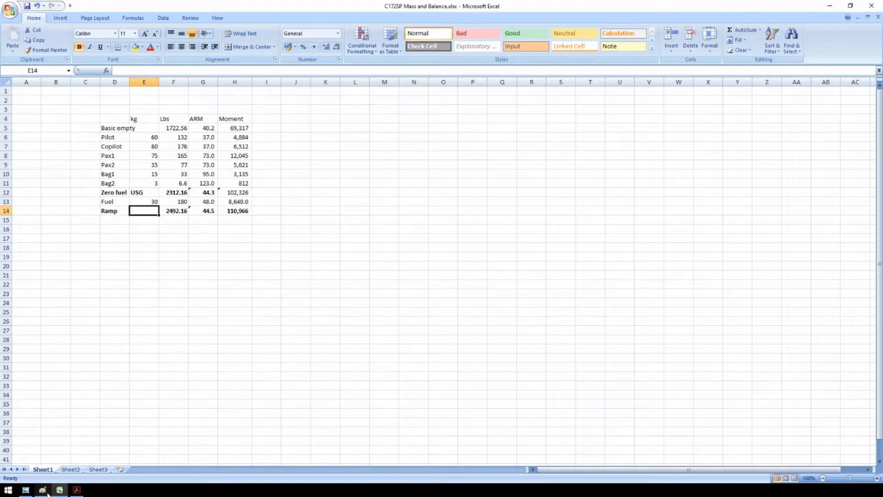
- Review the envelope chart, then scroll the POH to the Center of Gravity Limits on page 44
{"action": "left_click", "coordinate": [42, 489]}
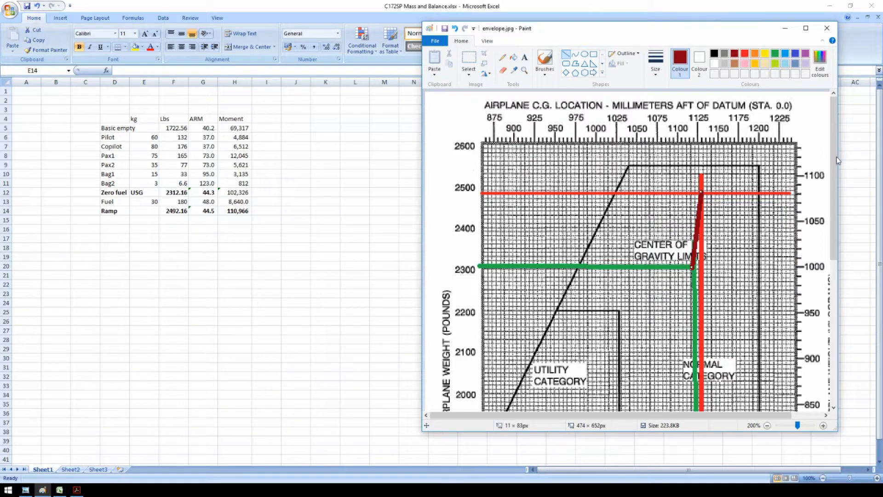
{"action": "scroll", "scroll_direction": "down", "scroll_amount": 3}
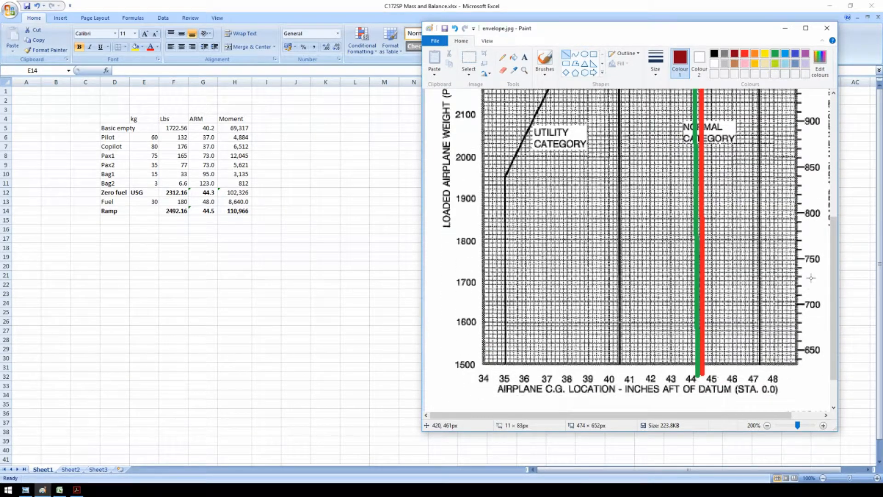
{"action": "mouse_move", "coordinate": [572, 351]}
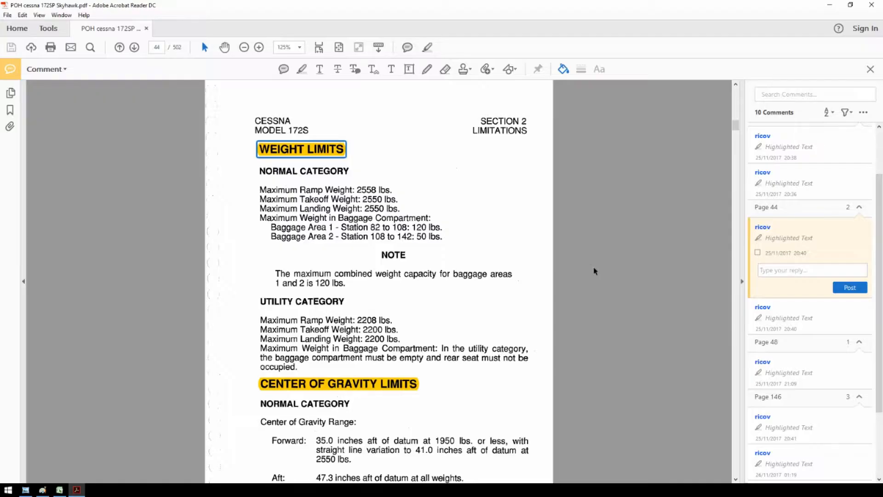
{"action": "scroll", "scroll_direction": "down", "scroll_amount": 3}
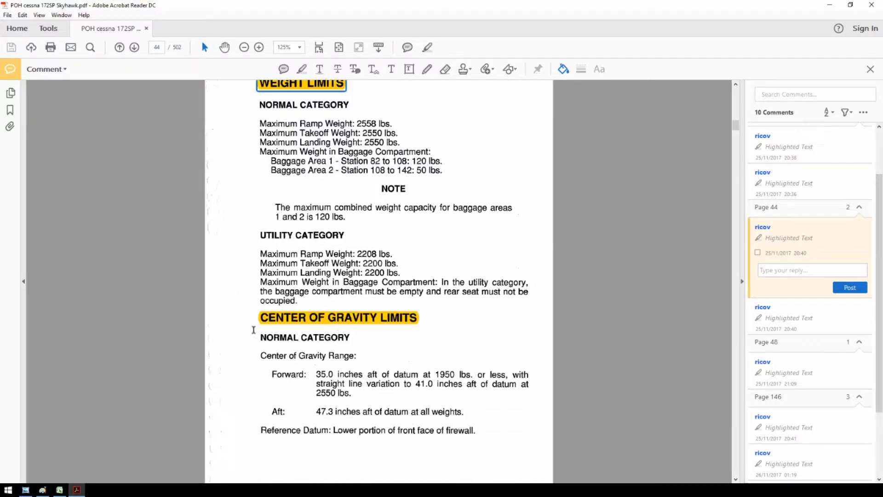
{"action": "scroll", "scroll_direction": "down", "scroll_amount": 3}
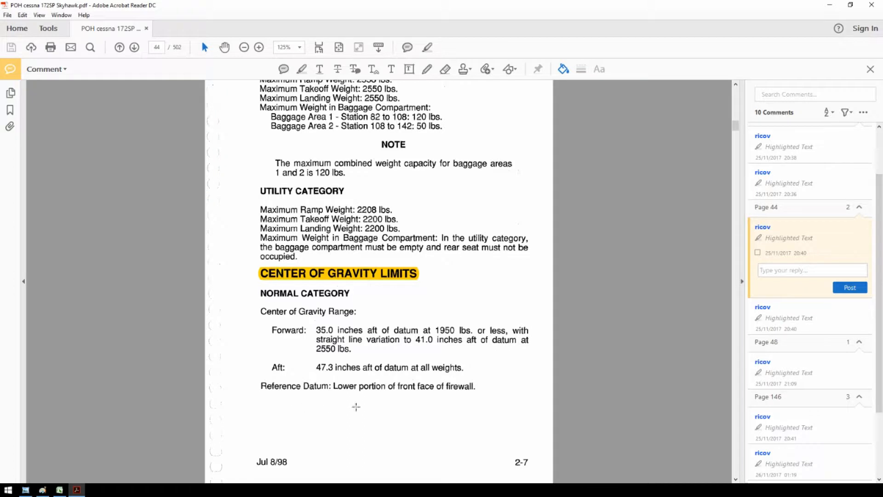
{"action": "mouse_move", "coordinate": [534, 384]}
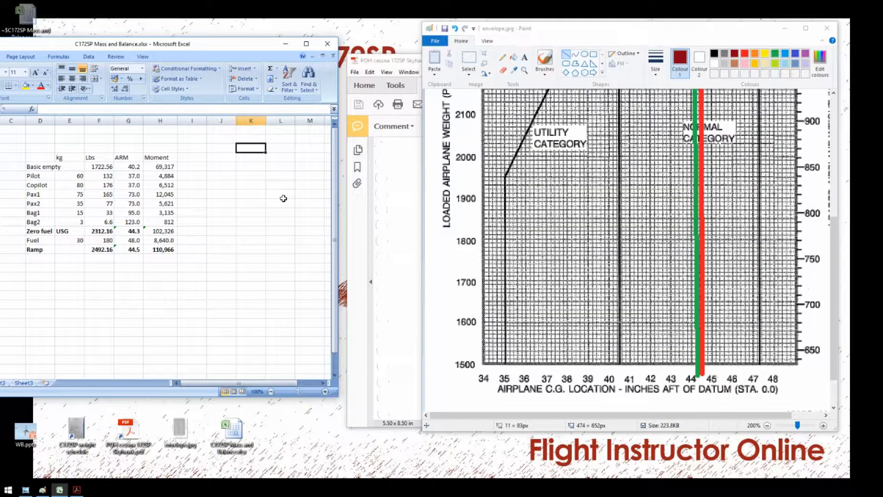
- Head column K with Envelope / Normal and enter the first point 1500 lbs at 35 in, checking the POH limits
{"action": "type", "text": "Envelope"}
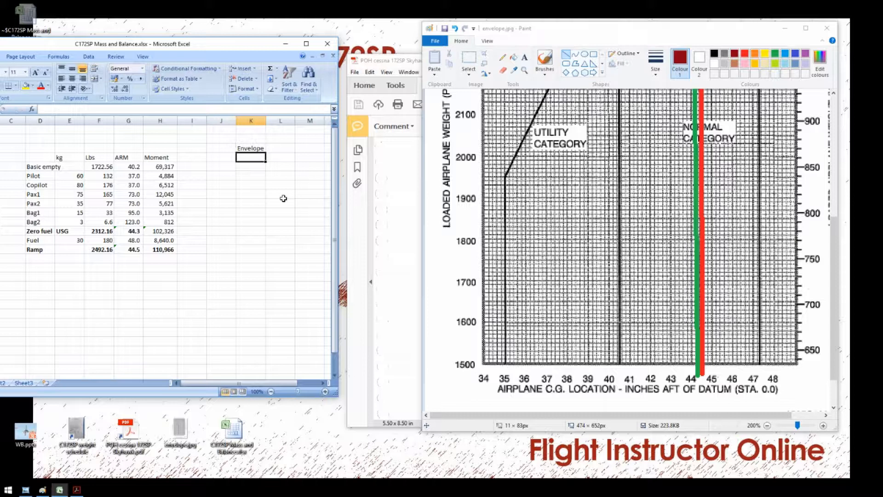
{"action": "type", "text": "Normal"}
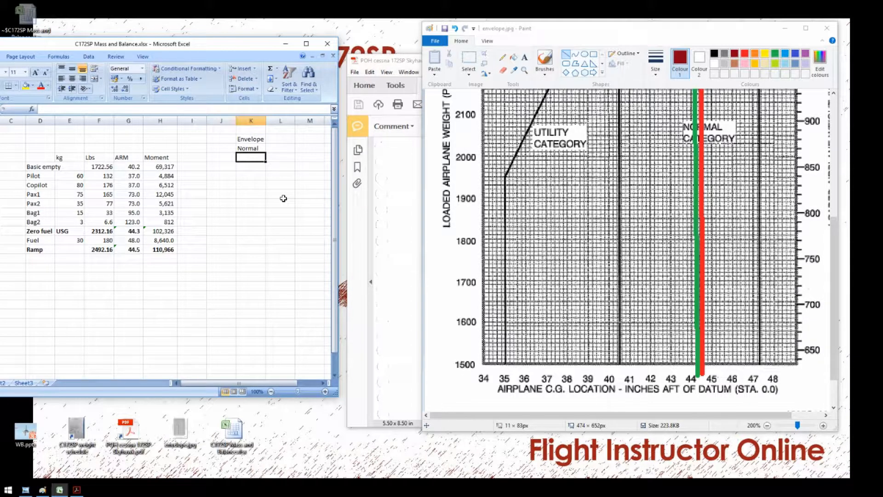
{"action": "type", "text": "1500"}
{"action": "left_click", "coordinate": [280, 157]}
{"action": "type", "text": "35"}
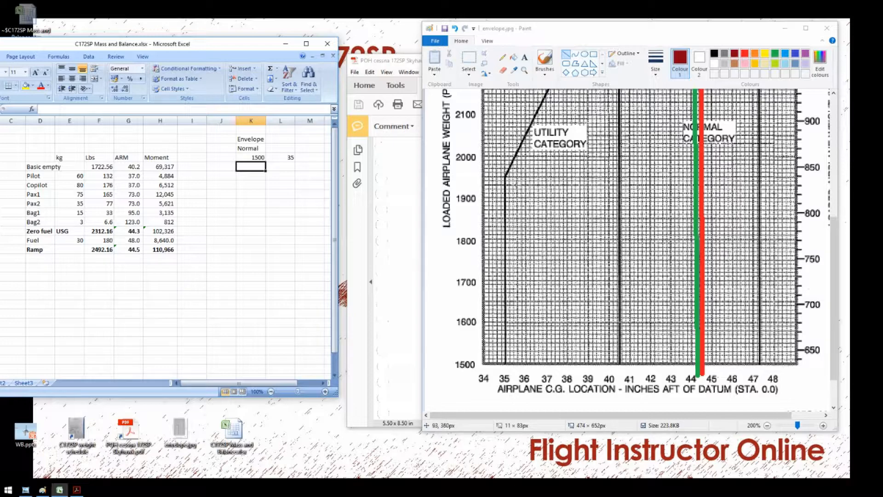
{"action": "mouse_move", "coordinate": [504, 246]}
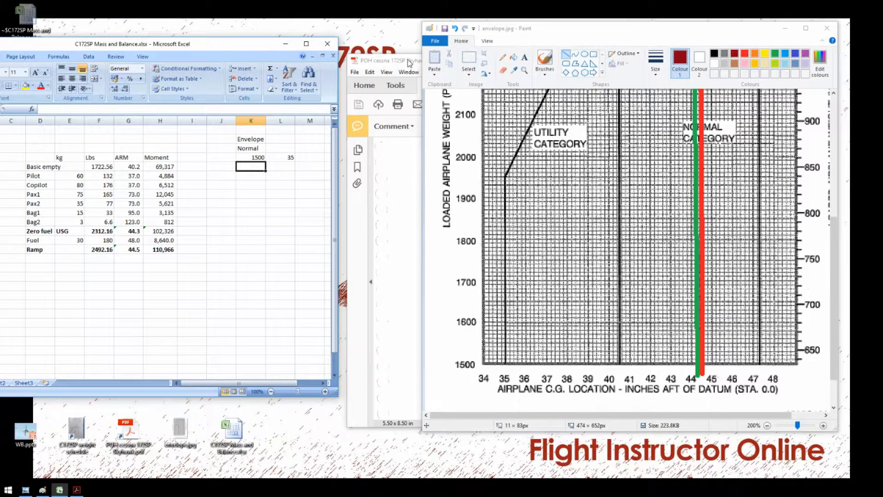
{"action": "left_click", "coordinate": [383, 60]}
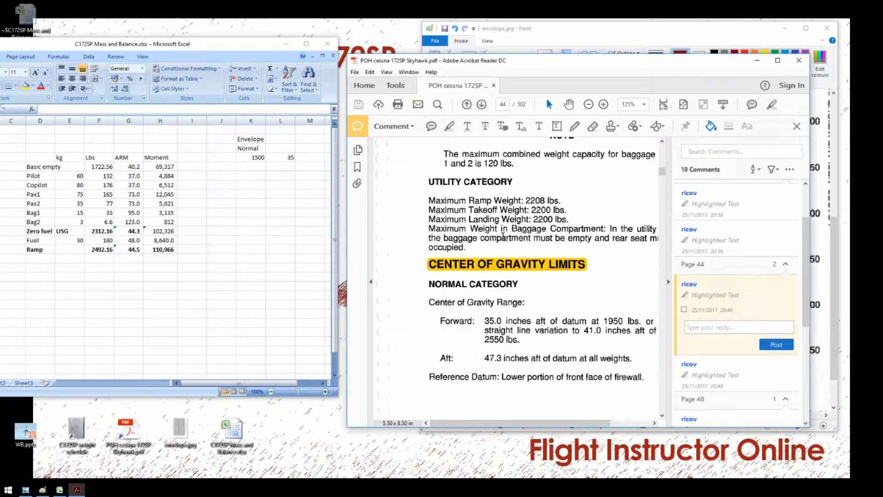
{"action": "scroll", "scroll_direction": "down", "scroll_amount": 3}
{"action": "type", "text": "1950"}
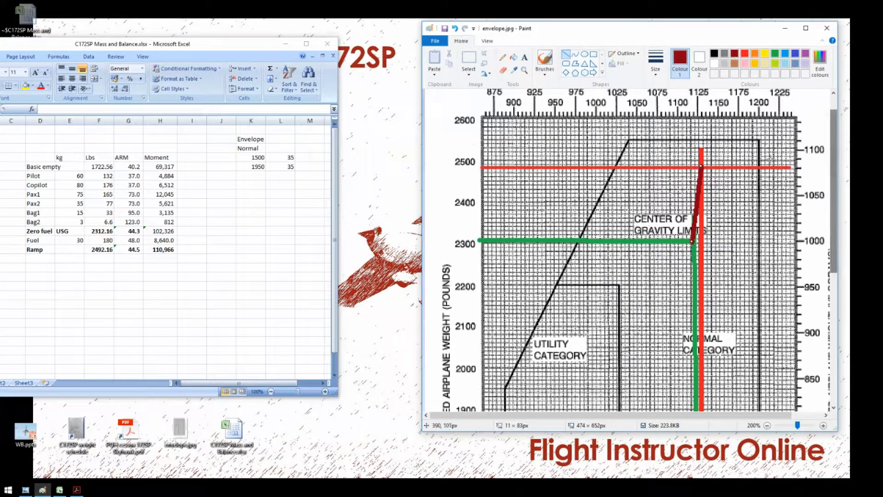
{"action": "mouse_move", "coordinate": [233, 431]}
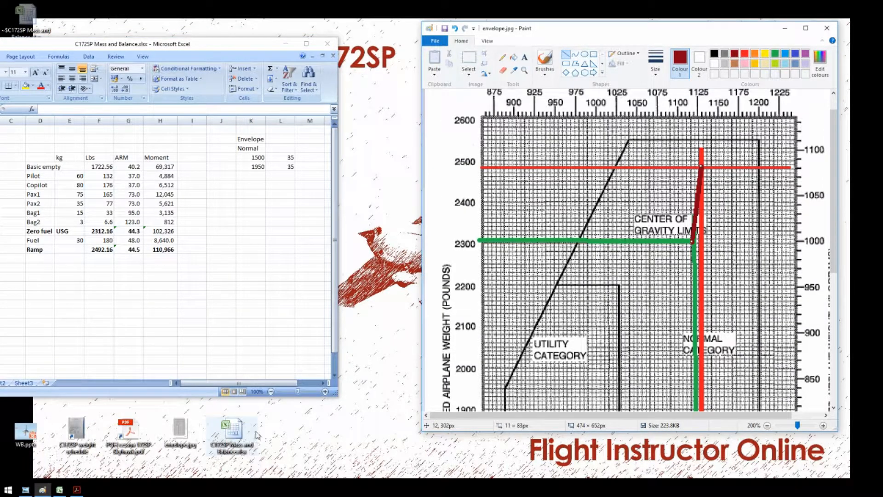
- Enter the remaining points 2550/41, 2550/47.3, 1500/47.3 and 1500/35 to close the envelope, then maximize Excel
{"action": "left_click", "coordinate": [129, 430]}
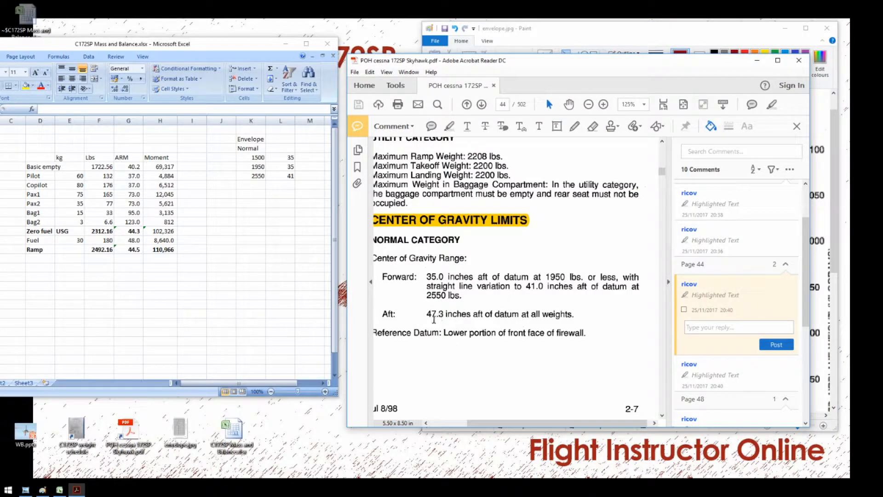
{"action": "mouse_move", "coordinate": [554, 313]}
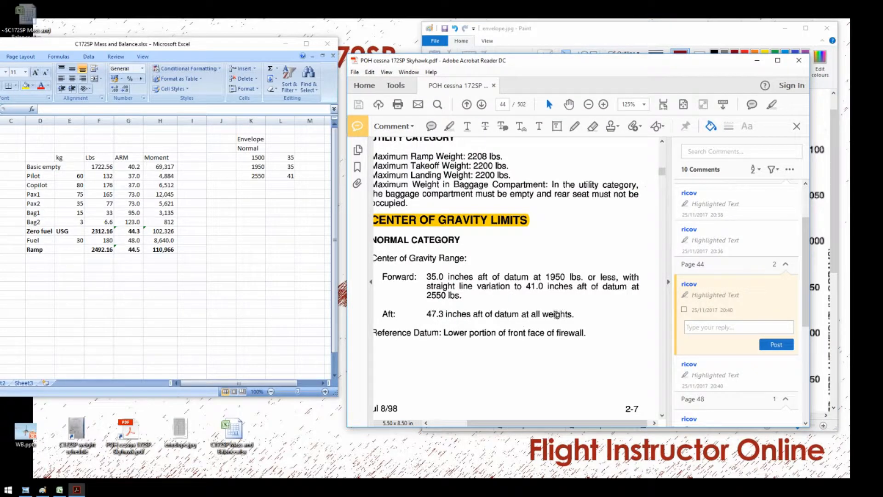
{"action": "left_click", "coordinate": [280, 184]}
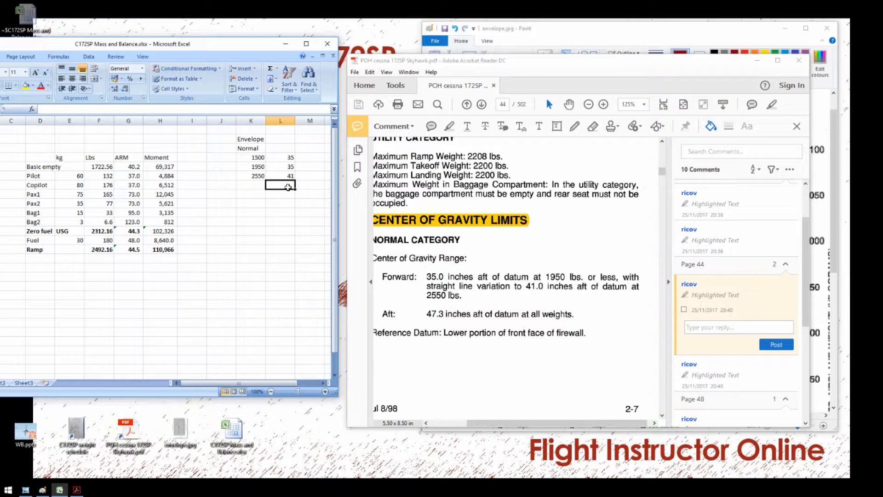
{"action": "type", "text": "4"}
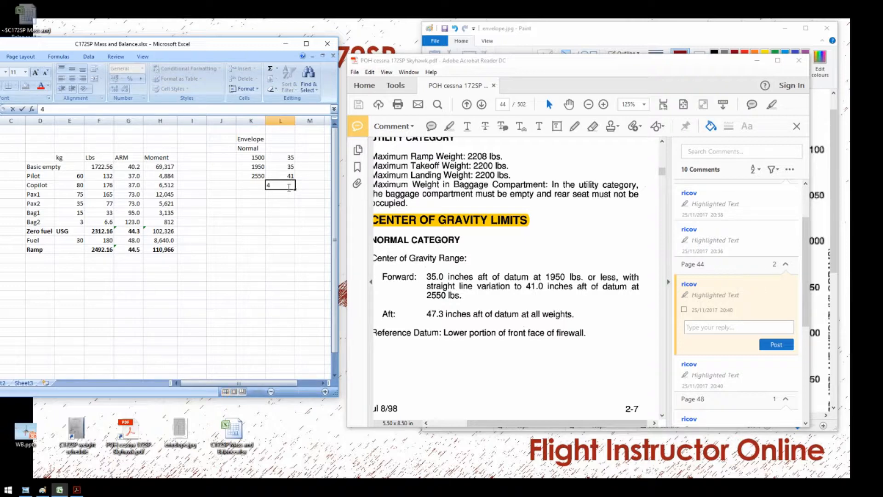
{"action": "type", "text": "7.3"}
{"action": "left_click", "coordinate": [251, 185]}
{"action": "type", "text": "2550"}
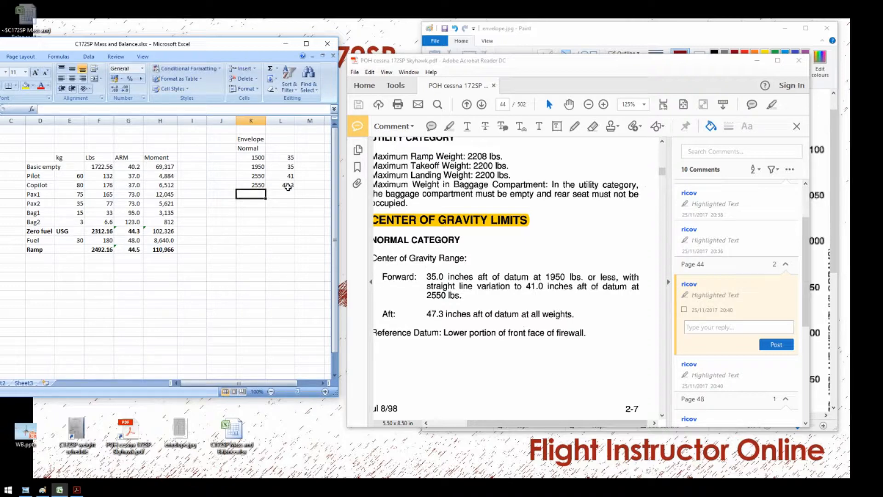
{"action": "type", "text": "1500"}
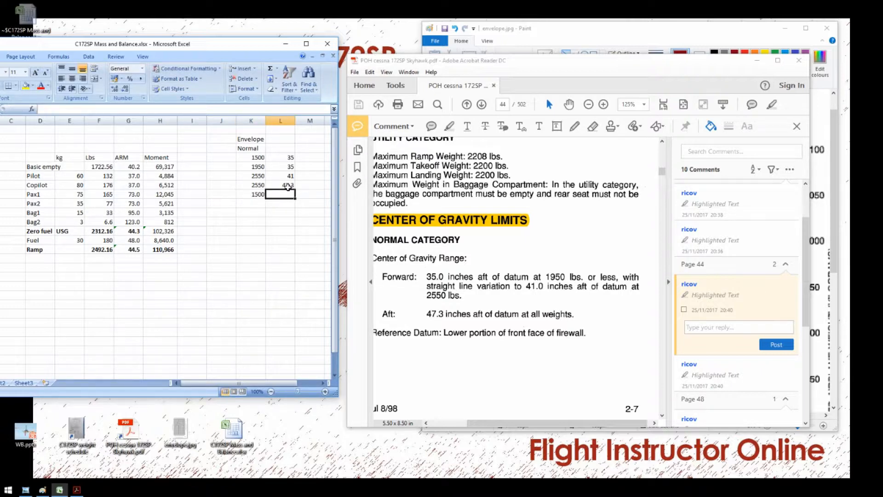
{"action": "type", "text": "47.3"}
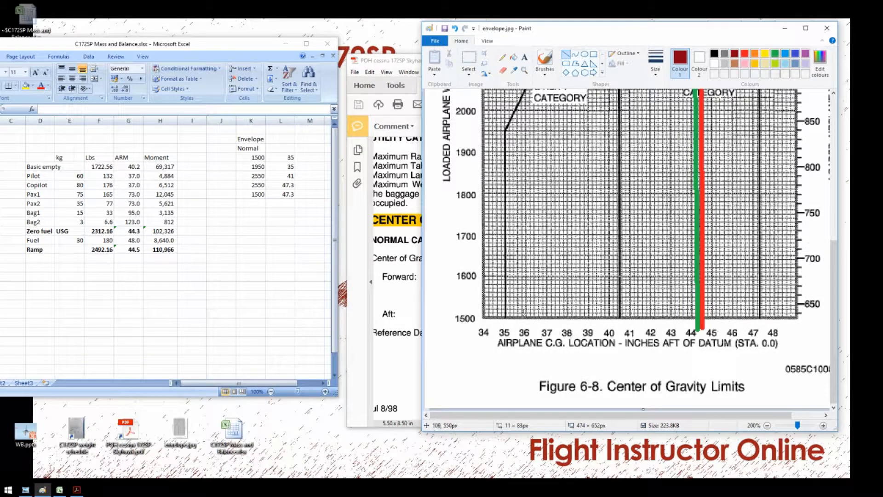
{"action": "mouse_move", "coordinate": [285, 280]}
{"action": "type", "text": "35"}
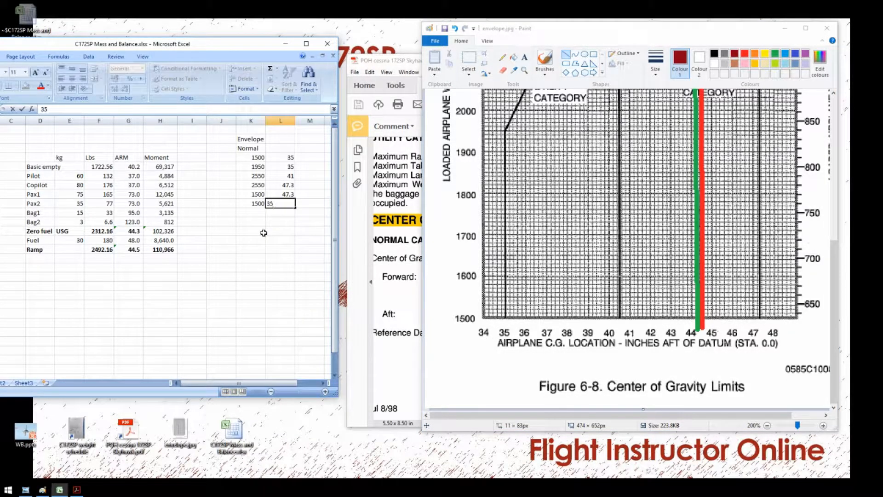
{"action": "key", "text": "Return"}
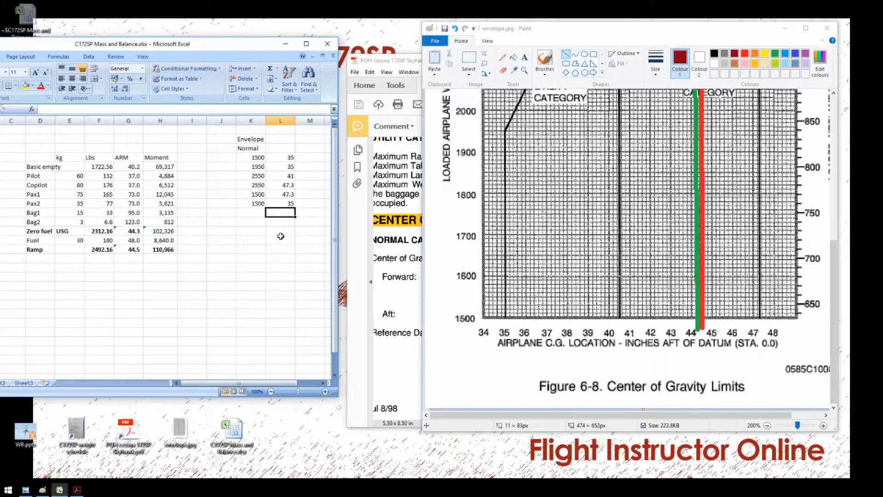
{"action": "left_click", "coordinate": [306, 44]}
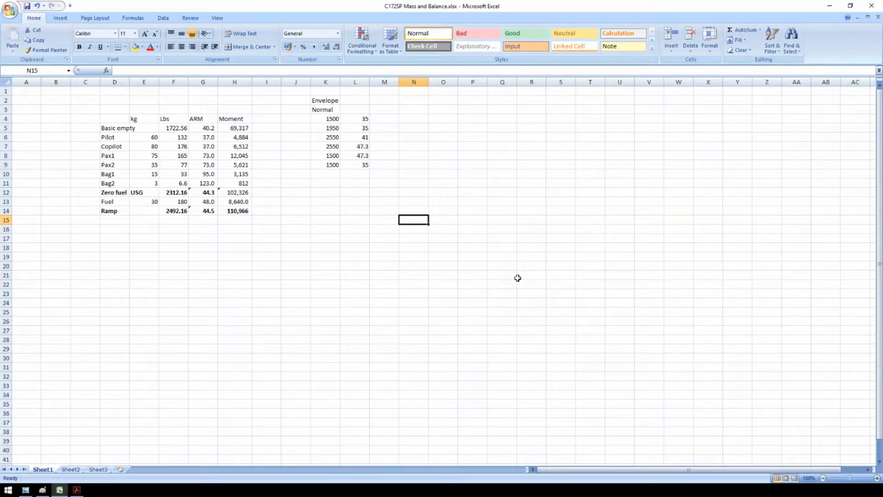
- Insert a blank scatter chart onto the sheet below the Envelope table
{"action": "left_click", "coordinate": [60, 17]}
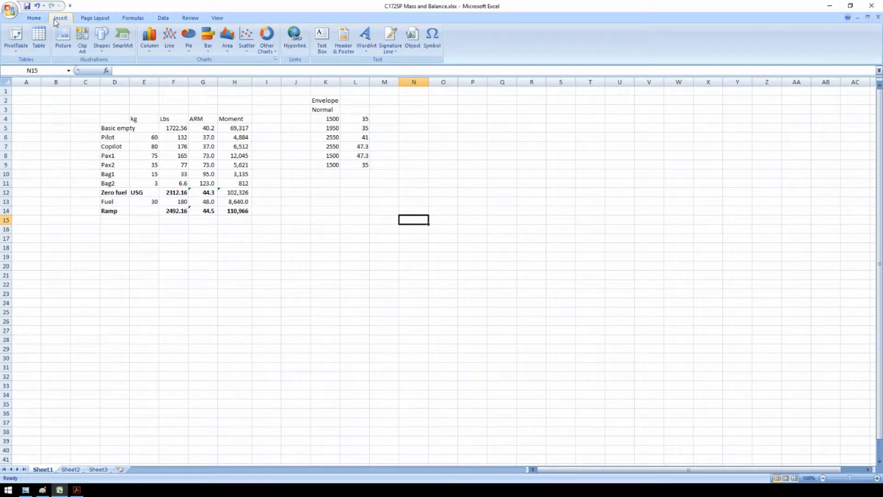
{"action": "mouse_move", "coordinate": [246, 38]}
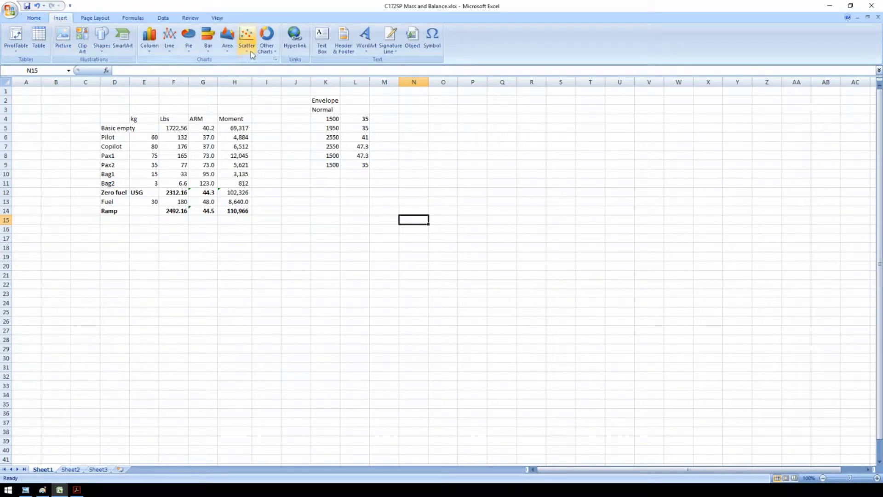
{"action": "left_click", "coordinate": [246, 39]}
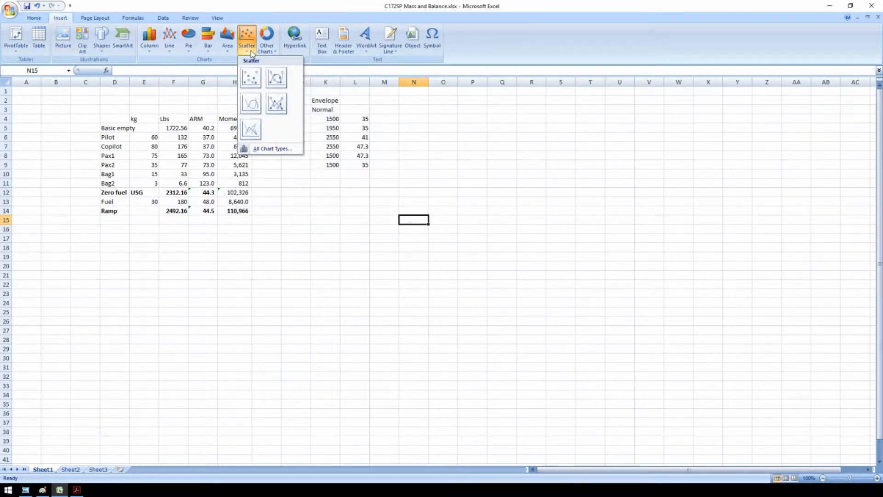
{"action": "left_click", "coordinate": [251, 78]}
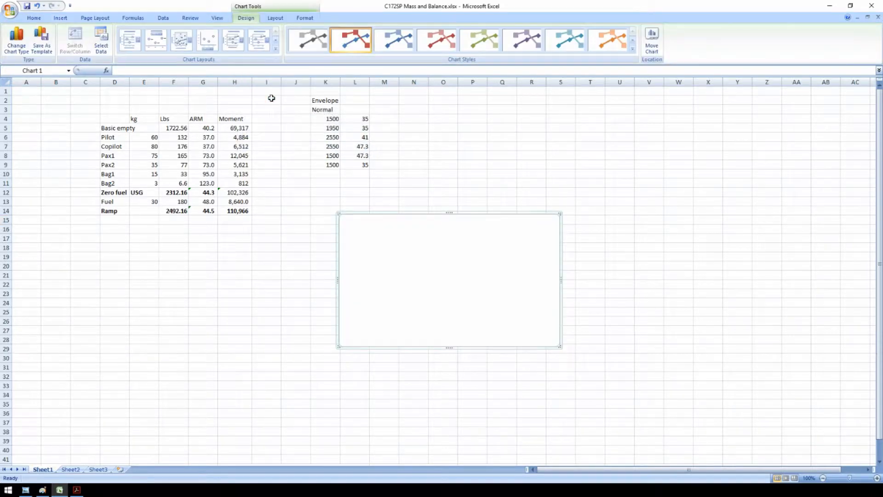
{"action": "mouse_move", "coordinate": [528, 354]}
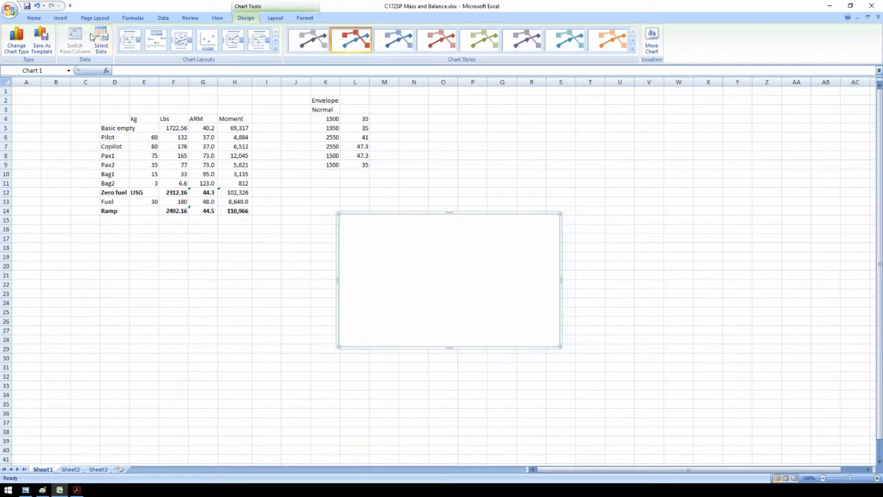
- Add a new chart series named Normal Catagory in Select Data Source
{"action": "left_click", "coordinate": [101, 40]}
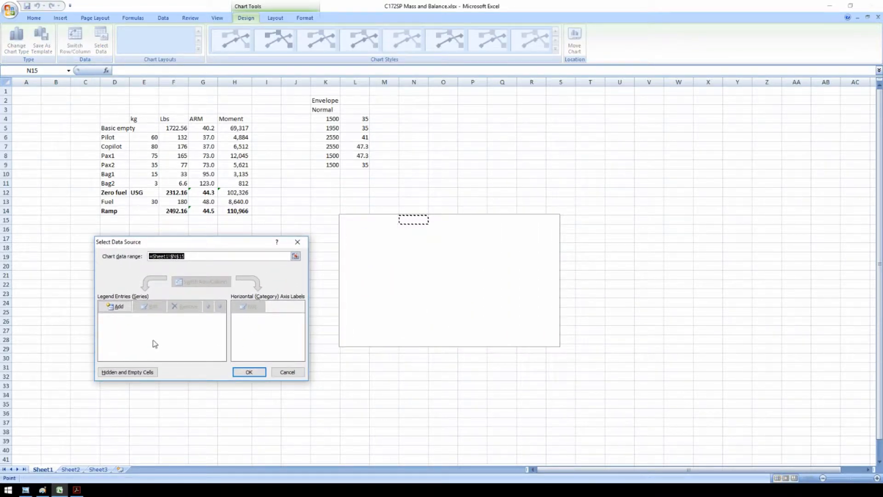
{"action": "left_click", "coordinate": [115, 305]}
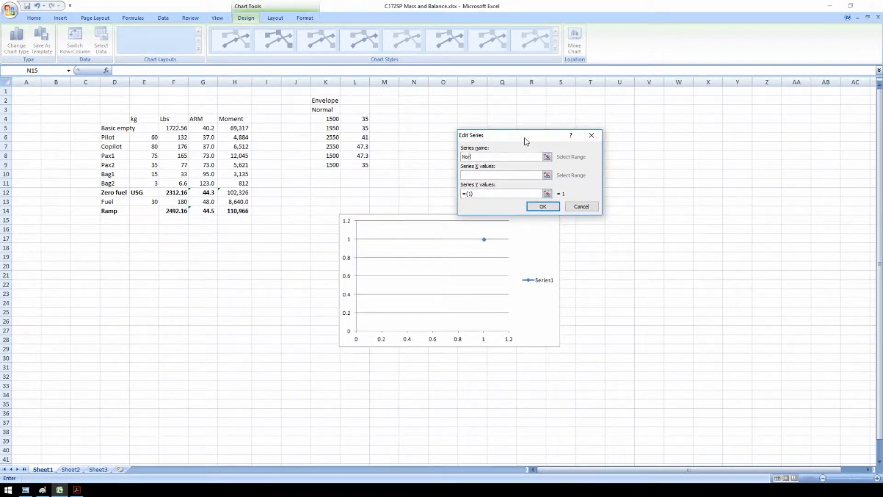
{"action": "type", "text": "Normal Catal"}
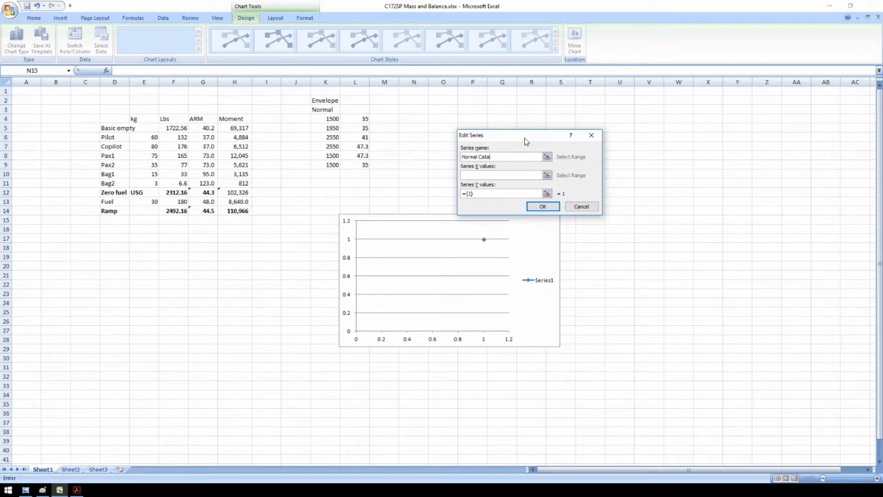
{"action": "type", "text": "gory"}
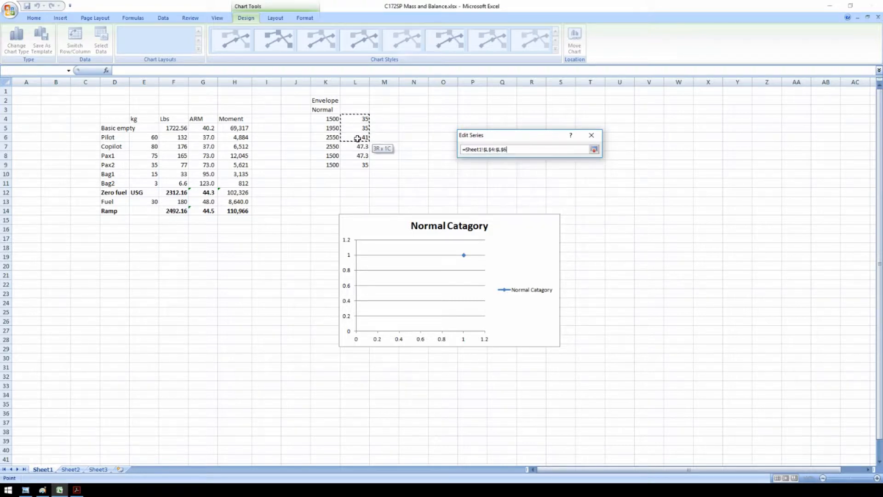
- Set the series X values to arms L4:L9 and Y values to weights K4:K9 and confirm it
{"action": "left_click", "coordinate": [593, 149]}
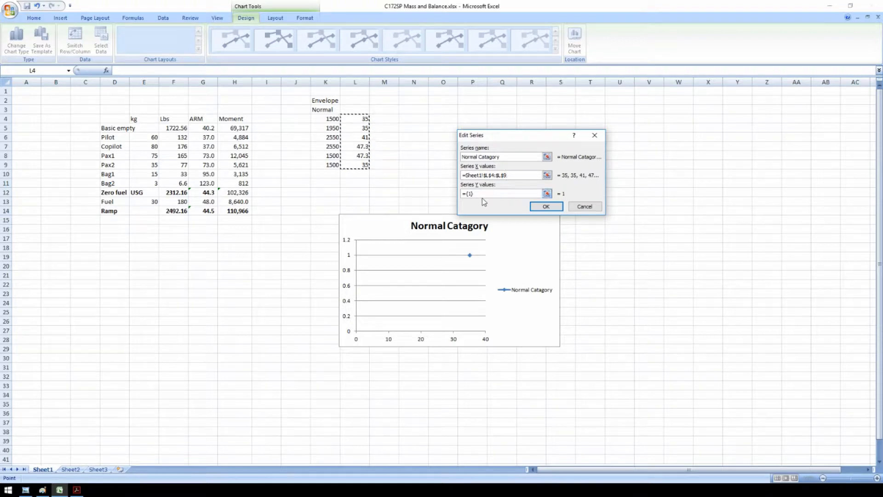
{"action": "left_click", "coordinate": [502, 193]}
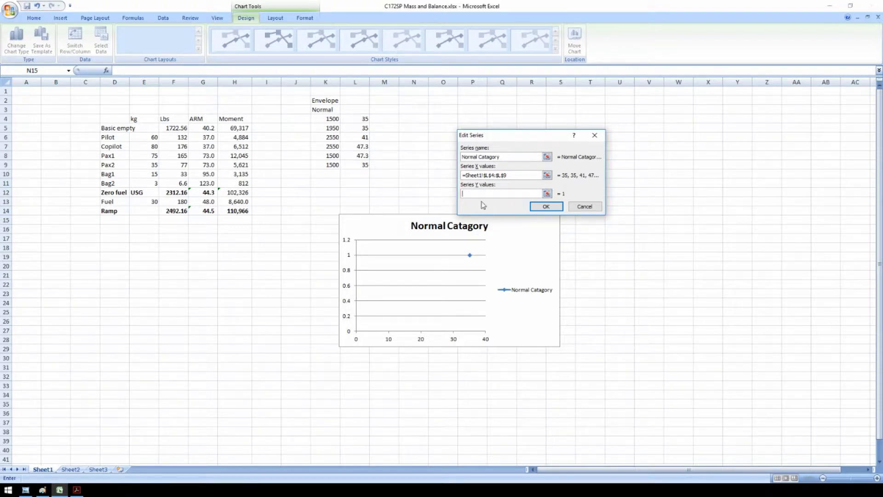
{"action": "left_click", "coordinate": [325, 119]}
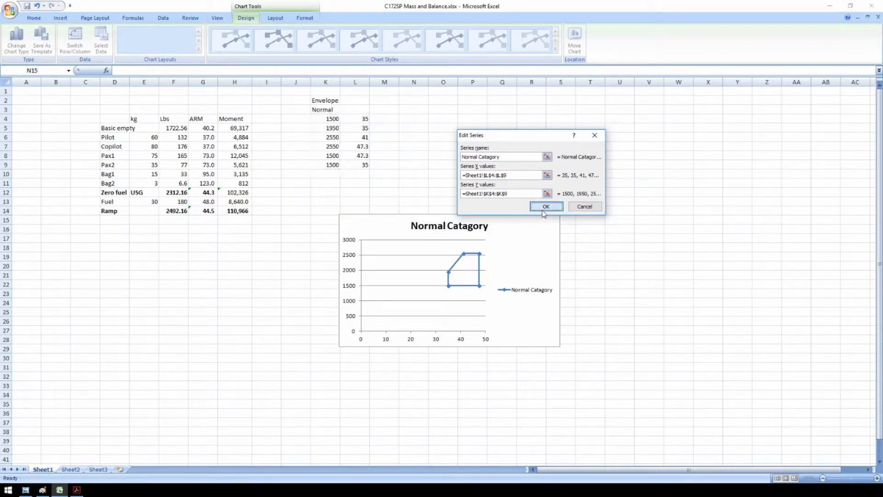
{"action": "left_click", "coordinate": [545, 206]}
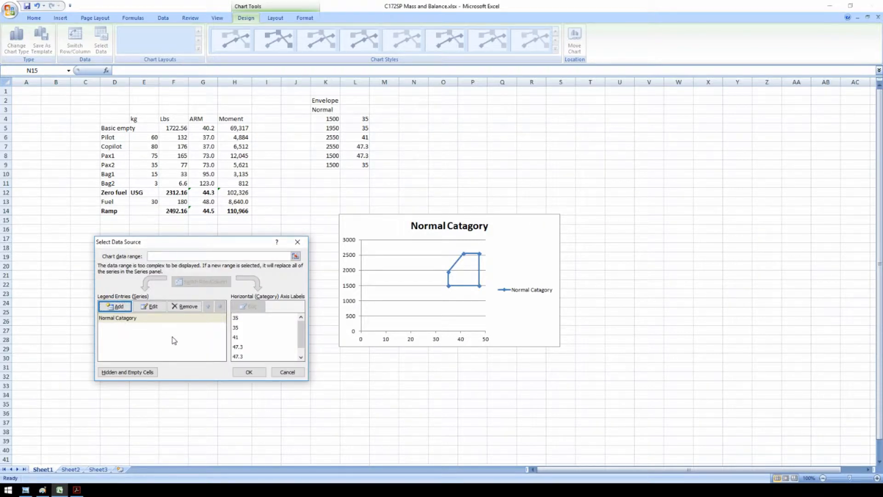
- Add a Loading series with X values G12,G14 (arms 44.3, 44.5) and Y values F12,F14
{"action": "left_click", "coordinate": [115, 306]}
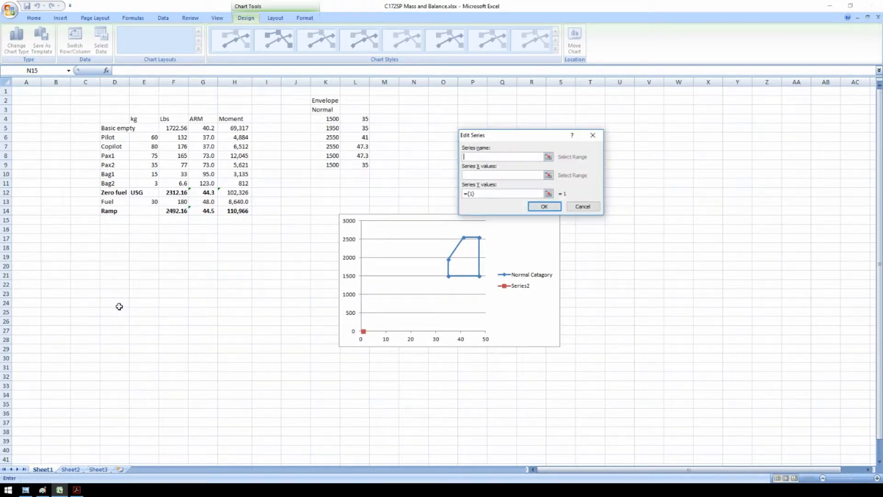
{"action": "left_click_drag", "start_coordinate": [472, 135], "coordinate": [565, 125]}
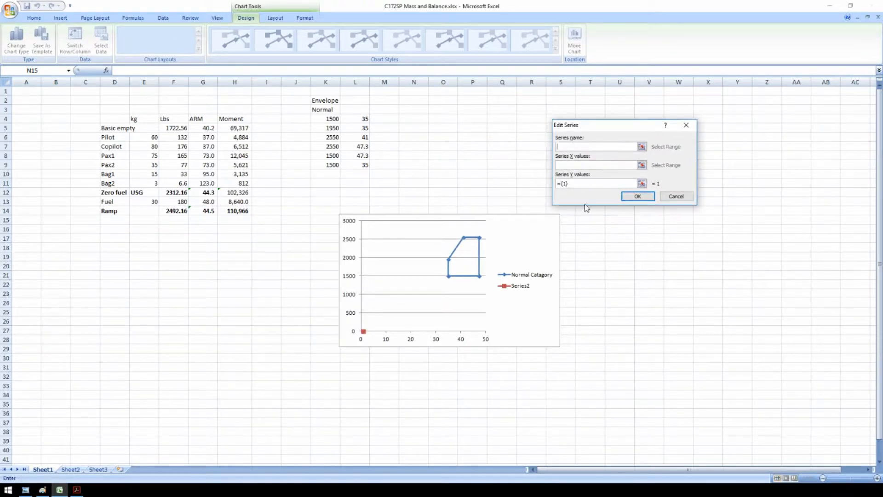
{"action": "mouse_move", "coordinate": [575, 156]}
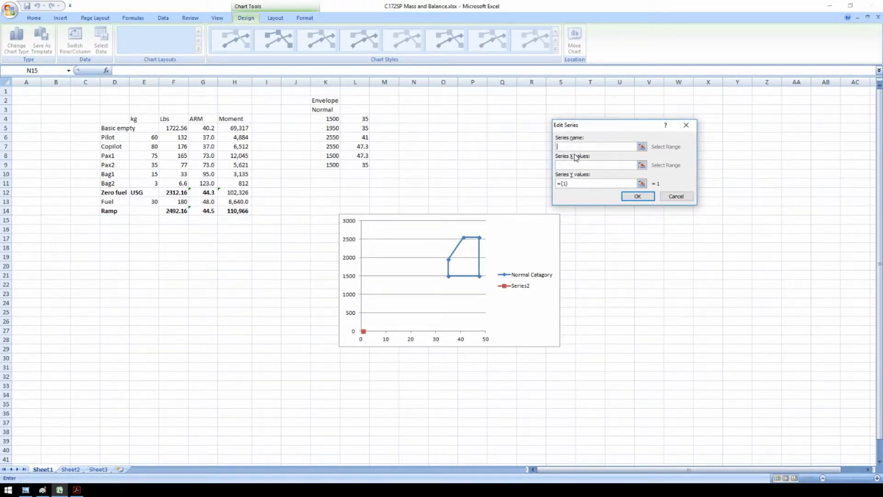
{"action": "type", "text": "Loading"}
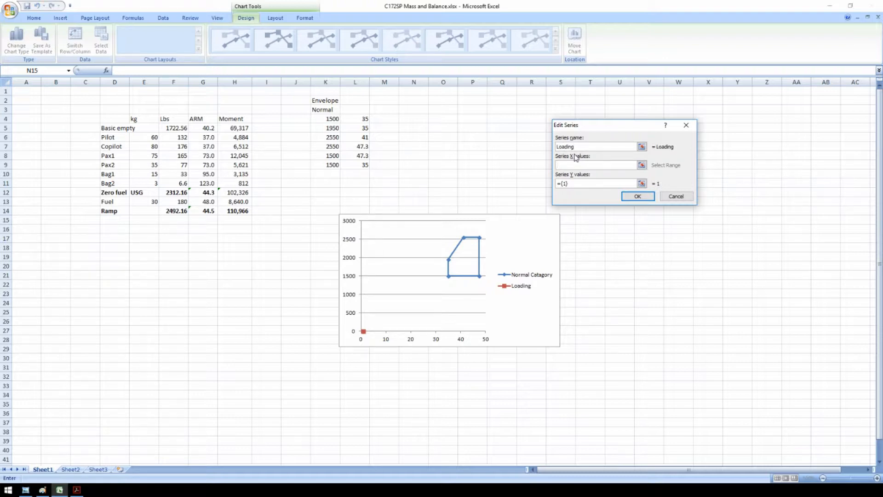
{"action": "left_click", "coordinate": [597, 165]}
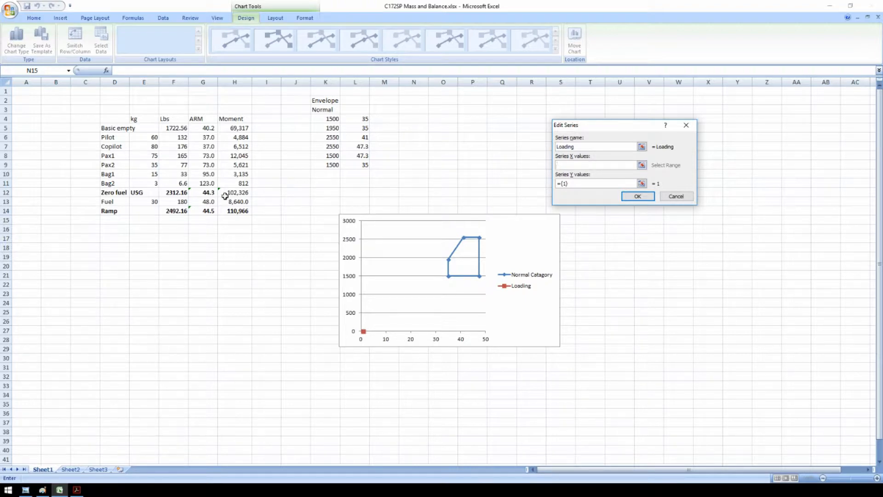
{"action": "left_click", "coordinate": [203, 192]}
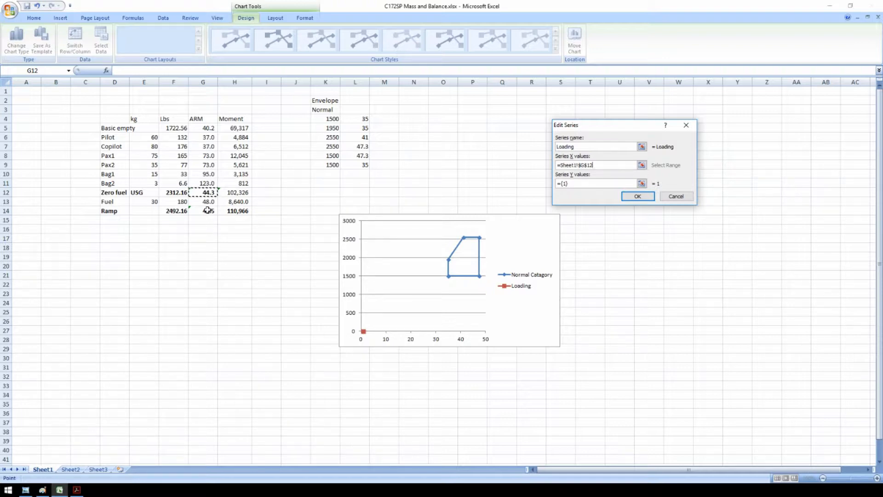
{"action": "left_click", "coordinate": [203, 210]}
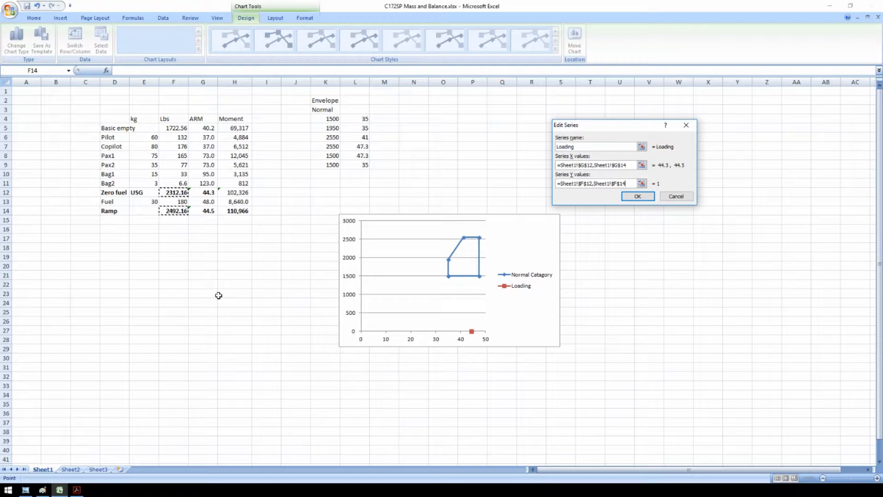
{"action": "left_click", "coordinate": [637, 196]}
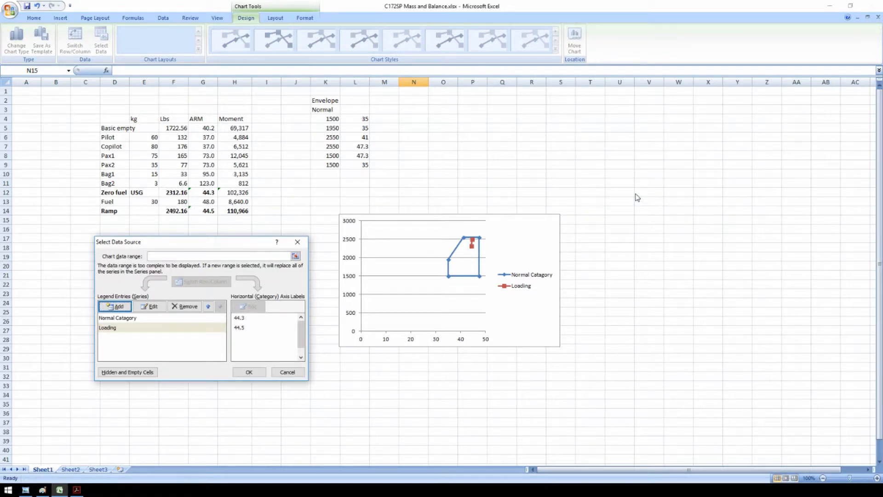
{"action": "mouse_move", "coordinate": [503, 292]}
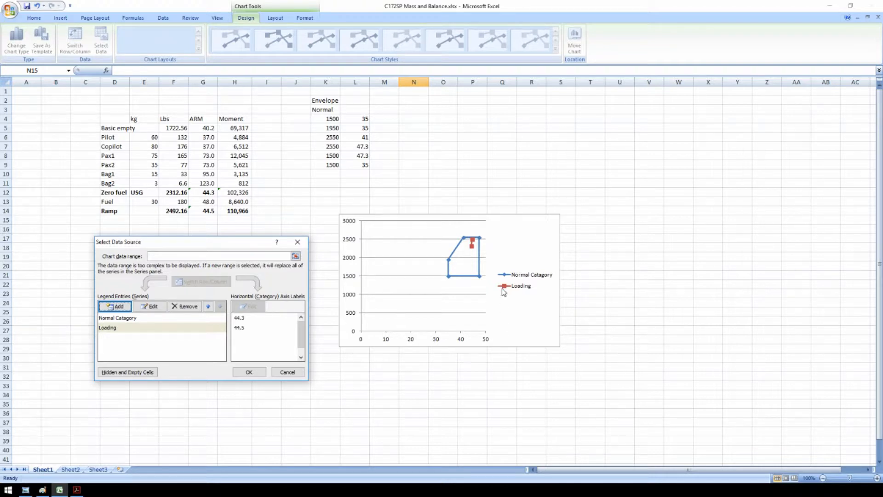
{"action": "mouse_move", "coordinate": [447, 335]}
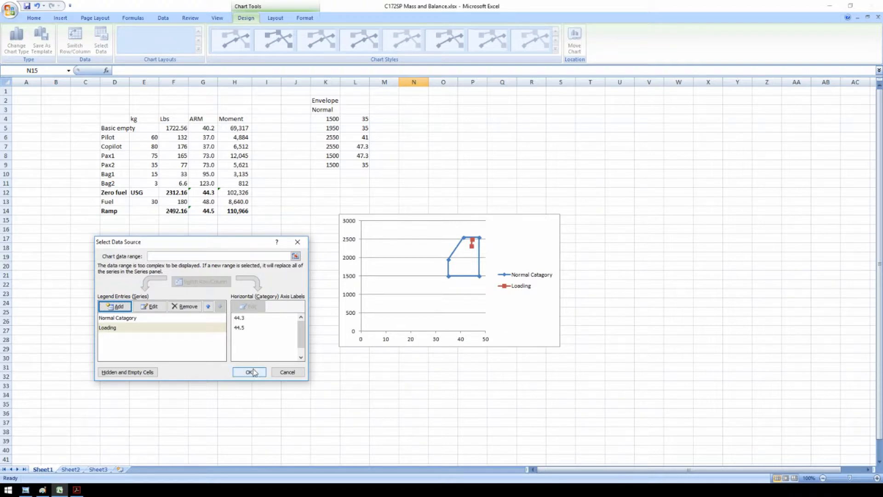
- Fix the horizontal arm axis from 34 to 49
{"action": "left_click", "coordinate": [248, 372]}
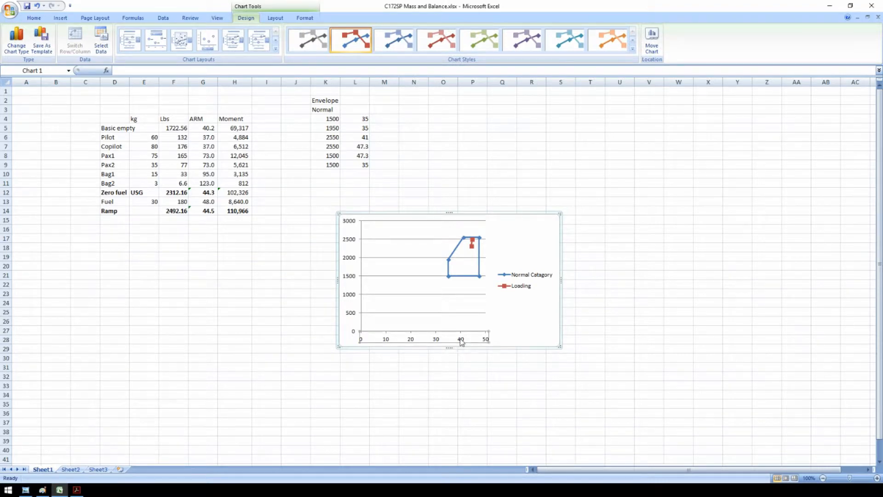
{"action": "right_click", "coordinate": [460, 338]}
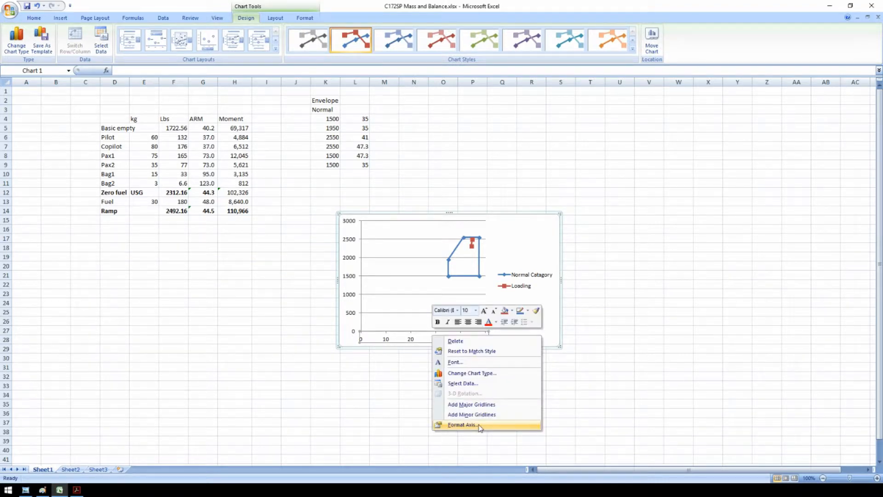
{"action": "left_click", "coordinate": [463, 424]}
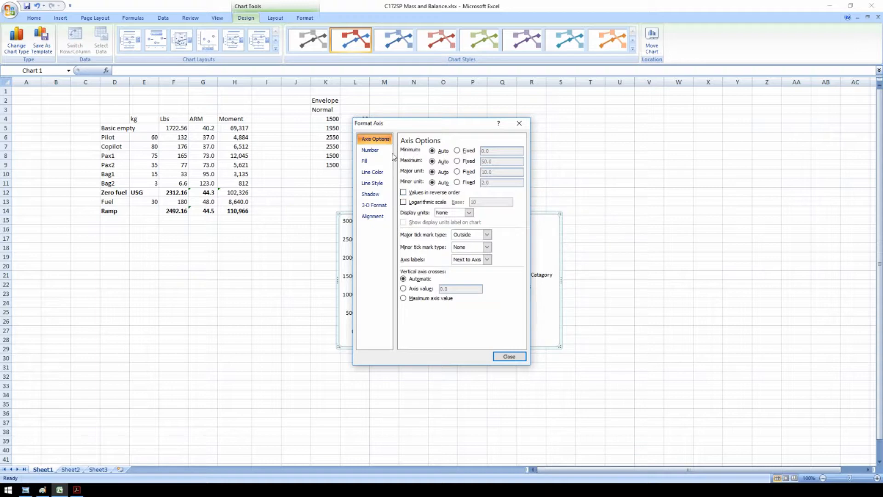
{"action": "mouse_move", "coordinate": [454, 161]}
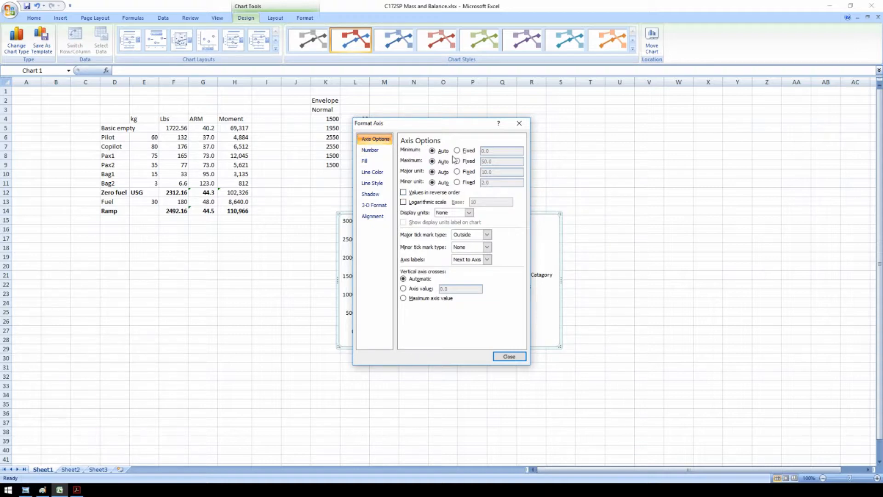
{"action": "left_click", "coordinate": [457, 161]}
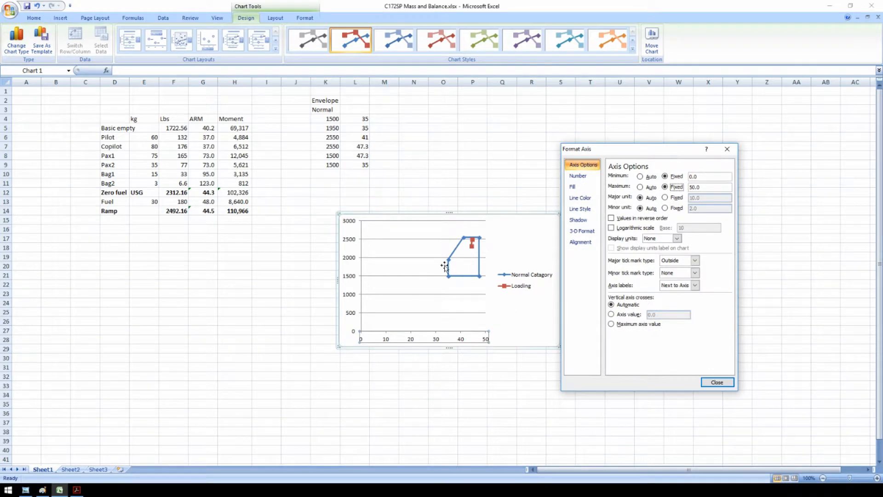
{"action": "left_click", "coordinate": [77, 489]}
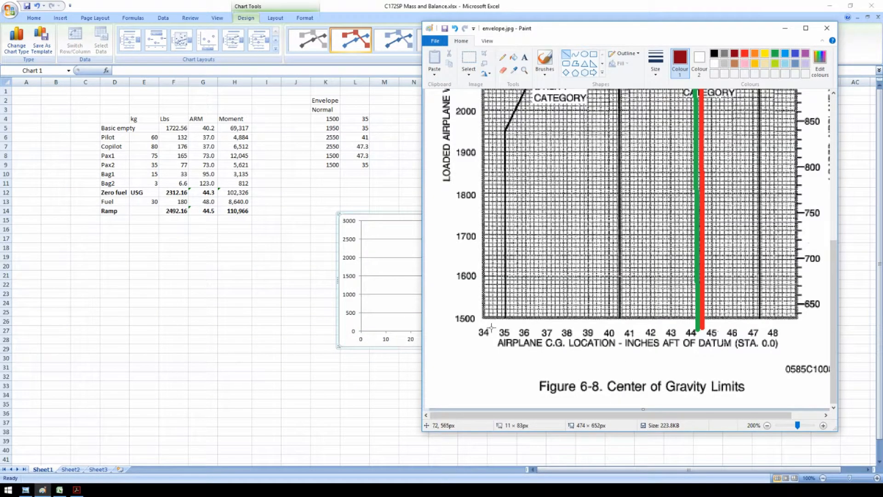
{"action": "mouse_move", "coordinate": [488, 329]}
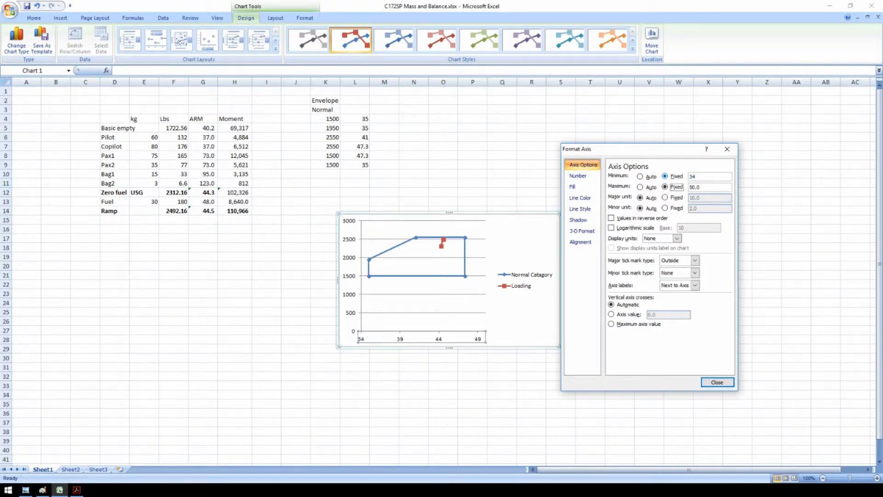
{"action": "triple_click", "coordinate": [708, 187]}
{"action": "type", "text": "49"}
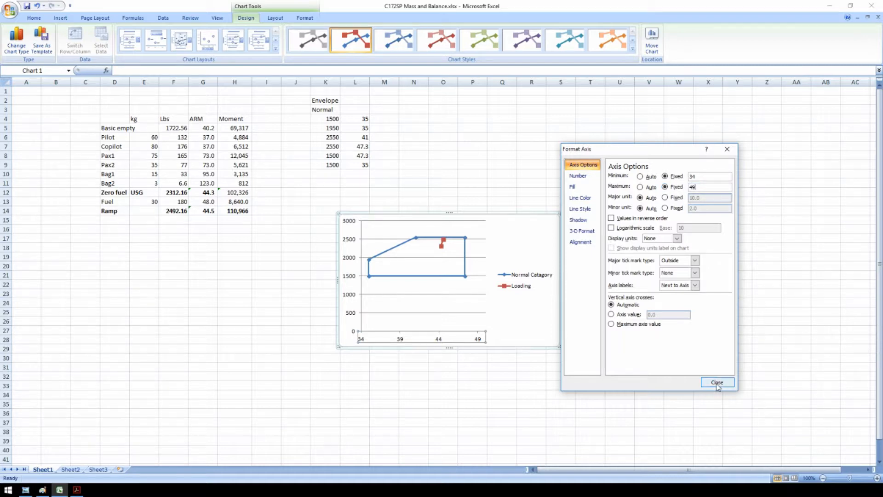
{"action": "left_click", "coordinate": [717, 382]}
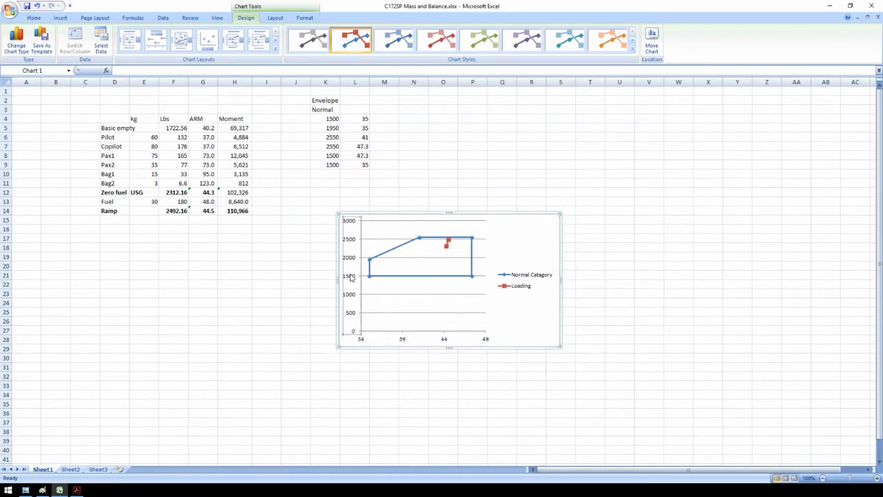
- Fix the vertical weight axis from 1500 to 2600, checking against the reference envelope image
{"action": "double_click", "coordinate": [349, 276]}
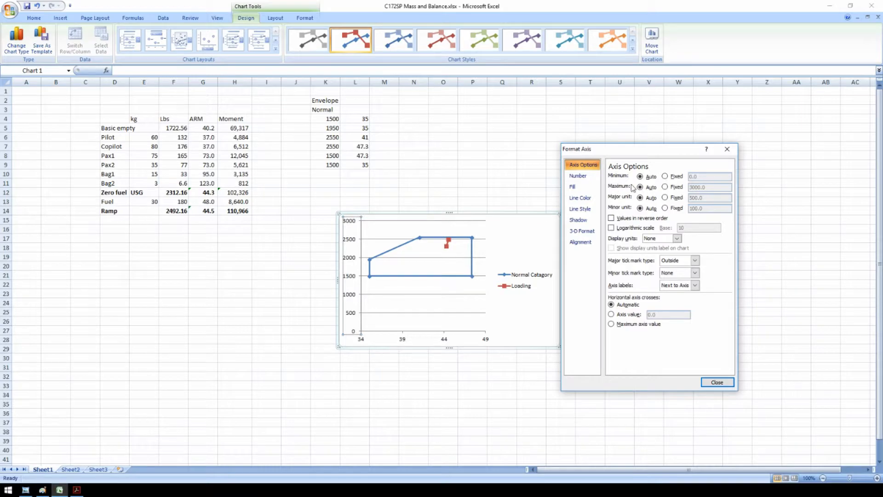
{"action": "left_click", "coordinate": [665, 176]}
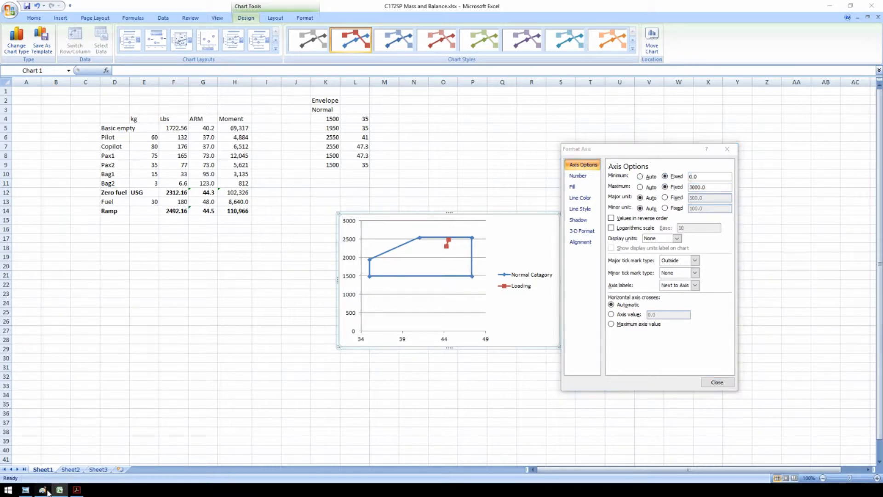
{"action": "left_click", "coordinate": [42, 489]}
{"action": "type", "text": "2600"}
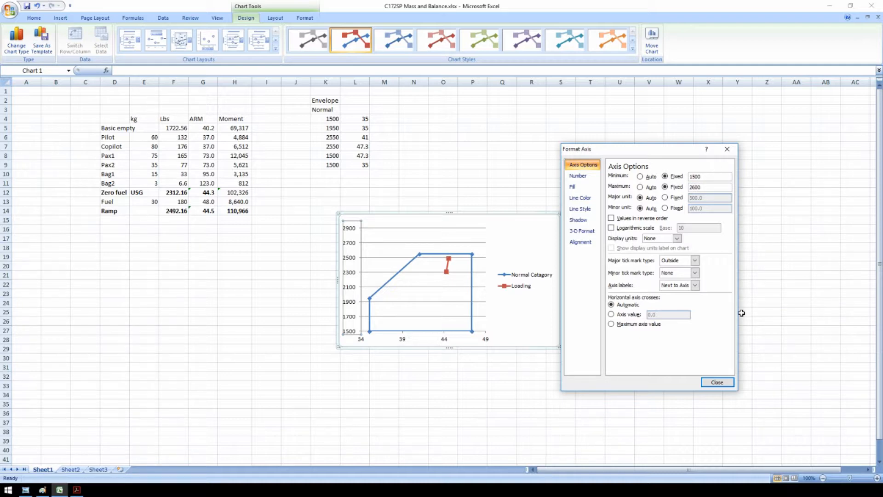
{"action": "left_click", "coordinate": [716, 382]}
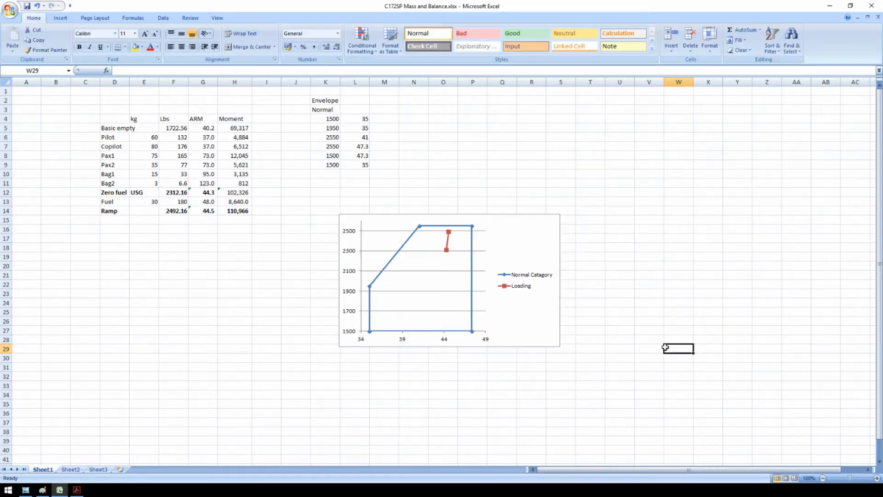
{"action": "mouse_move", "coordinate": [411, 336]}
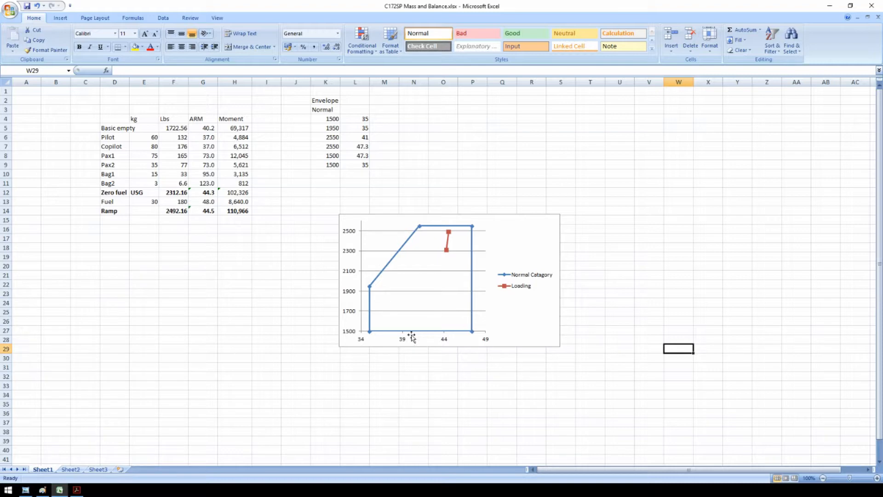
{"action": "mouse_move", "coordinate": [612, 338]}
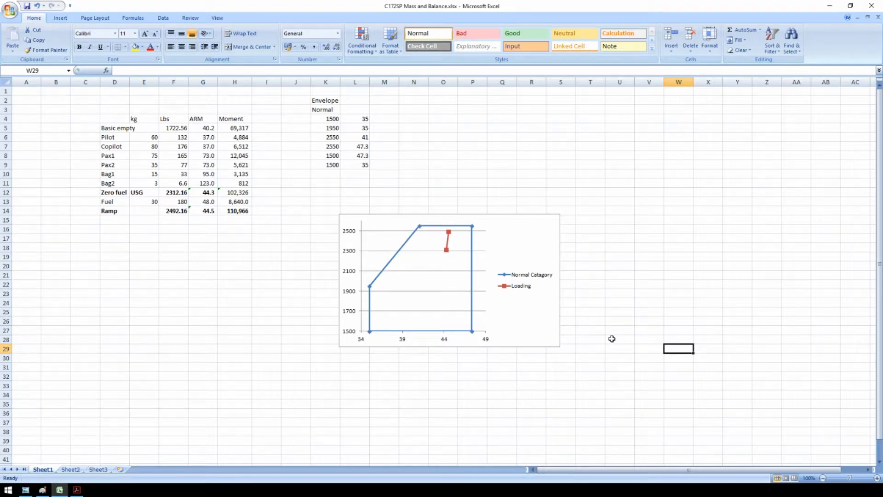
{"action": "mouse_move", "coordinate": [81, 245]}
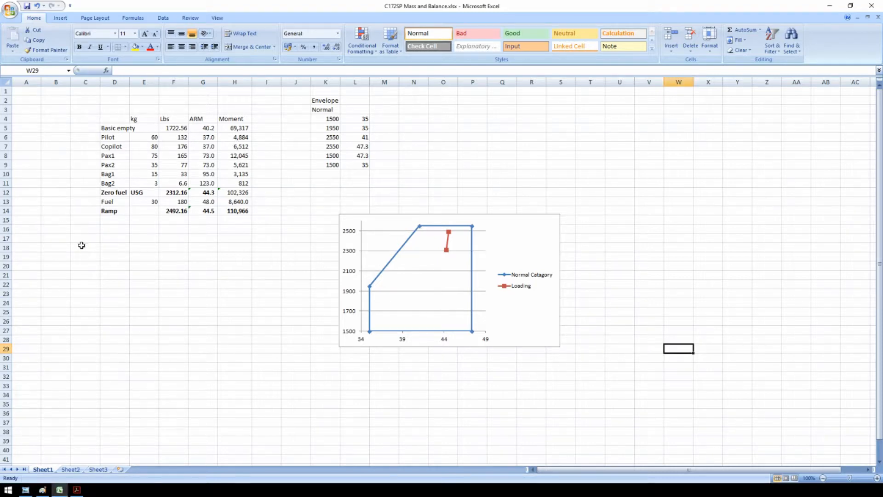
{"action": "left_click", "coordinate": [85, 246]}
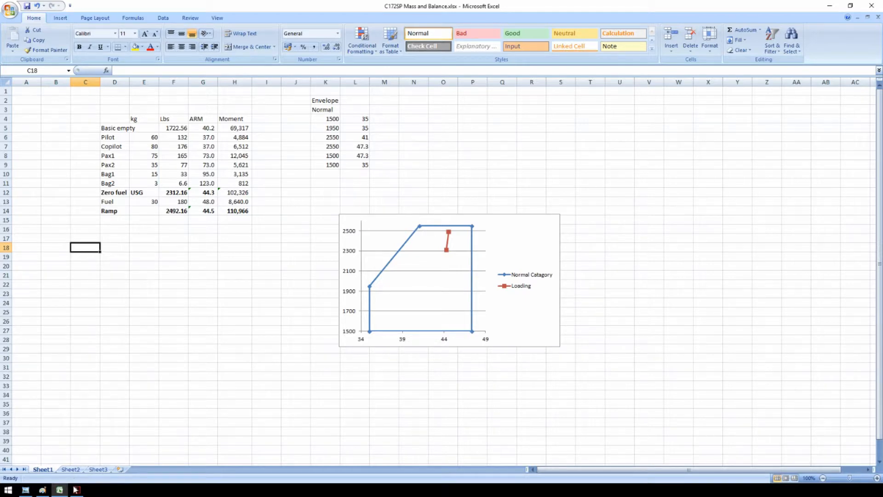
{"action": "left_click", "coordinate": [75, 489]}
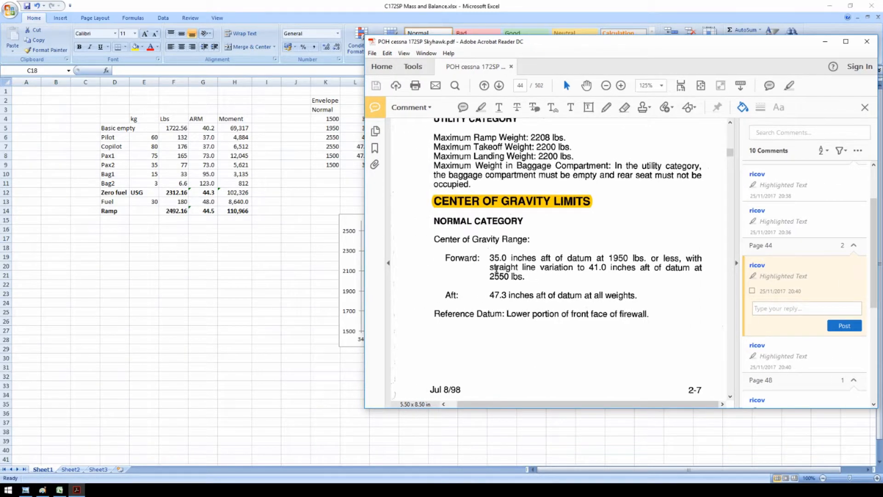
{"action": "left_click", "coordinate": [497, 85]}
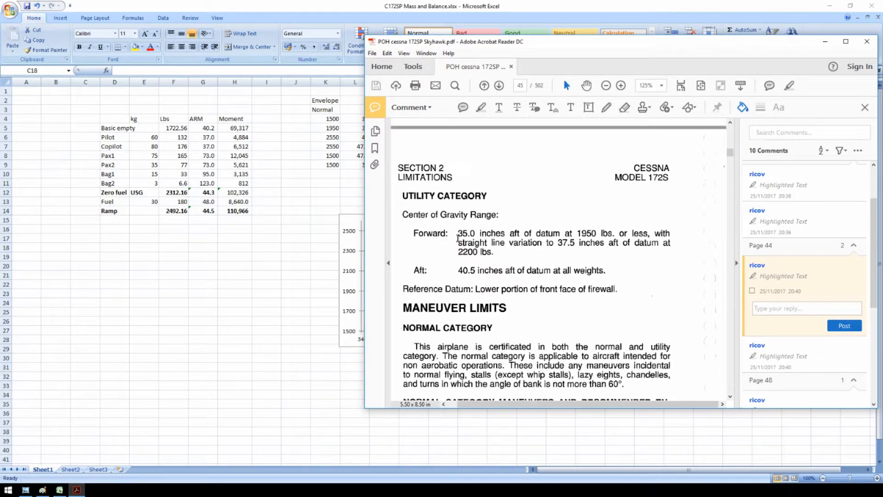
{"action": "mouse_move", "coordinate": [479, 226]}
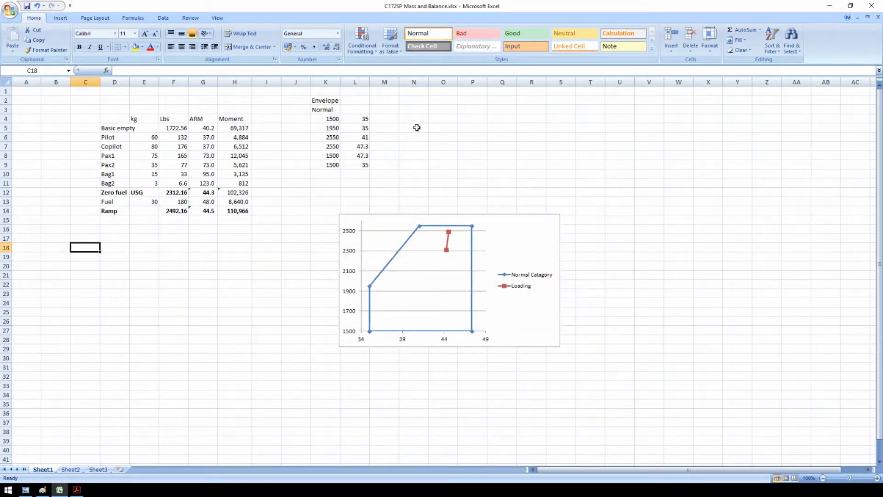
- Enter utility envelope points 1500/35, 1950/35, 2200/37.5, 2200/40.5, 1500/40.5, 1500/35 in N4:O9, checking the POH
{"action": "left_click", "coordinate": [413, 118]}
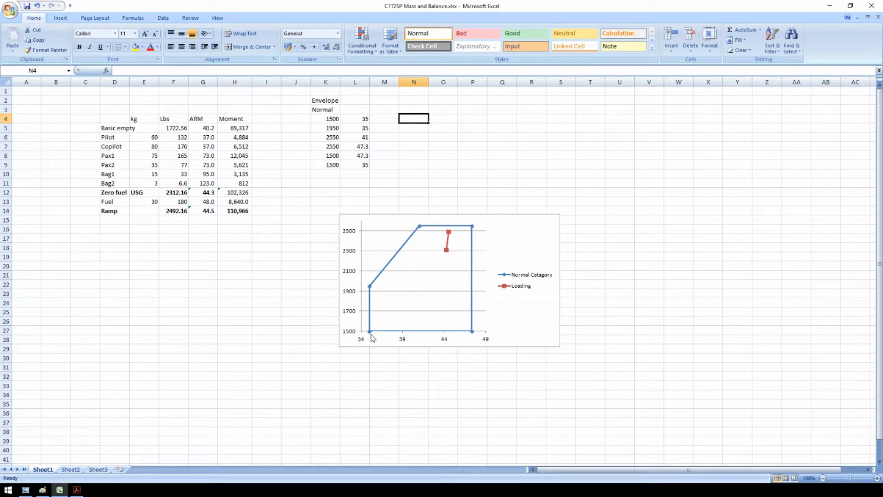
{"action": "type", "text": "1500"}
{"action": "left_click", "coordinate": [414, 137]}
{"action": "type", "text": "2200"}
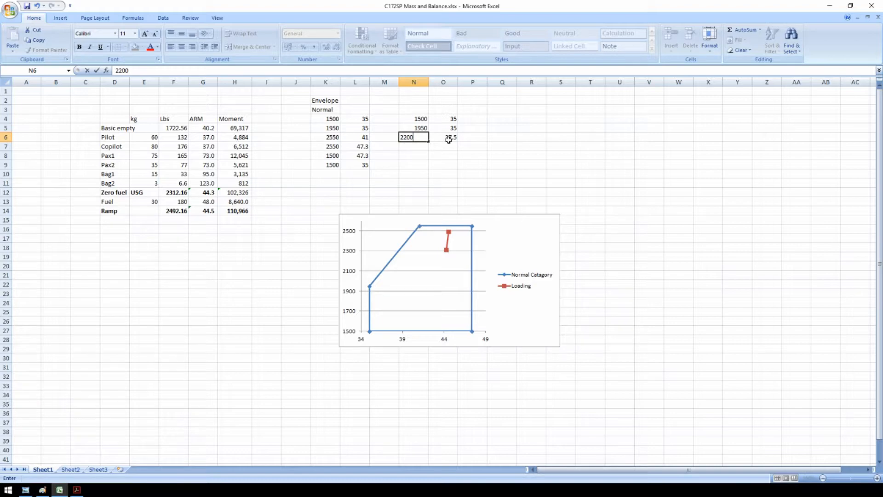
{"action": "key", "text": "Return"}
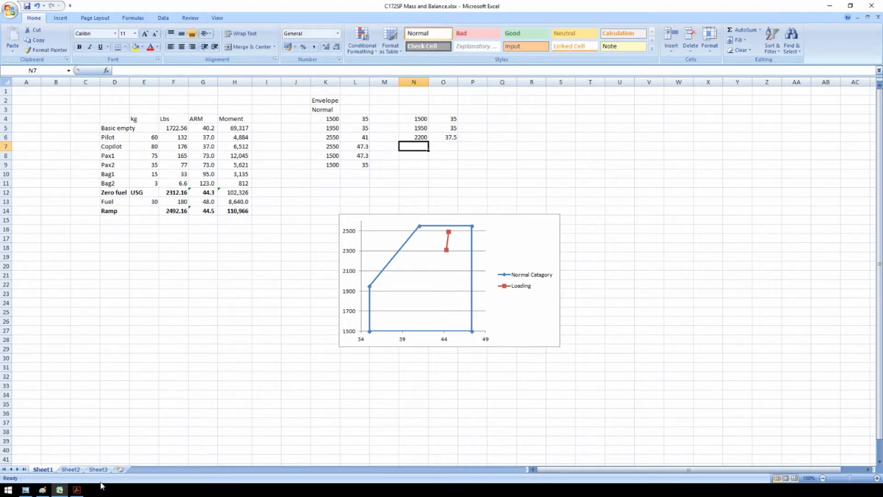
{"action": "left_click", "coordinate": [76, 489]}
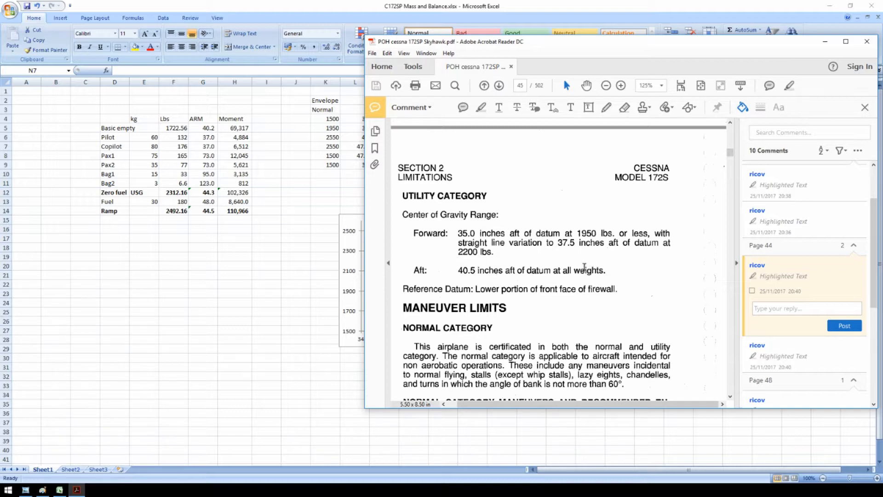
{"action": "mouse_move", "coordinate": [624, 270]}
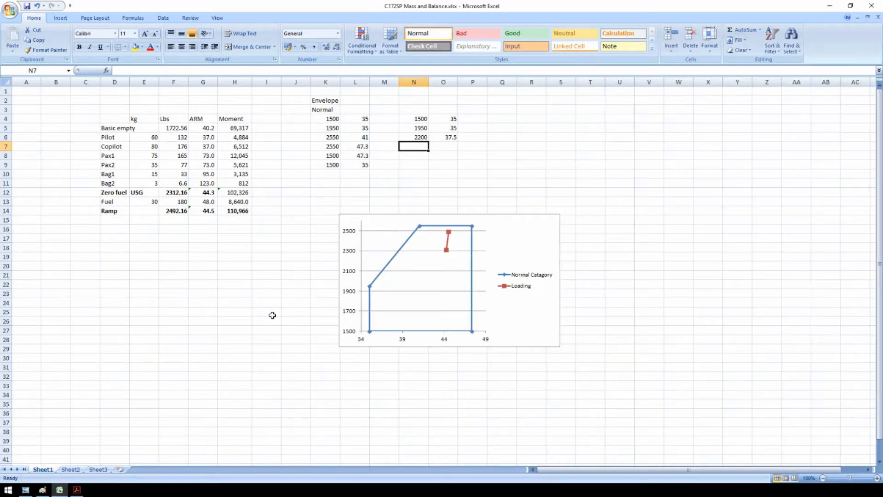
{"action": "mouse_move", "coordinate": [423, 189]}
{"action": "type", "text": "40.5"}
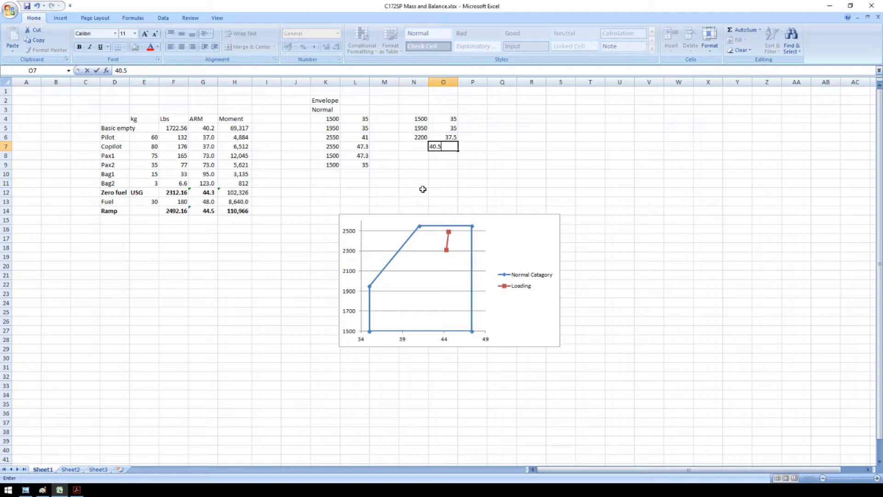
{"action": "key", "text": "Return"}
{"action": "type", "text": "1500"}
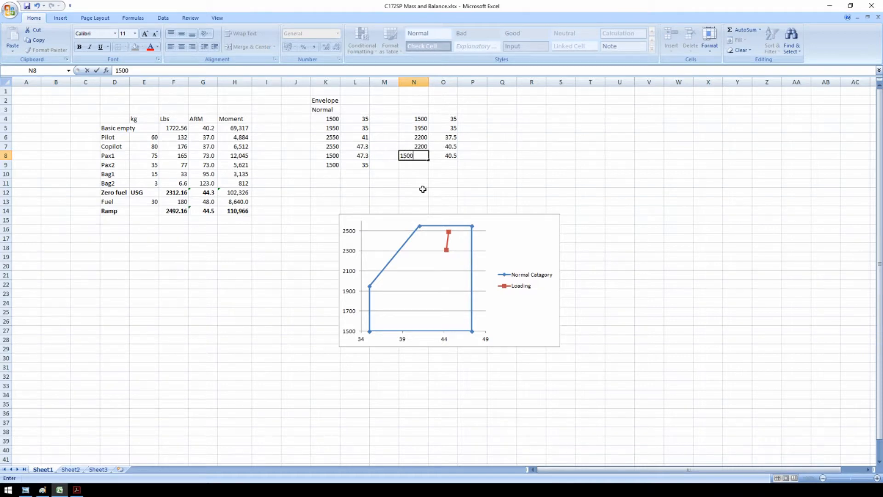
{"action": "key", "text": "Return"}
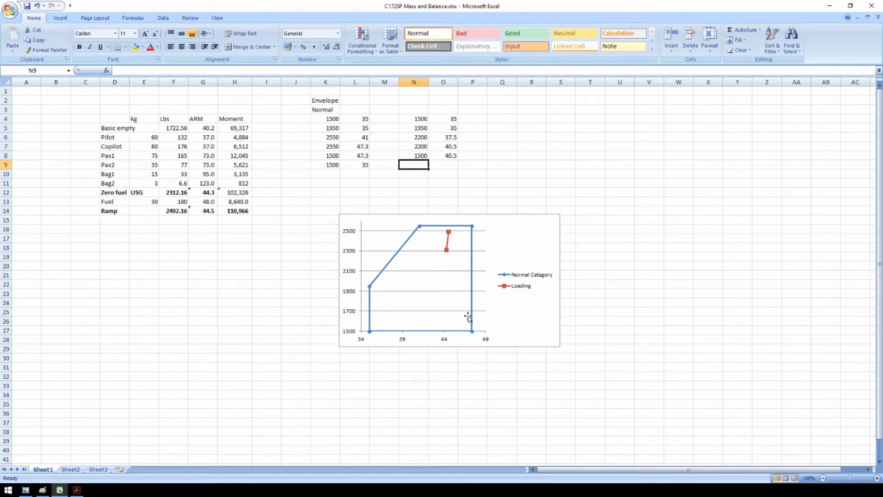
{"action": "mouse_move", "coordinate": [468, 335]}
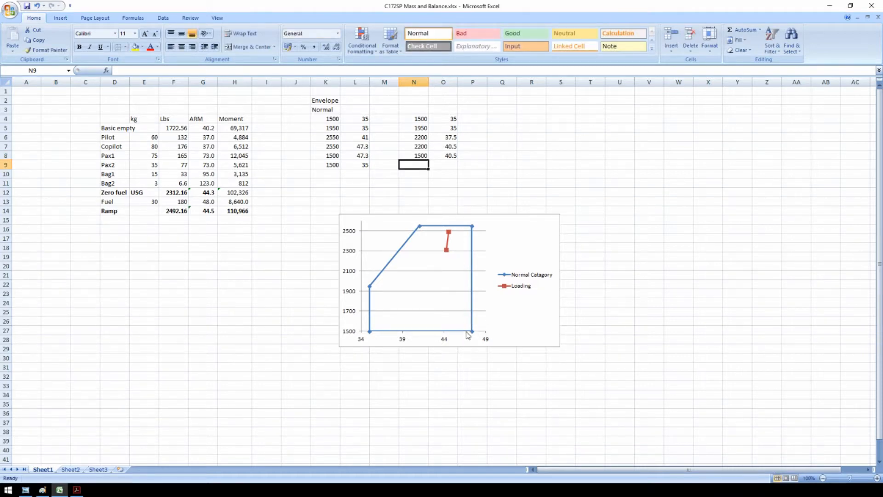
{"action": "mouse_move", "coordinate": [411, 188]}
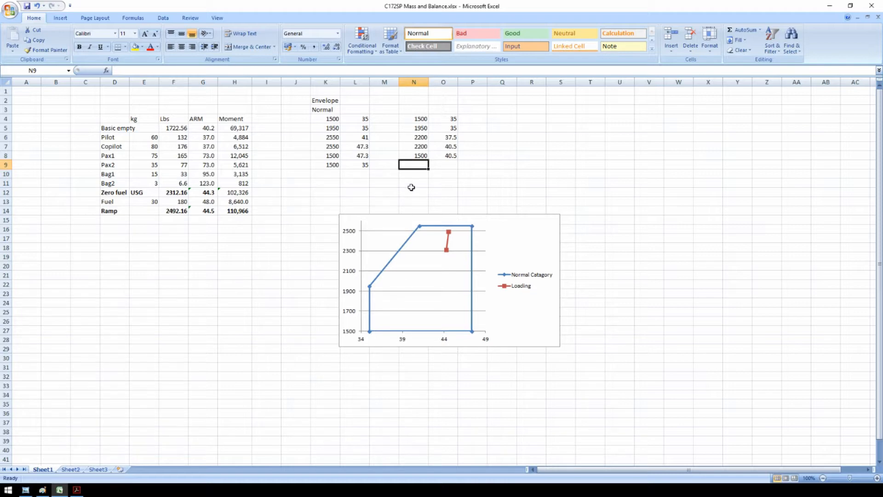
{"action": "type", "text": "1500"}
{"action": "left_click", "coordinate": [443, 164]}
{"action": "type", "text": "35"}
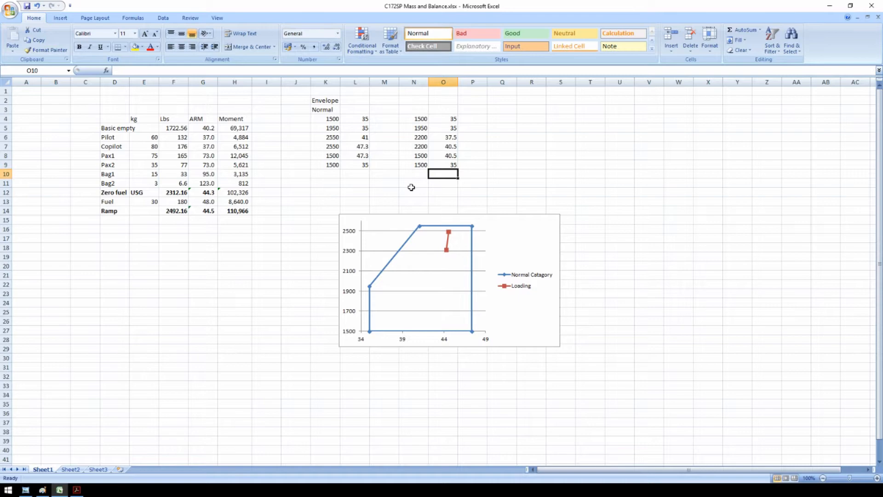
- Head the new table 'Utility' in N3
{"action": "left_click", "coordinate": [413, 110]}
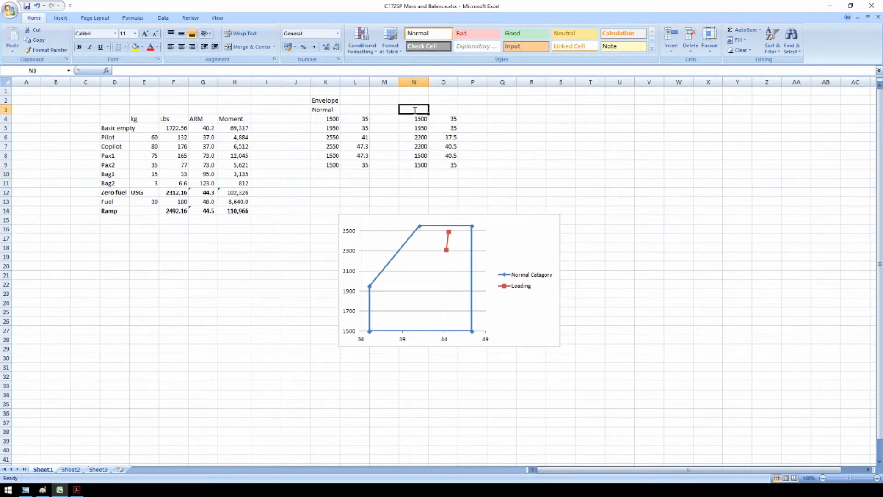
{"action": "type", "text": "Utilit"}
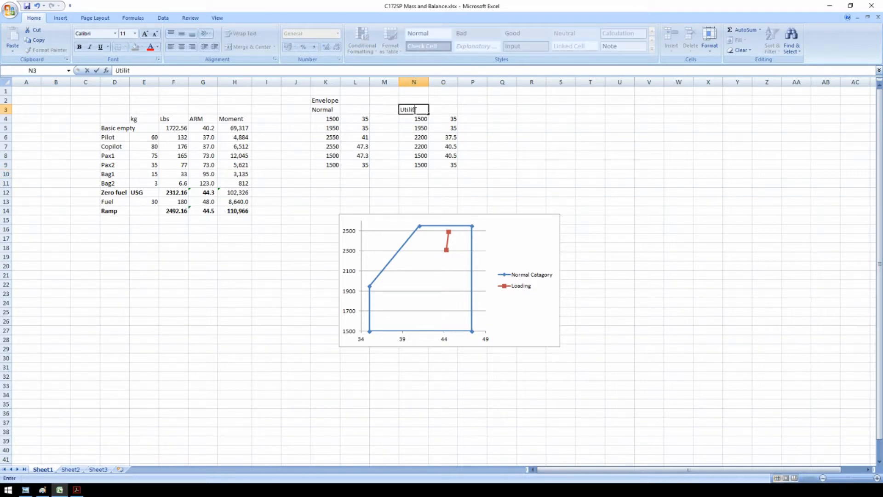
{"action": "key", "text": "Return"}
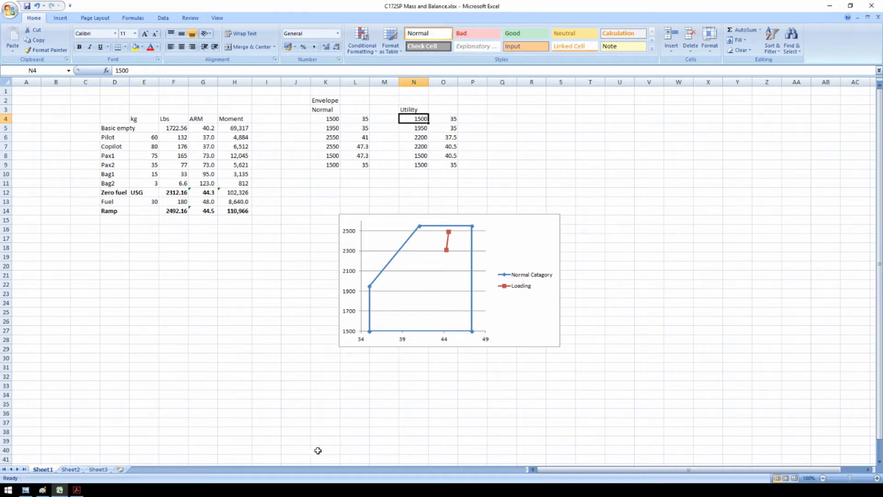
- Add a 'Utility Catagory' data series to the envelope chart from the utility table
{"action": "left_click", "coordinate": [449, 280]}
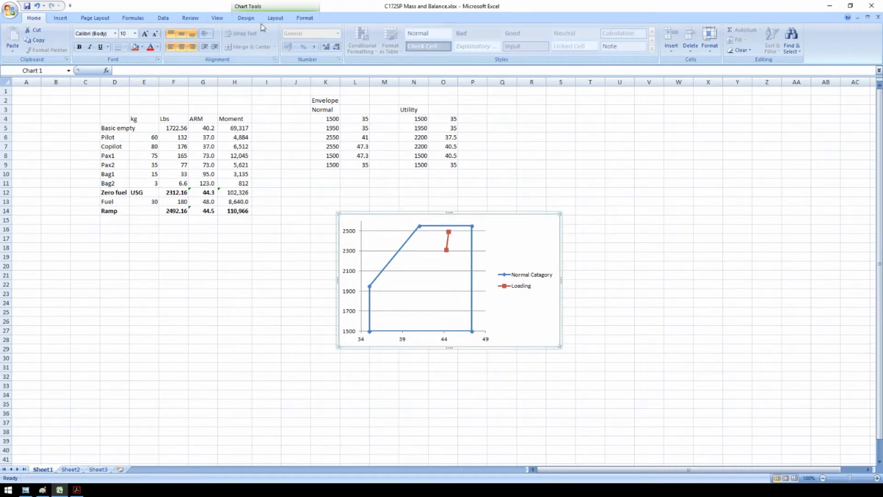
{"action": "left_click", "coordinate": [100, 40]}
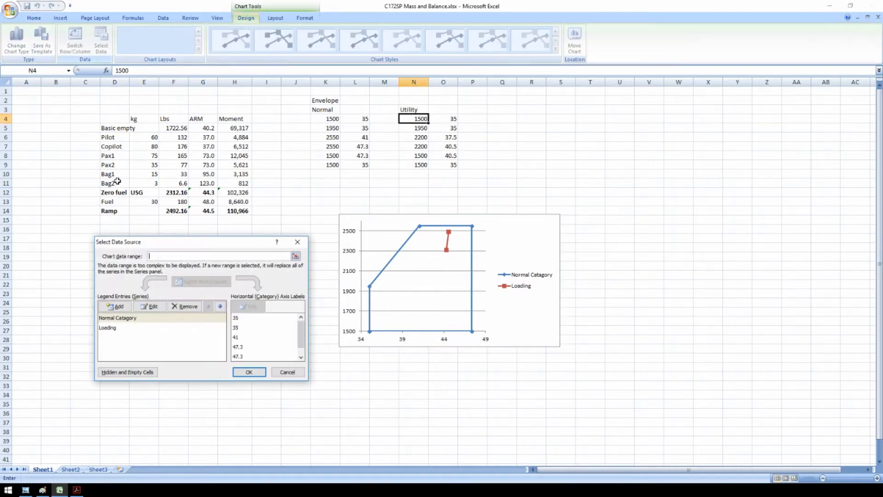
{"action": "left_click", "coordinate": [115, 306]}
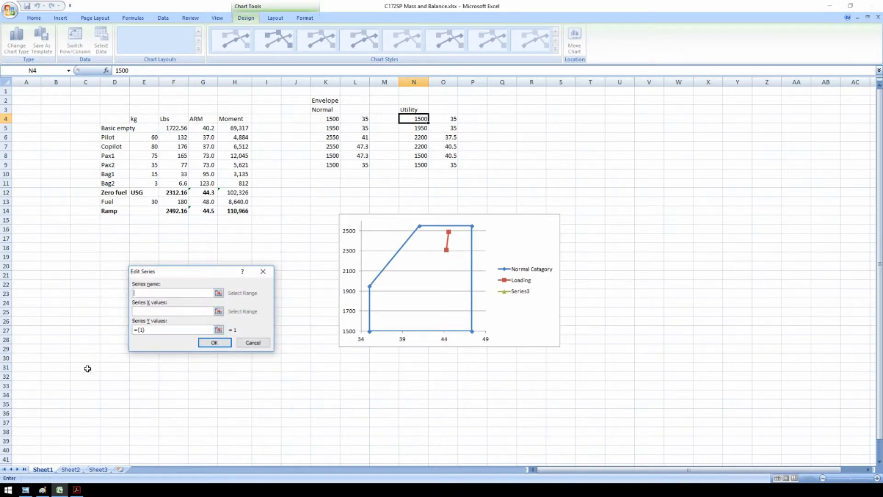
{"action": "type", "text": "U"}
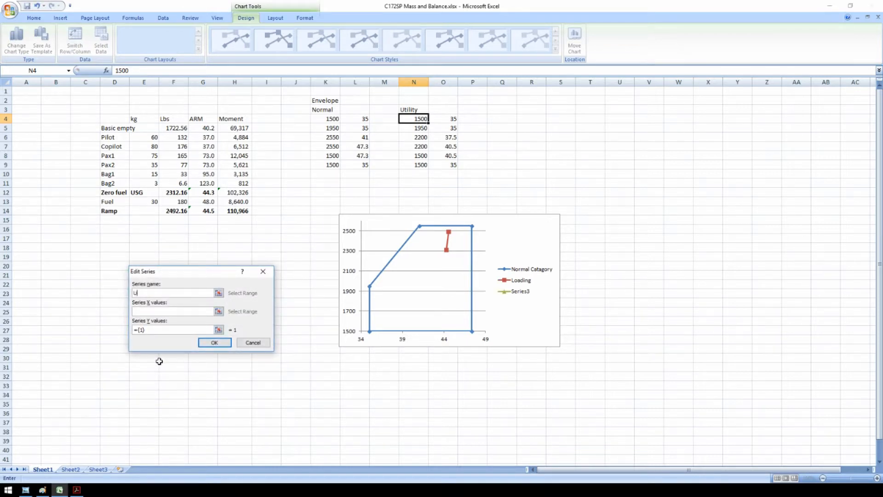
{"action": "type", "text": "tility Ca"}
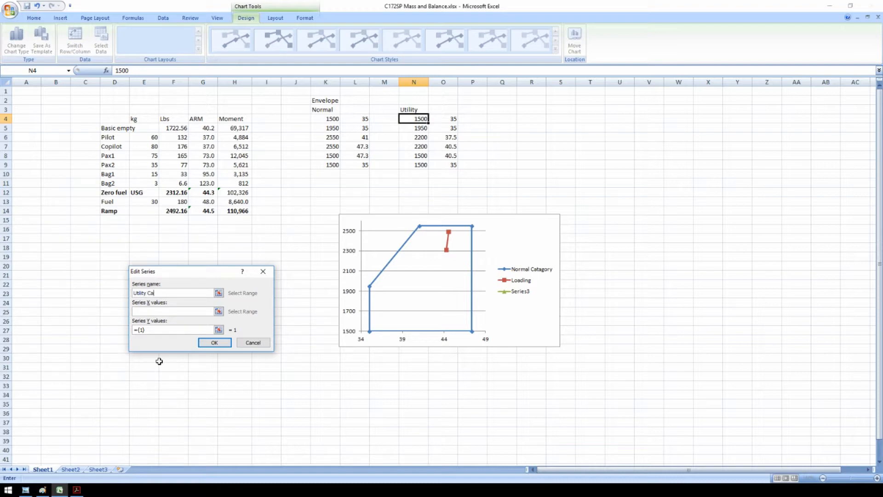
{"action": "type", "text": "tagory"}
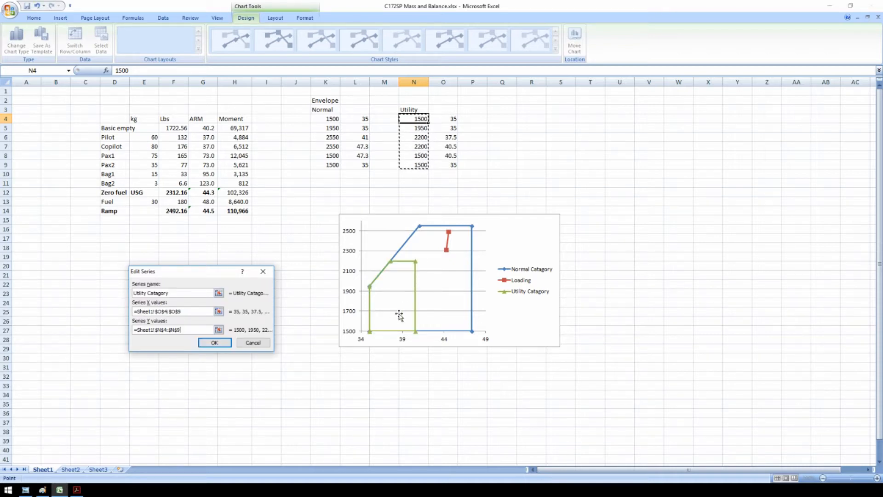
{"action": "left_click", "coordinate": [214, 342]}
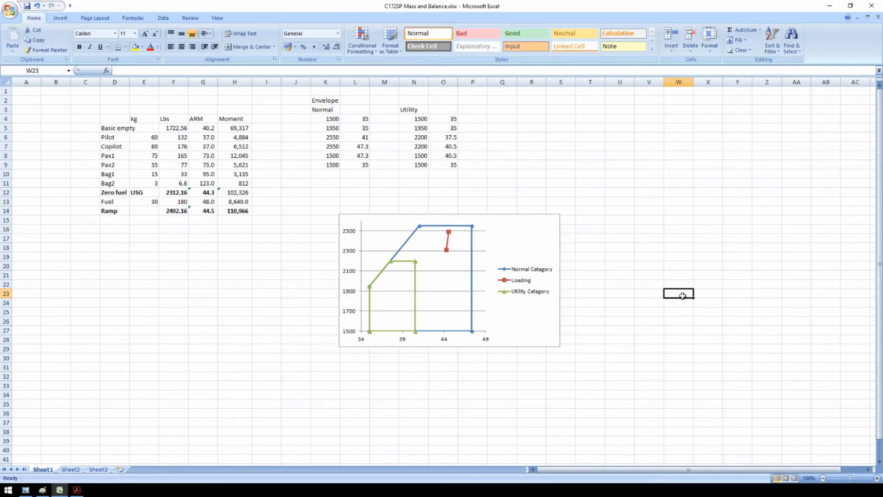
{"action": "mouse_move", "coordinate": [426, 296]}
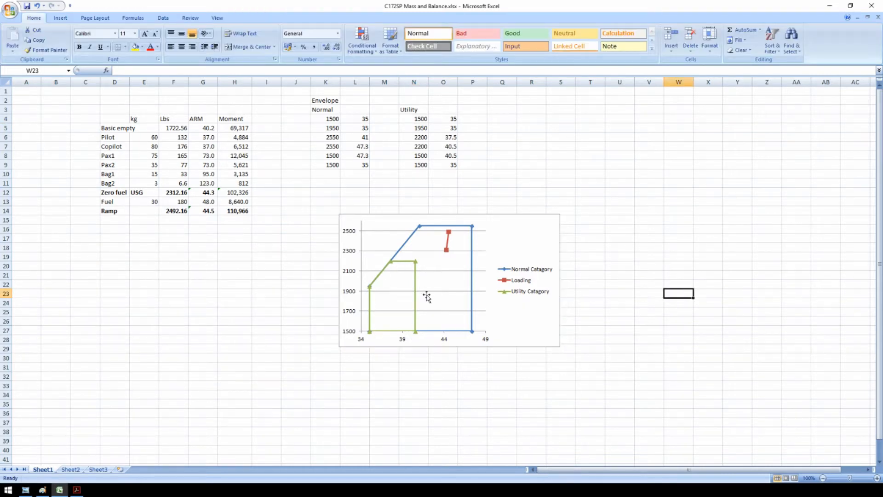
{"action": "mouse_move", "coordinate": [606, 391]}
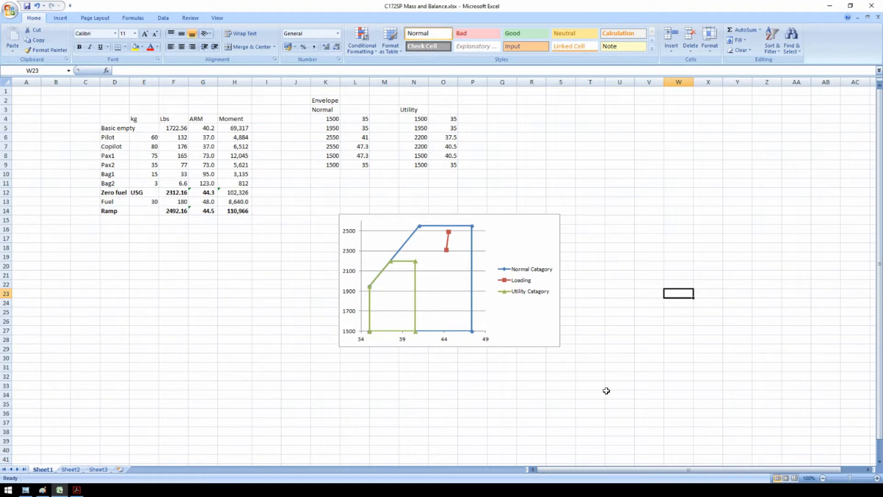
{"action": "mouse_move", "coordinate": [477, 351]}
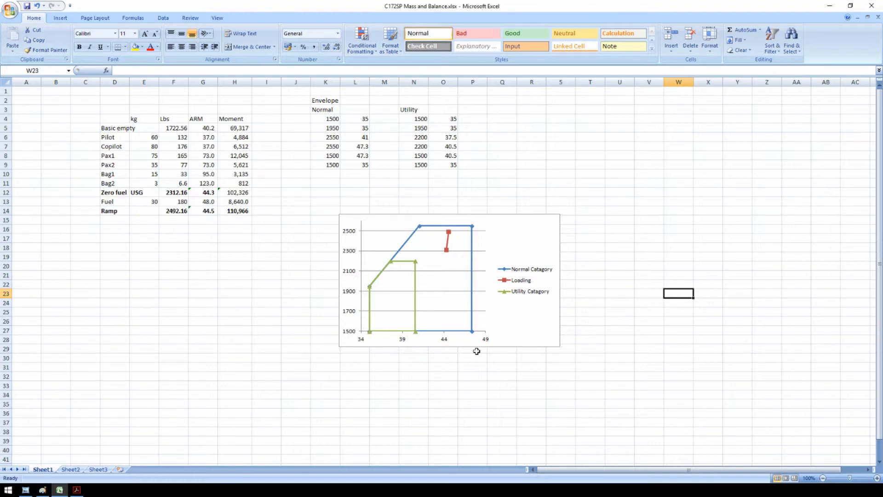
- Move the chart left, clear Pax and Bag weights, set fuel to 25 USG, and enlarge the chart
{"action": "left_click", "coordinate": [445, 282]}
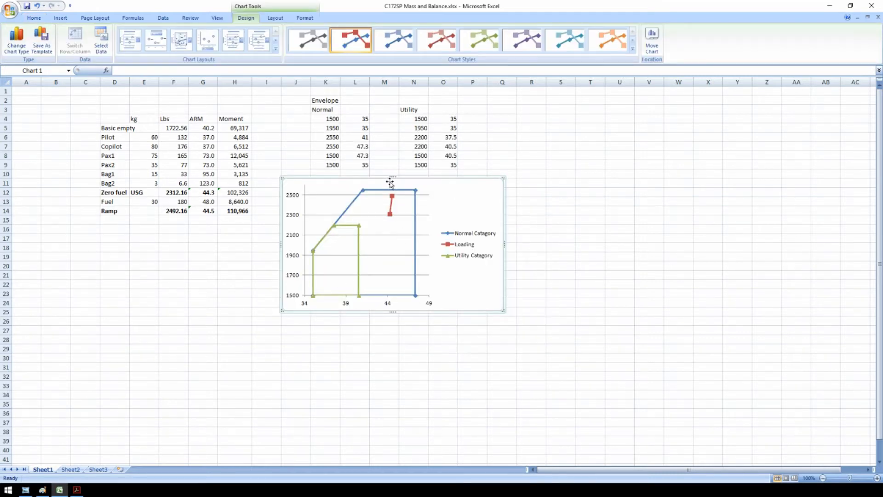
{"action": "mouse_move", "coordinate": [236, 332]}
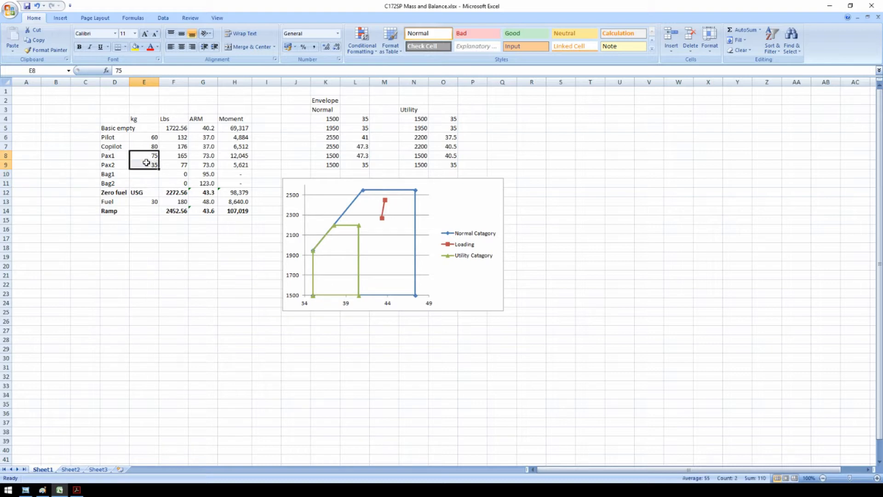
{"action": "key", "text": "Delete"}
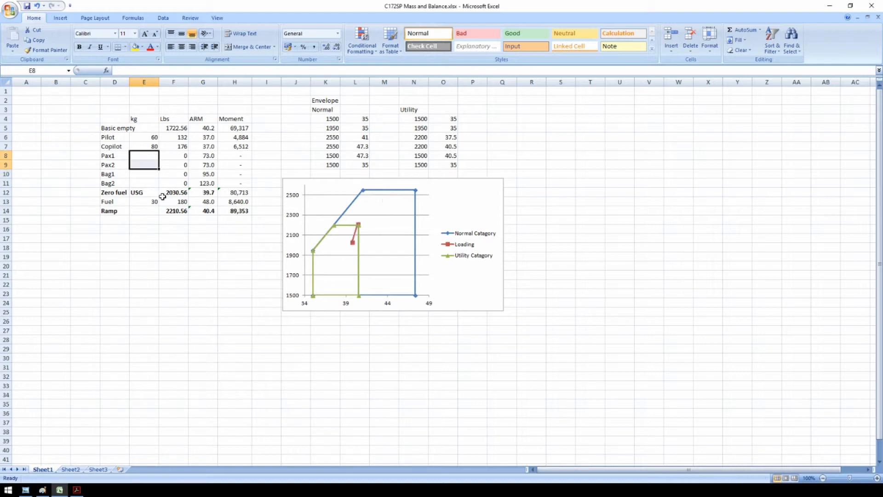
{"action": "left_click", "coordinate": [144, 202]}
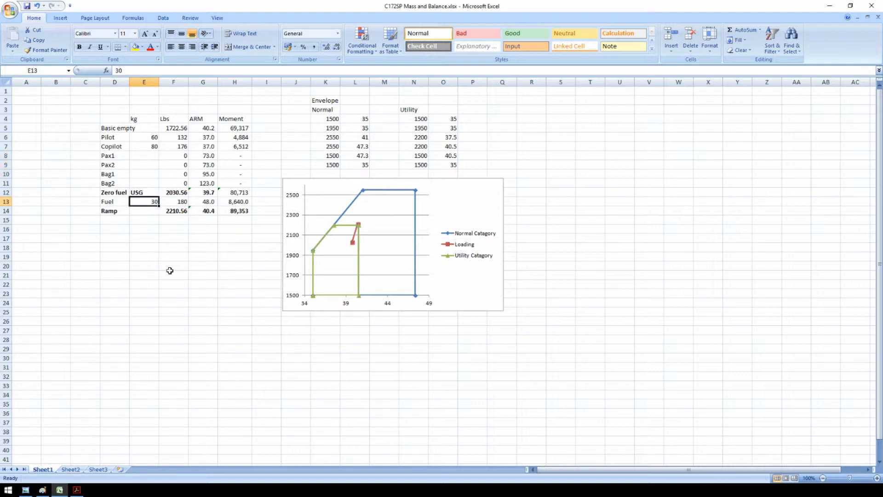
{"action": "type", "text": "25"}
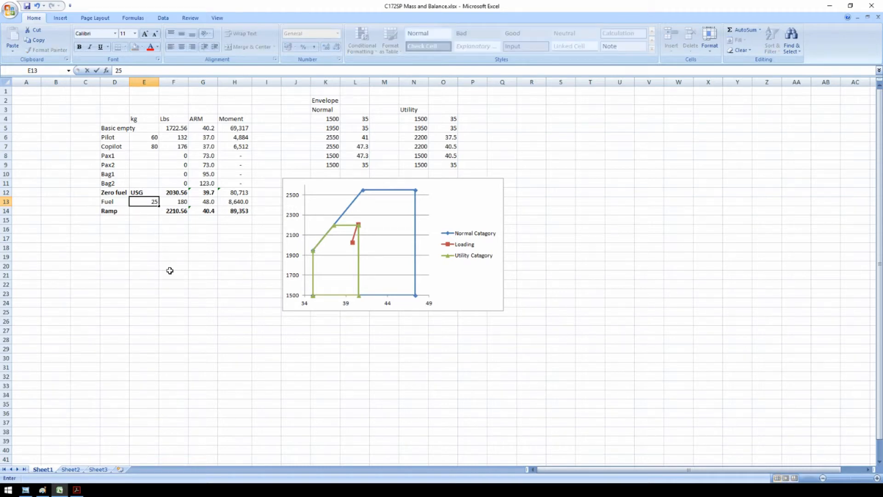
{"action": "left_click", "coordinate": [326, 358]}
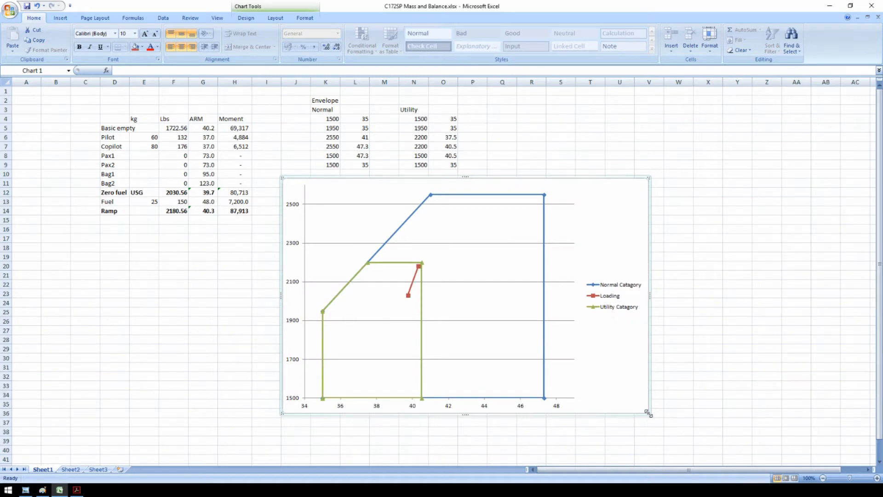
{"action": "left_click", "coordinate": [736, 173]}
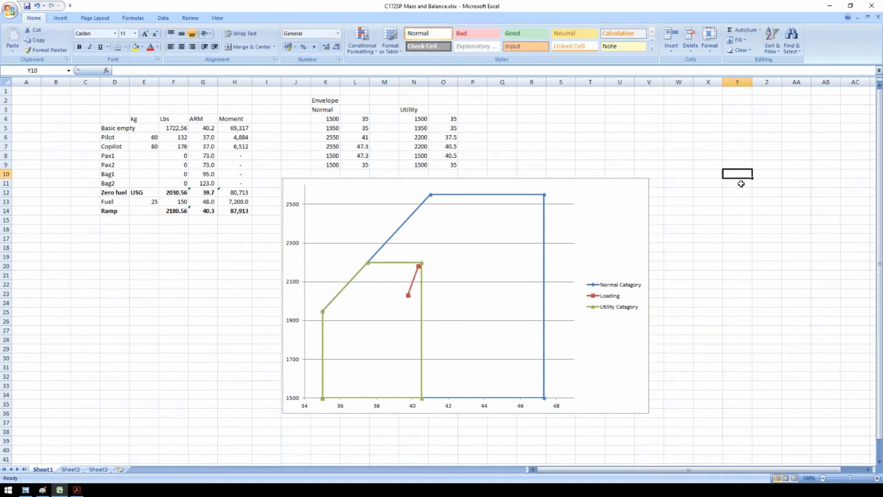
- Move the chart under the table, delete empty columns A–C, and fit both on one print page
{"action": "left_click", "coordinate": [450, 296]}
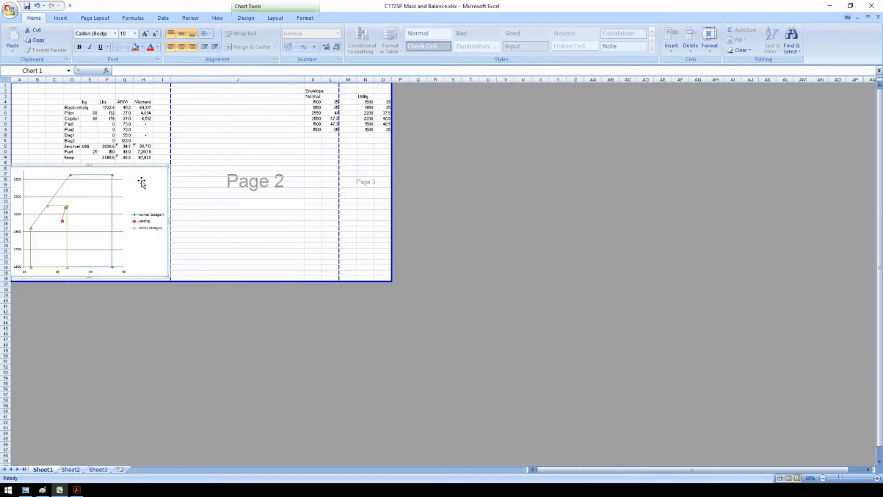
{"action": "left_click", "coordinate": [36, 88]}
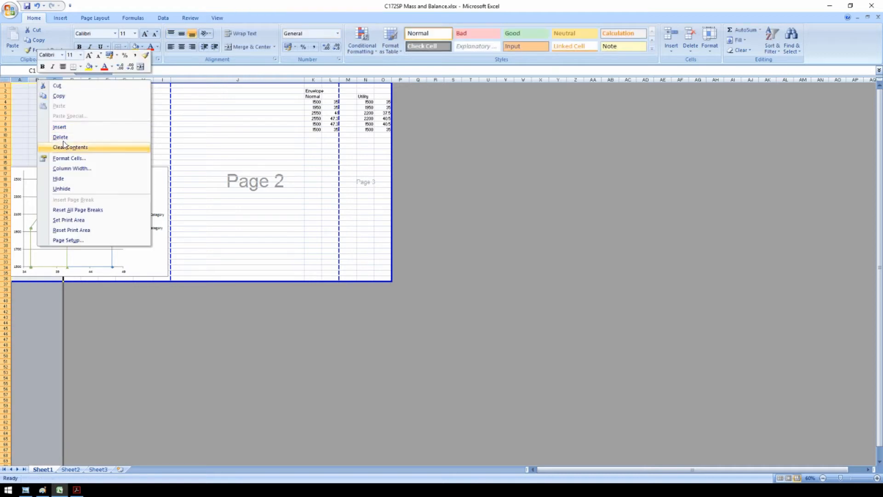
{"action": "left_click", "coordinate": [61, 188]}
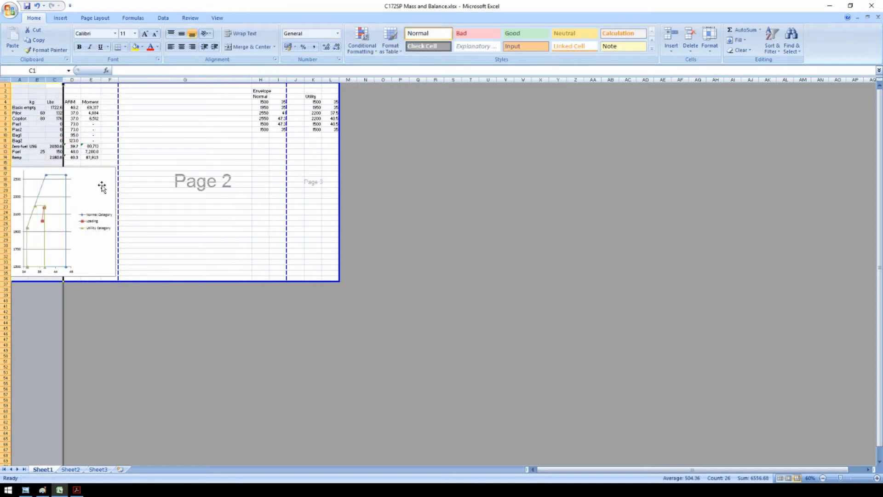
{"action": "left_click", "coordinate": [202, 179]}
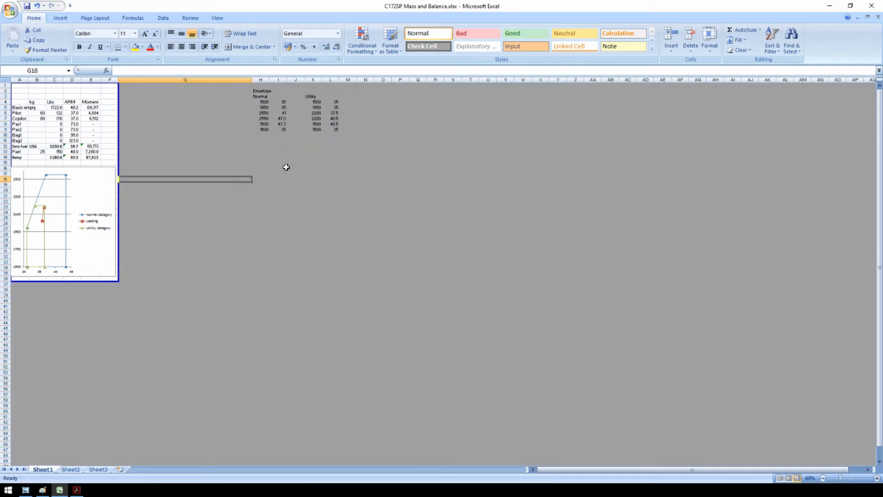
{"action": "mouse_move", "coordinate": [222, 160]}
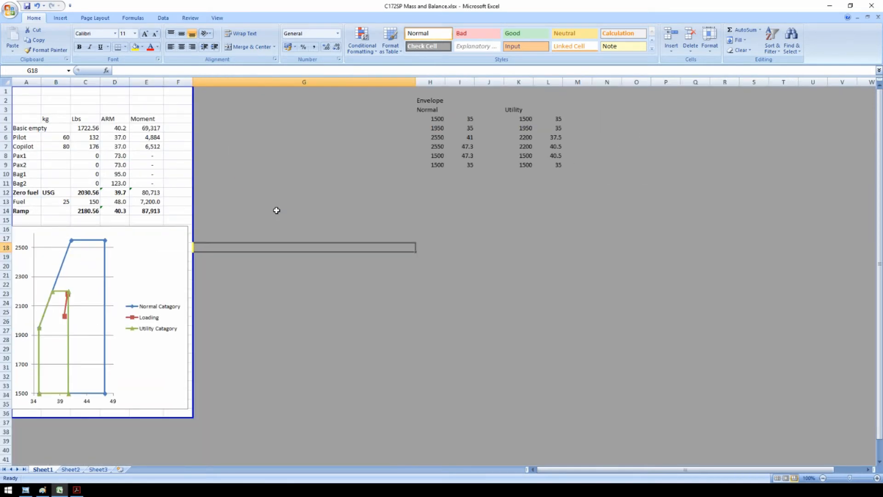
- Move the chart legend to the upper left inside the plot
{"action": "left_click", "coordinate": [158, 317]}
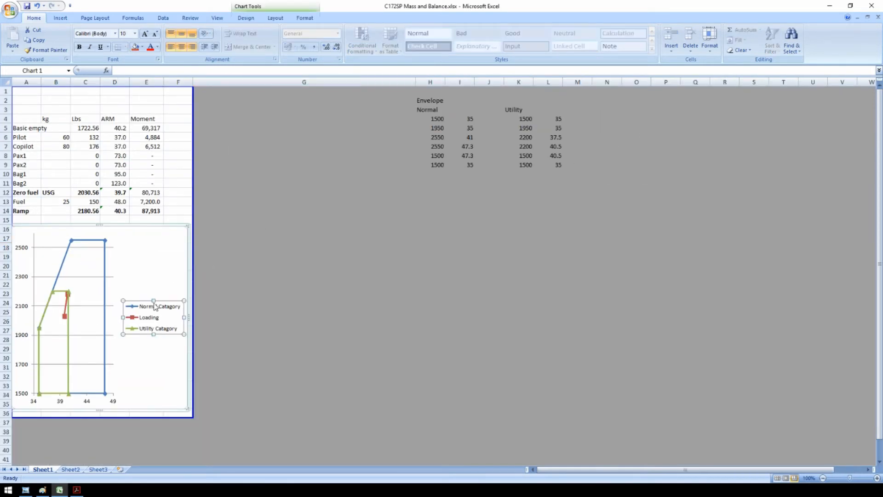
{"action": "left_click_drag", "start_coordinate": [153, 305], "coordinate": [68, 245]}
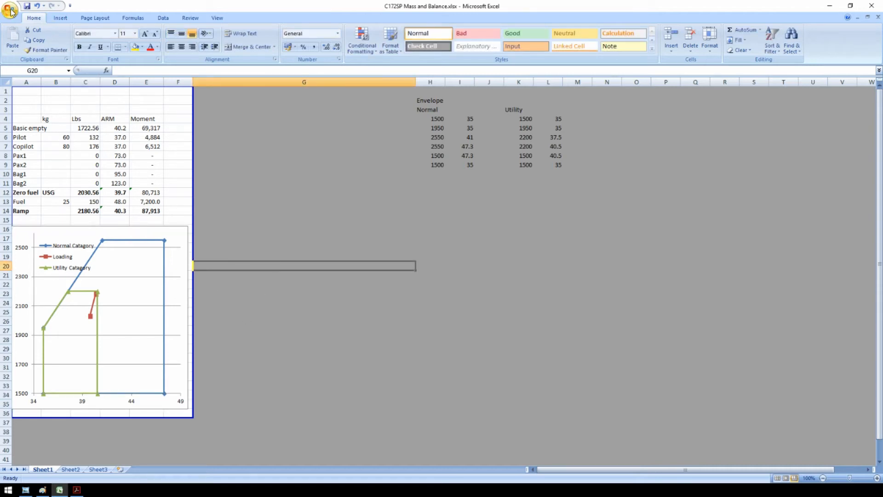
{"action": "left_click", "coordinate": [10, 10]}
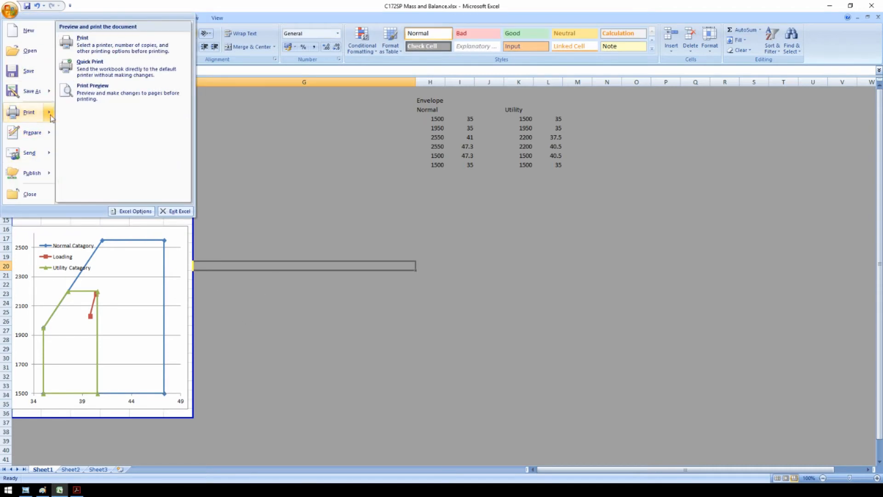
{"action": "left_click", "coordinate": [93, 85]}
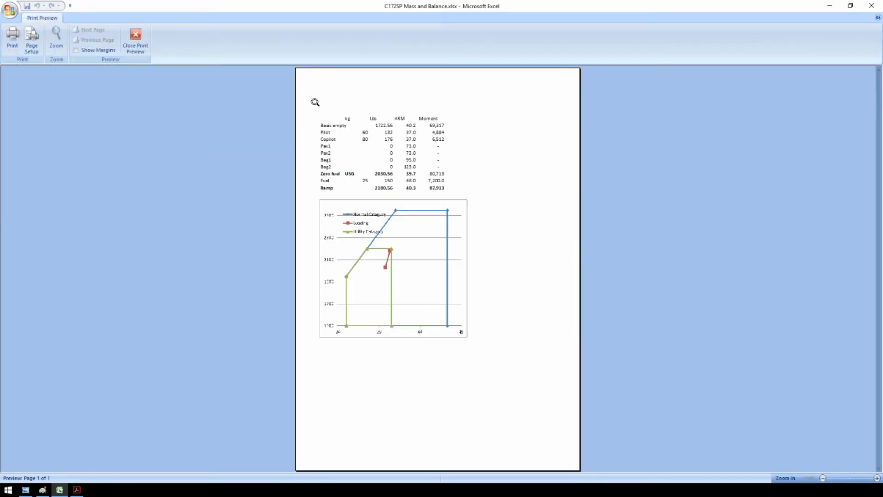
{"action": "left_click", "coordinate": [134, 40]}
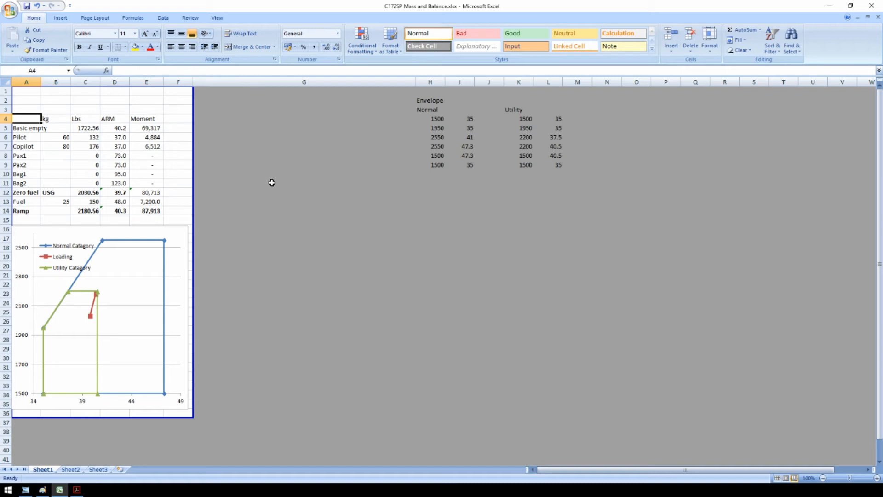
- Enter registration G-ISLY in A4 and a =NOW() date-time stamp in A3
{"action": "type", "text": "G-"}
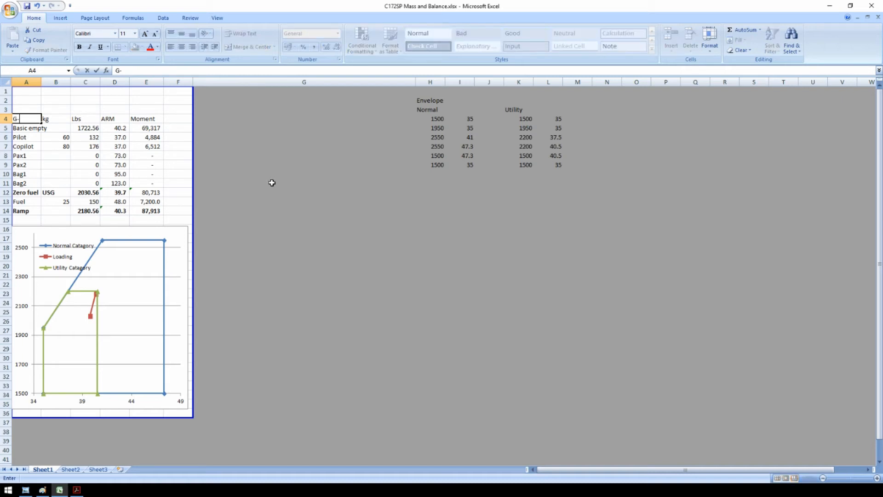
{"action": "type", "text": "ISLY"}
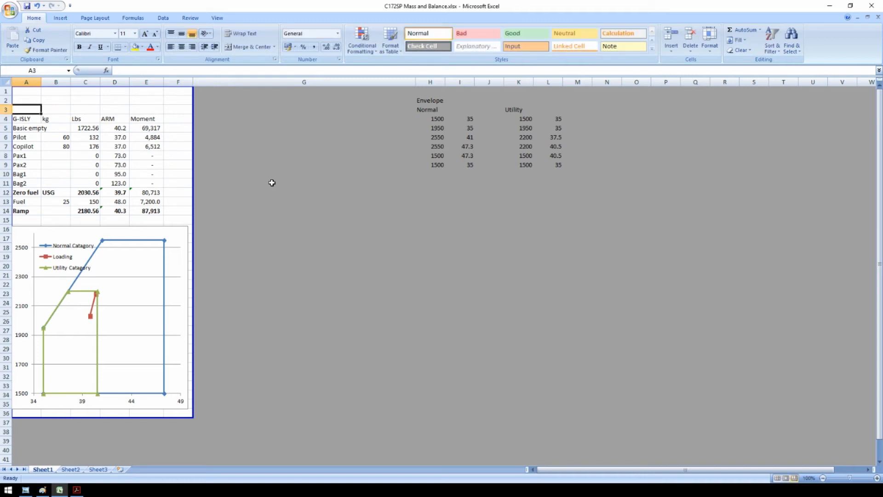
{"action": "left_click", "coordinate": [105, 70]}
{"action": "type", "text": "now"}
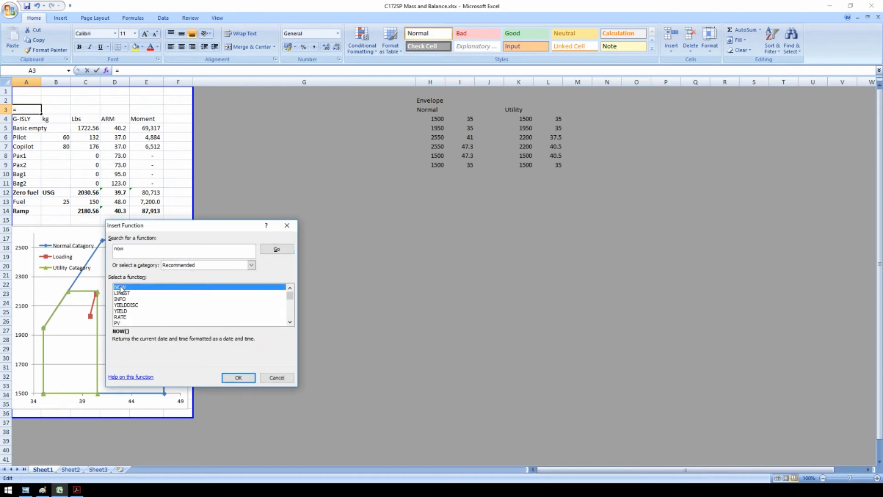
{"action": "left_click", "coordinate": [238, 377]}
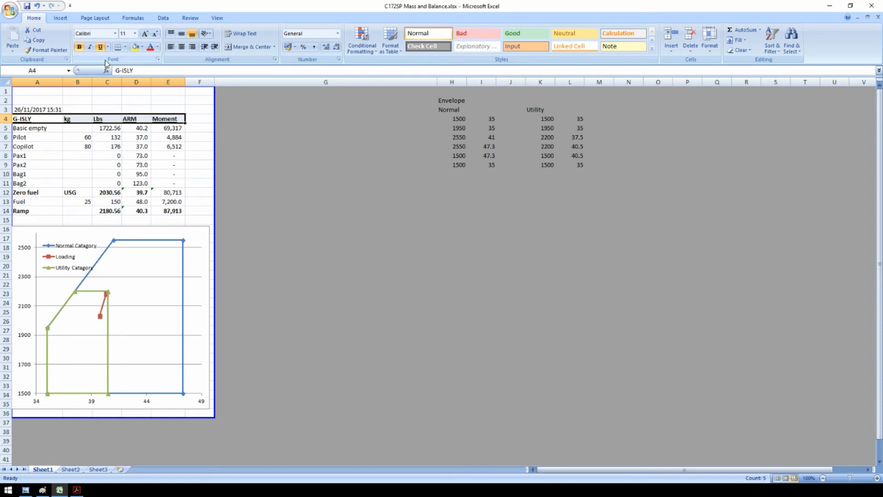
- Make header row 4 bold, underlined and bordered
{"action": "left_click", "coordinate": [325, 174]}
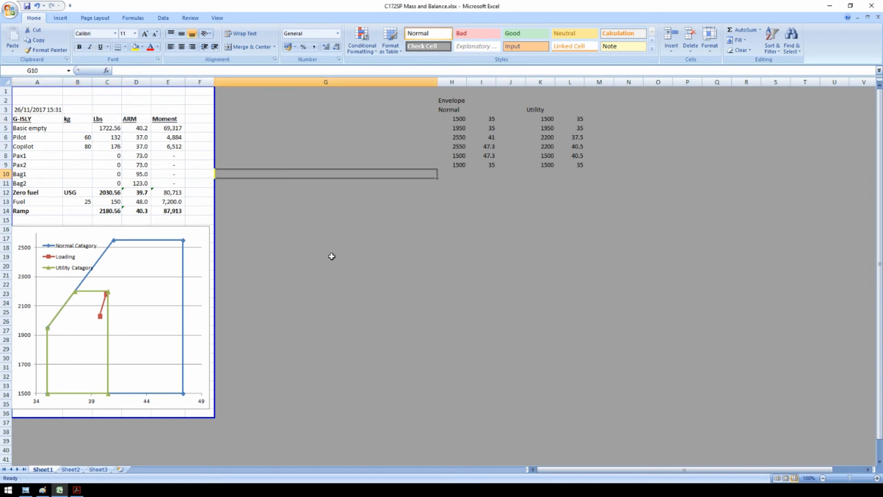
{"action": "left_click", "coordinate": [481, 321]}
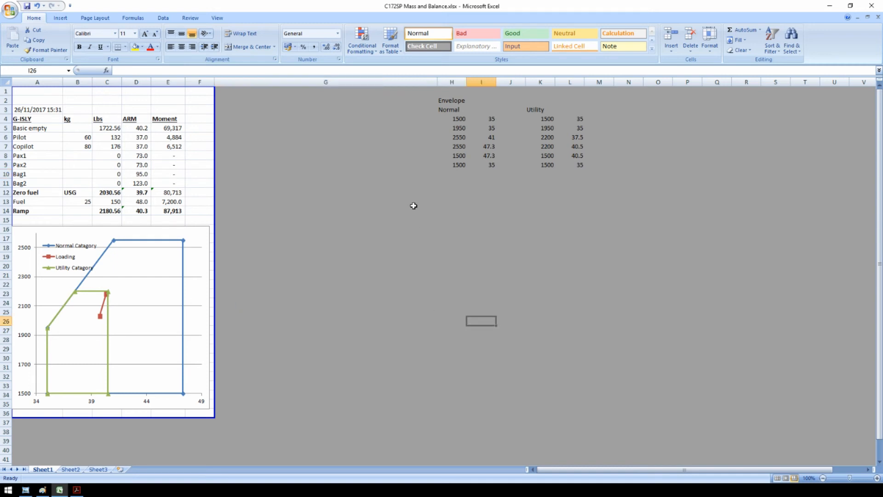
{"action": "left_click", "coordinate": [539, 403]}
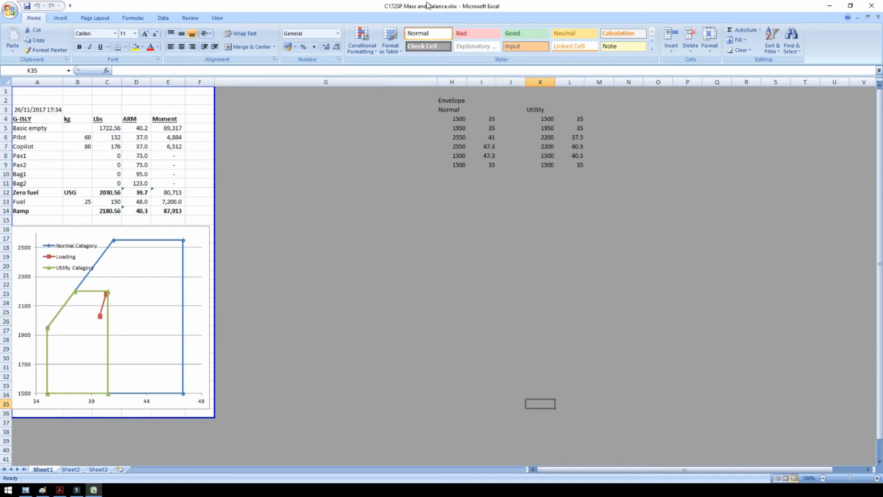